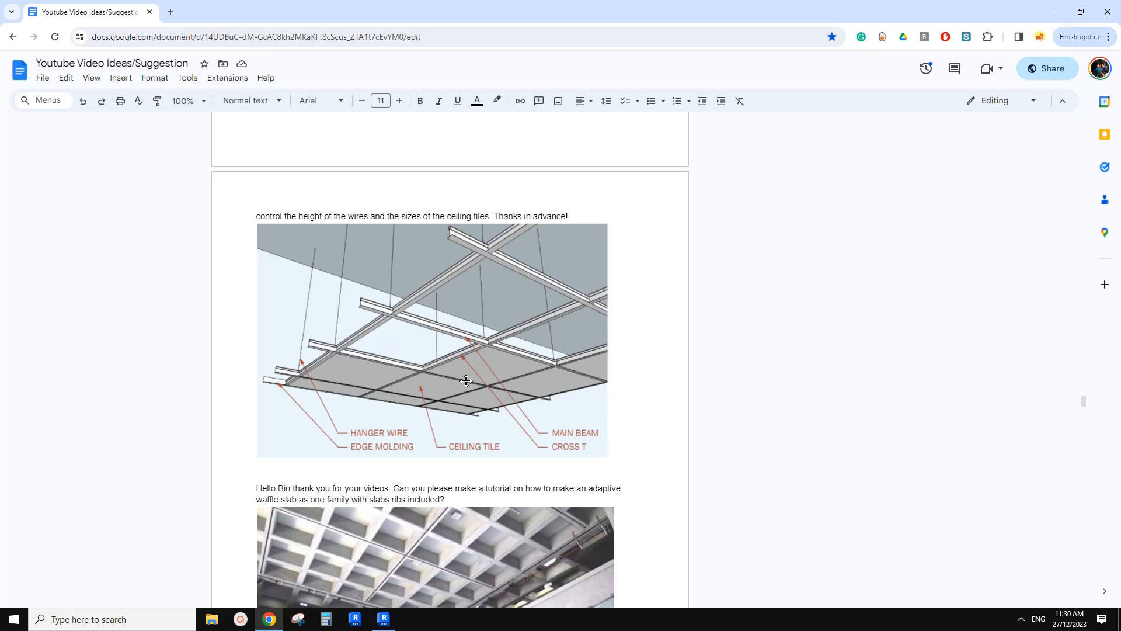
pyautogui.moveTo(479, 225)
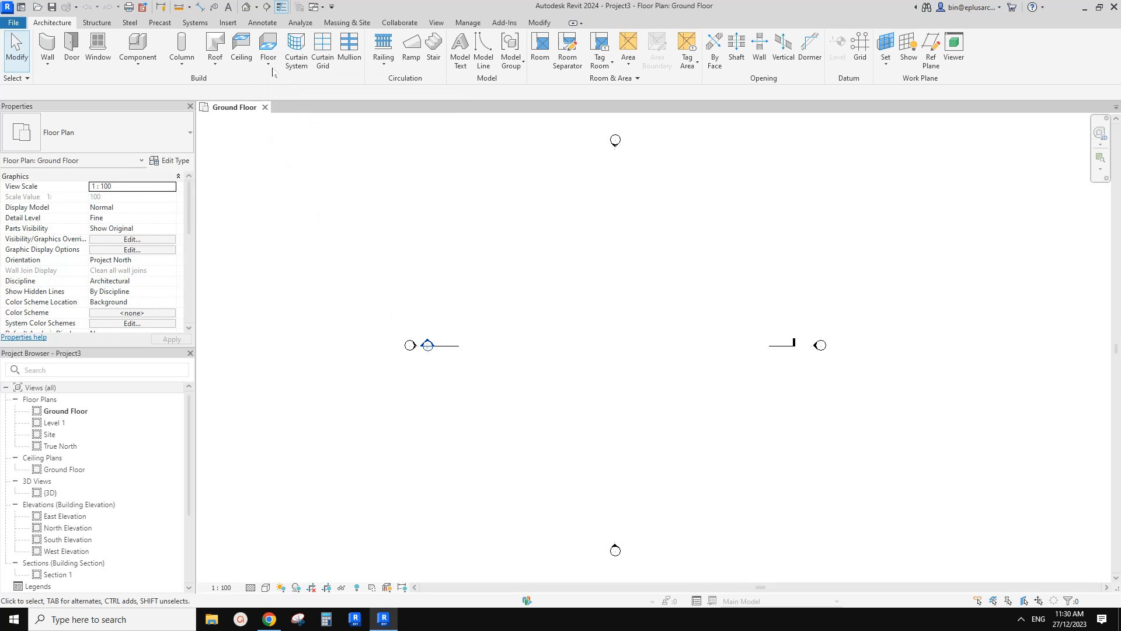
# Step: Start the Ceiling tool from the Architecture ribbon to place a grid ceiling
pyautogui.click(241, 53)
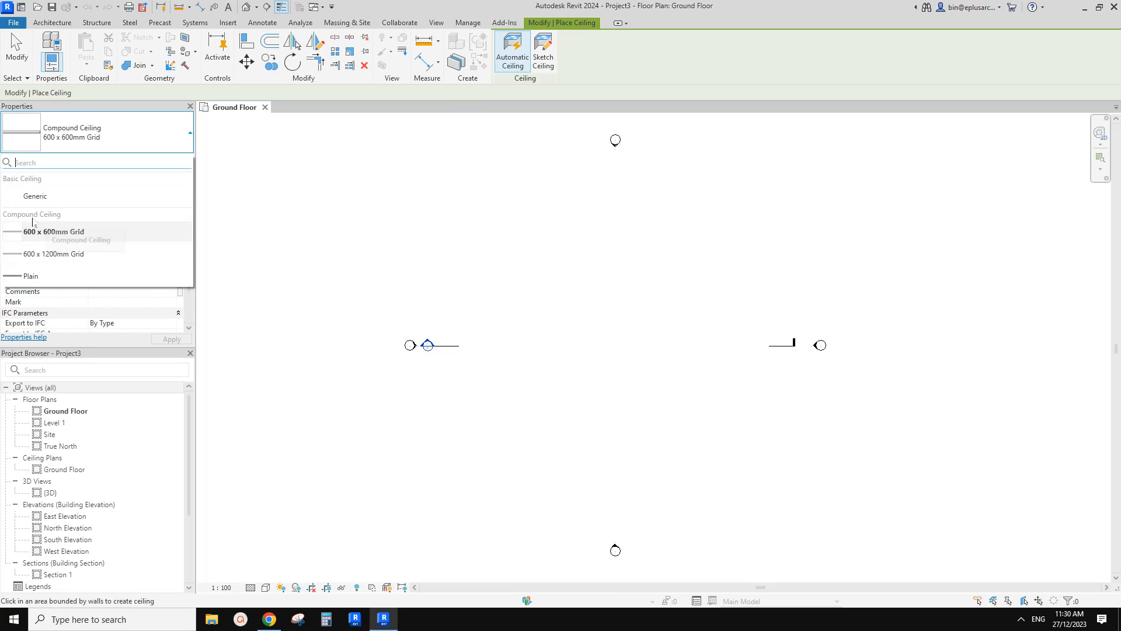
pyautogui.moveTo(54, 253)
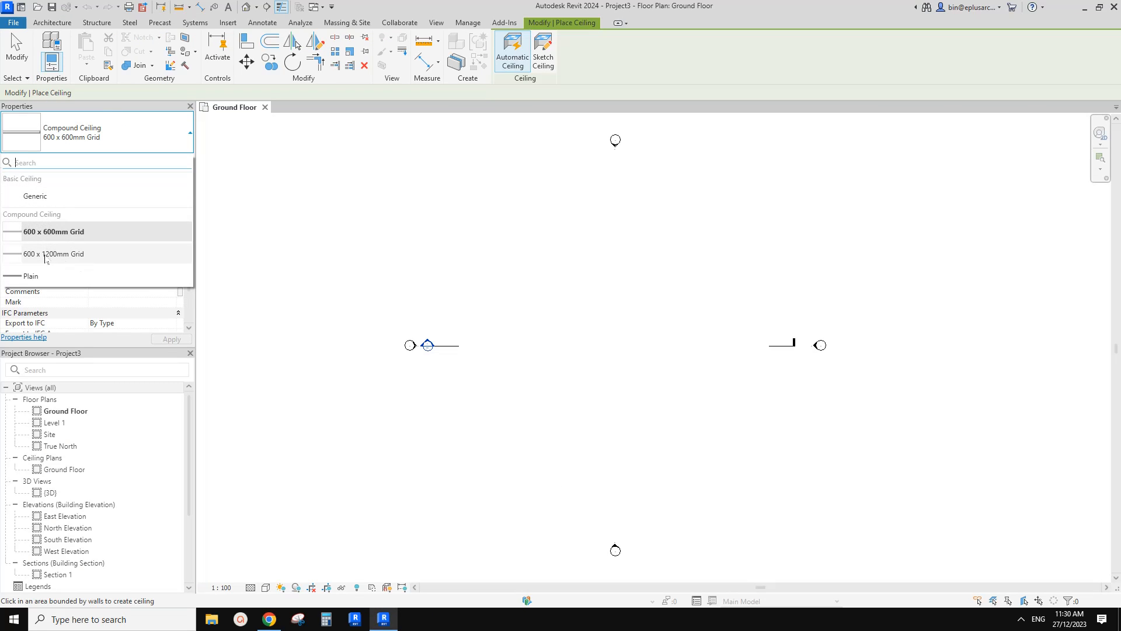
pyautogui.moveTo(53, 253)
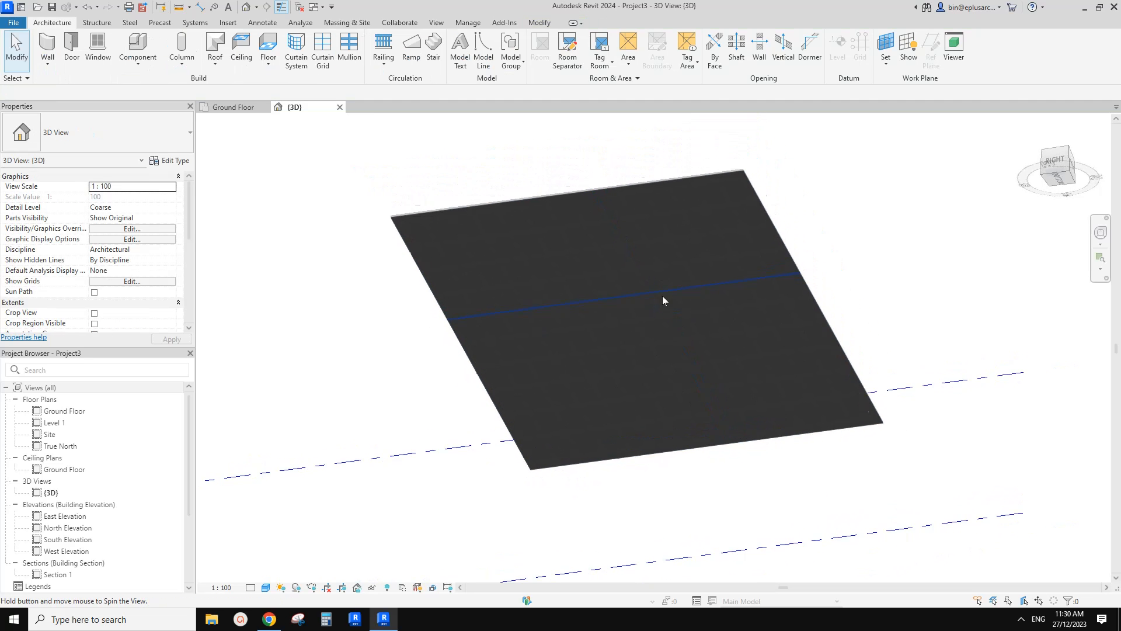
pyautogui.moveTo(664, 300); pyautogui.dragTo(536, 354)
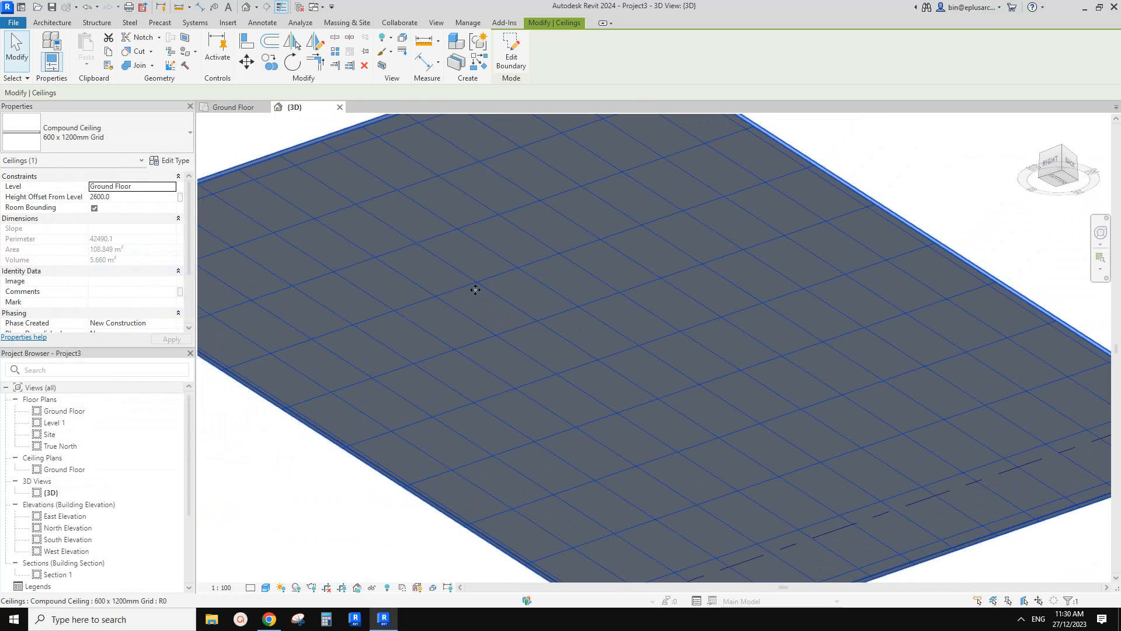
pyautogui.moveTo(493, 287)
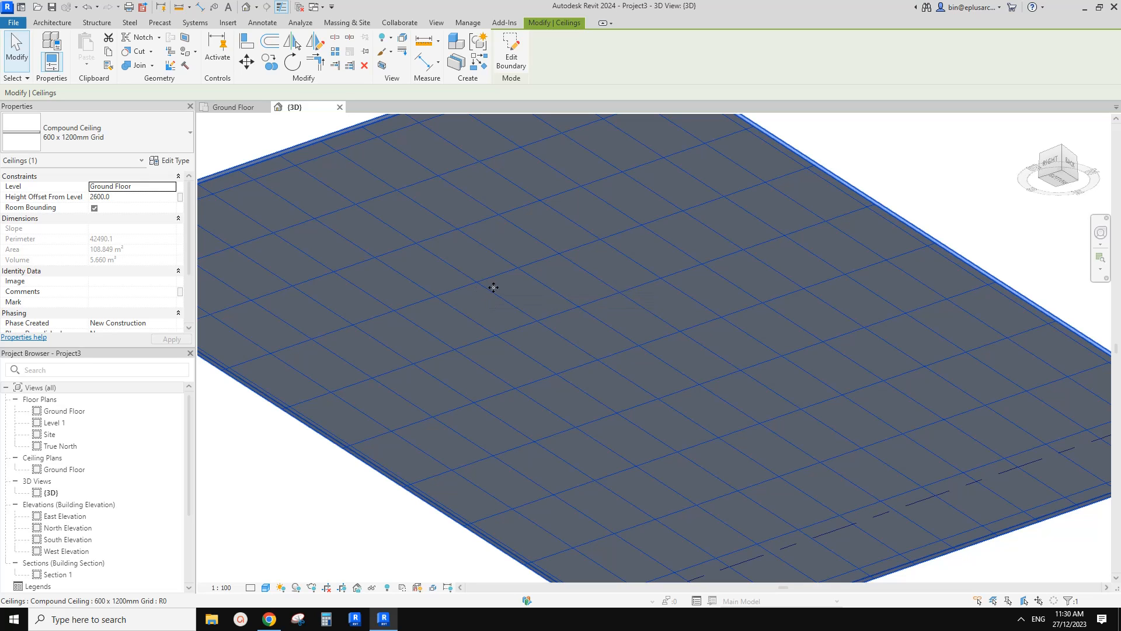
pyautogui.moveTo(526, 280)
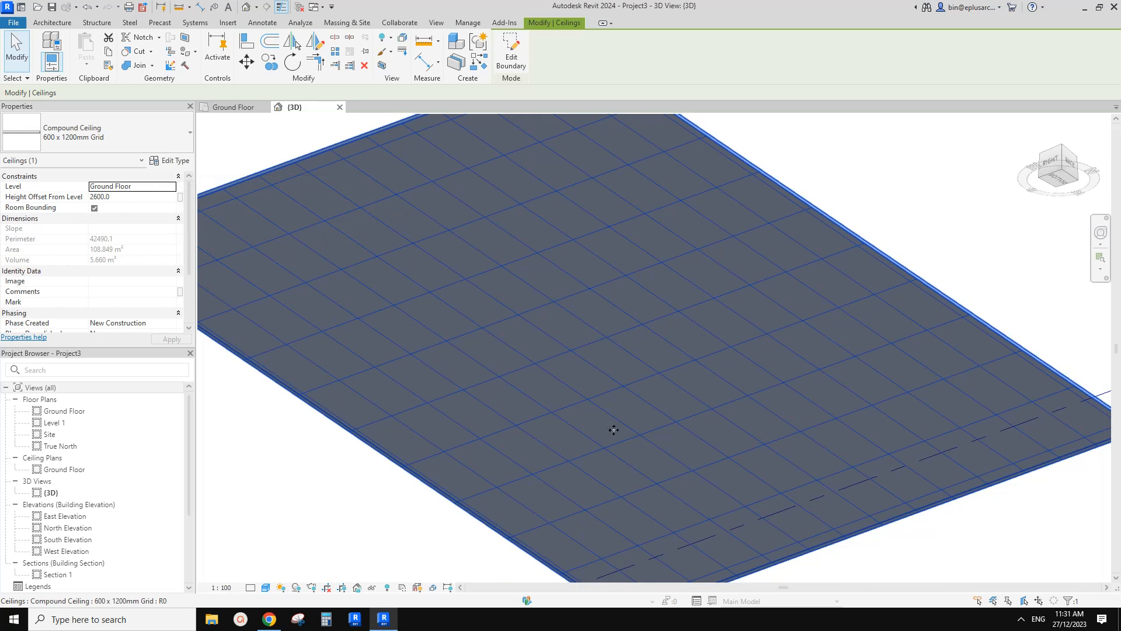
pyautogui.moveTo(377, 263)
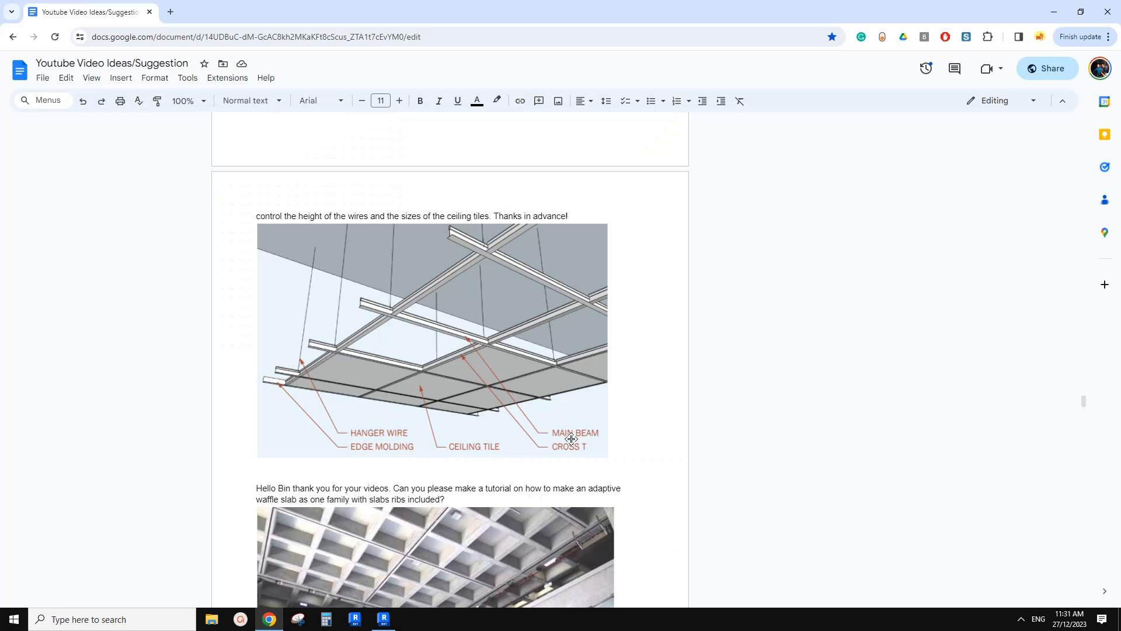
pyautogui.moveTo(379, 557)
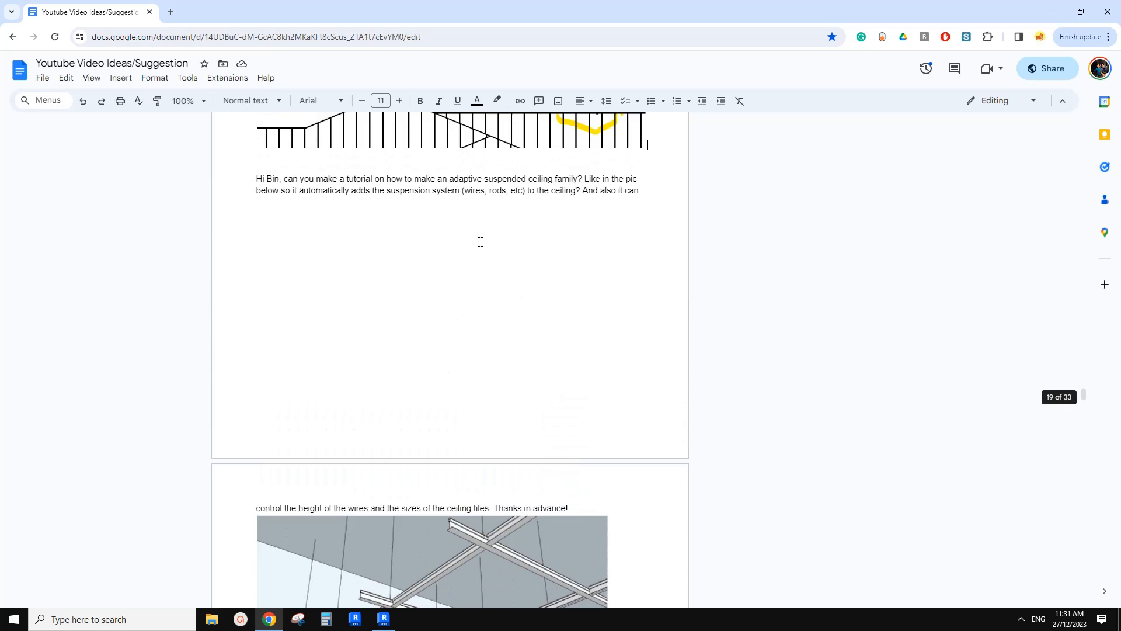
pyautogui.scroll(-3)
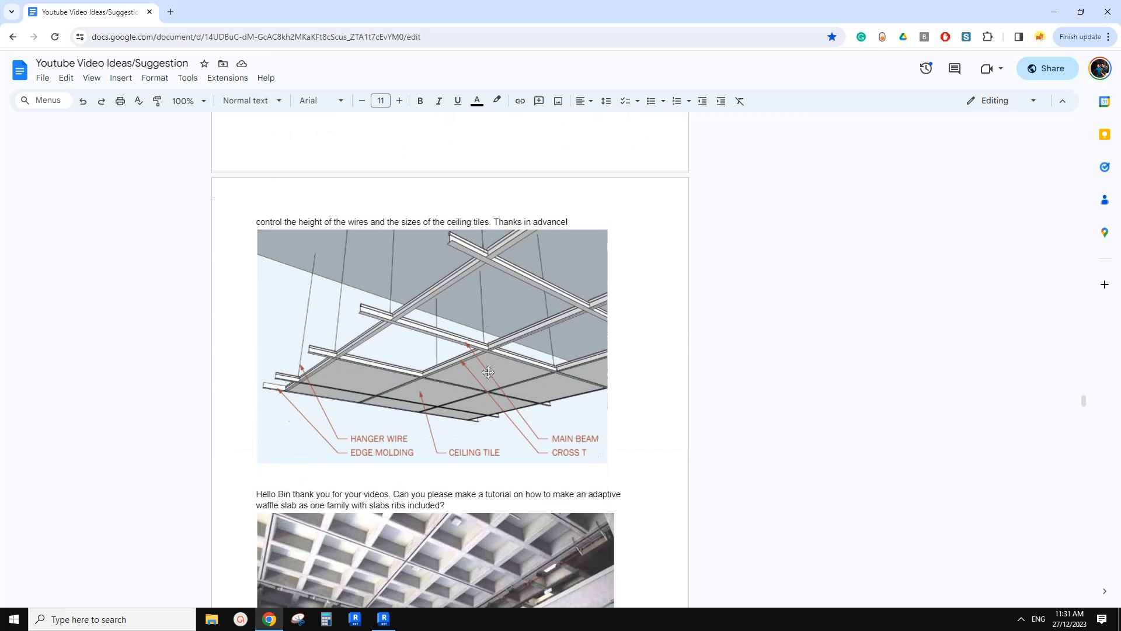
pyautogui.scroll(-3)
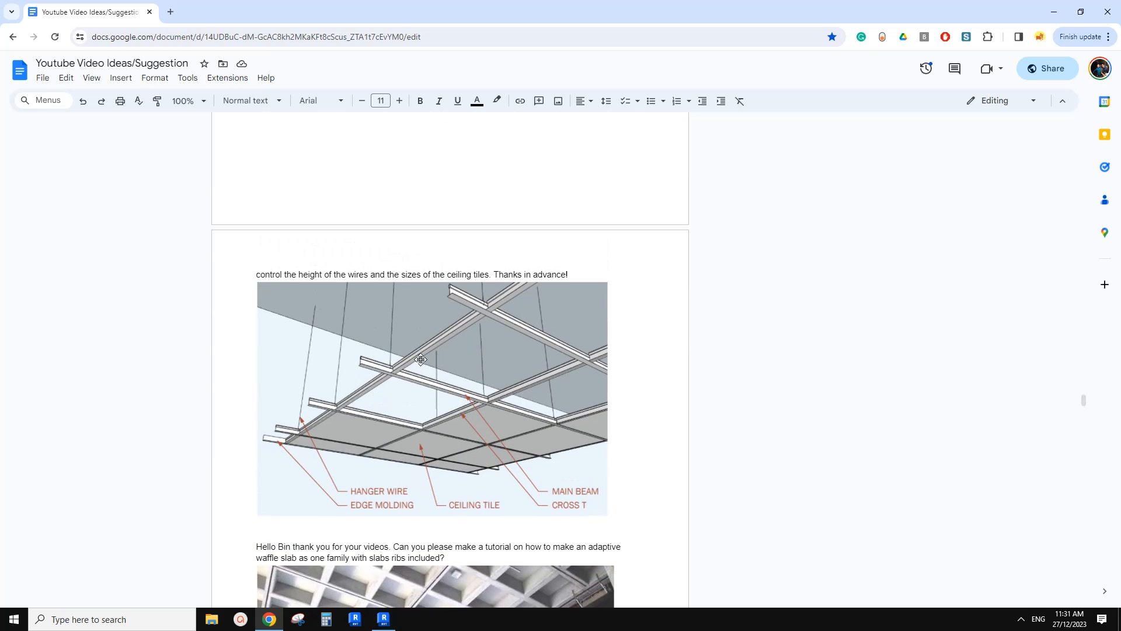
pyautogui.click(383, 619)
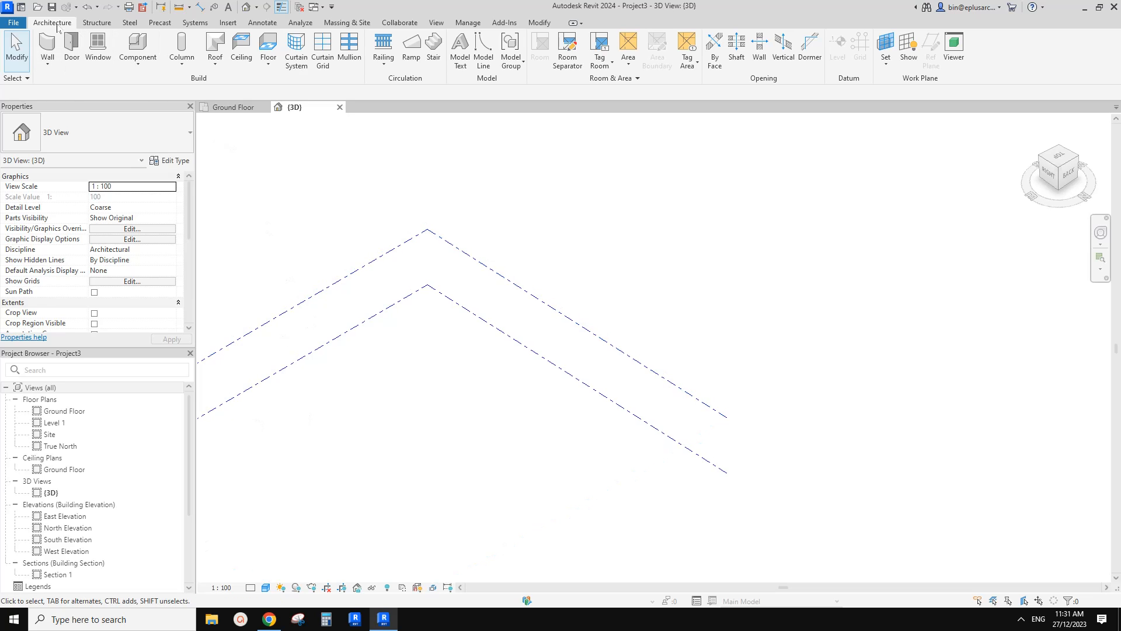
pyautogui.moveTo(215, 47)
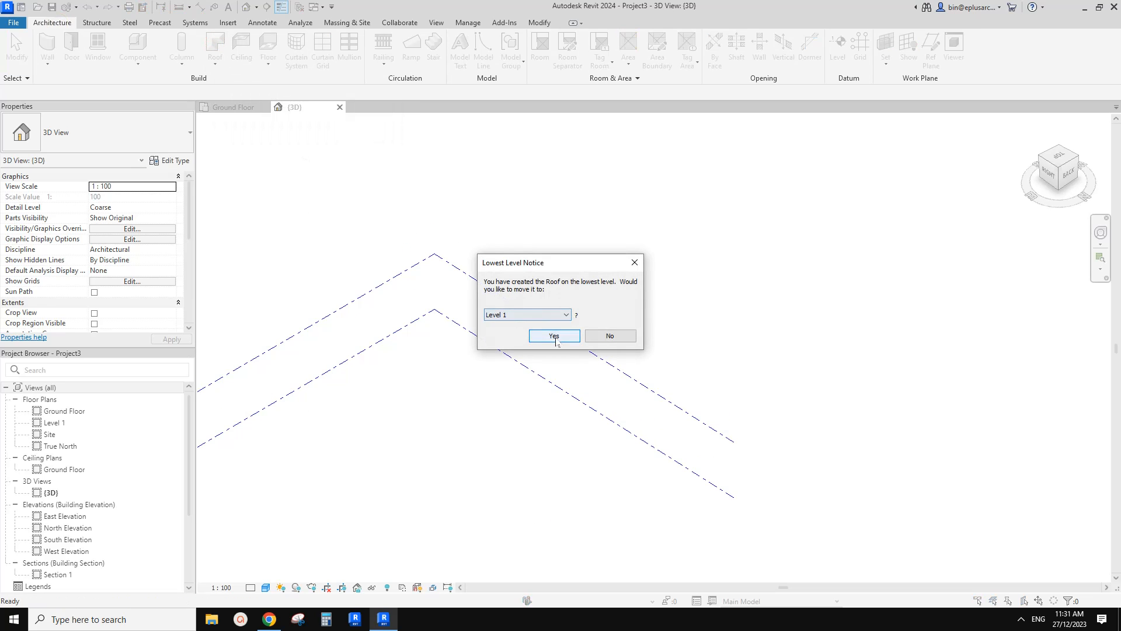
# Step: Move the roof to Level 1 and duplicate the Sloped Glazing type as 'ceiling tiles'
pyautogui.click(554, 335)
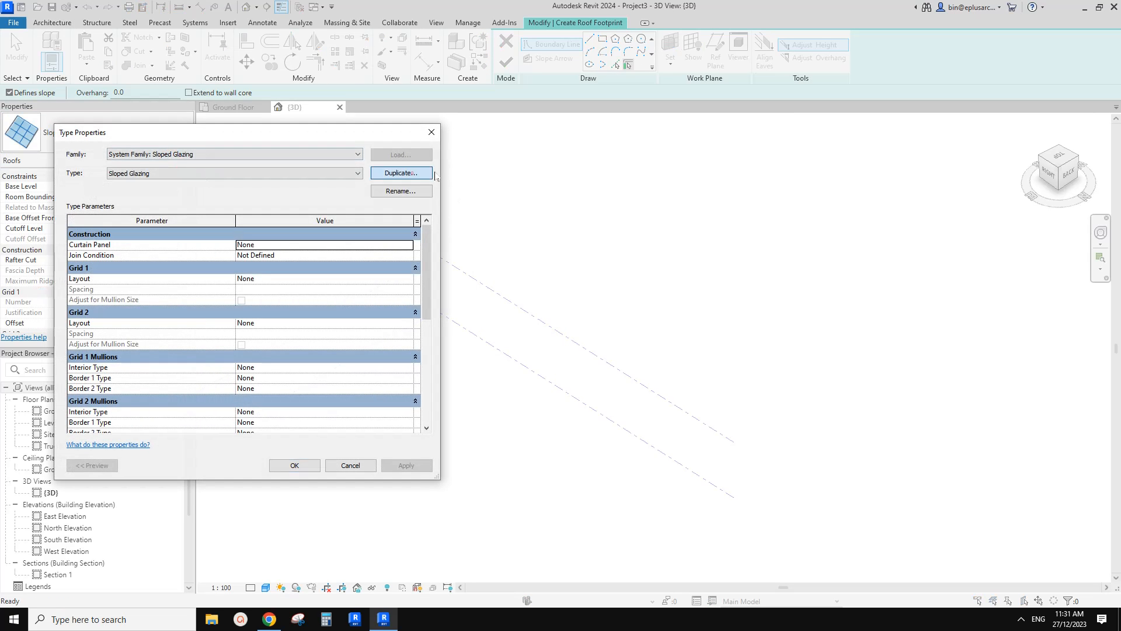
pyautogui.click(399, 173)
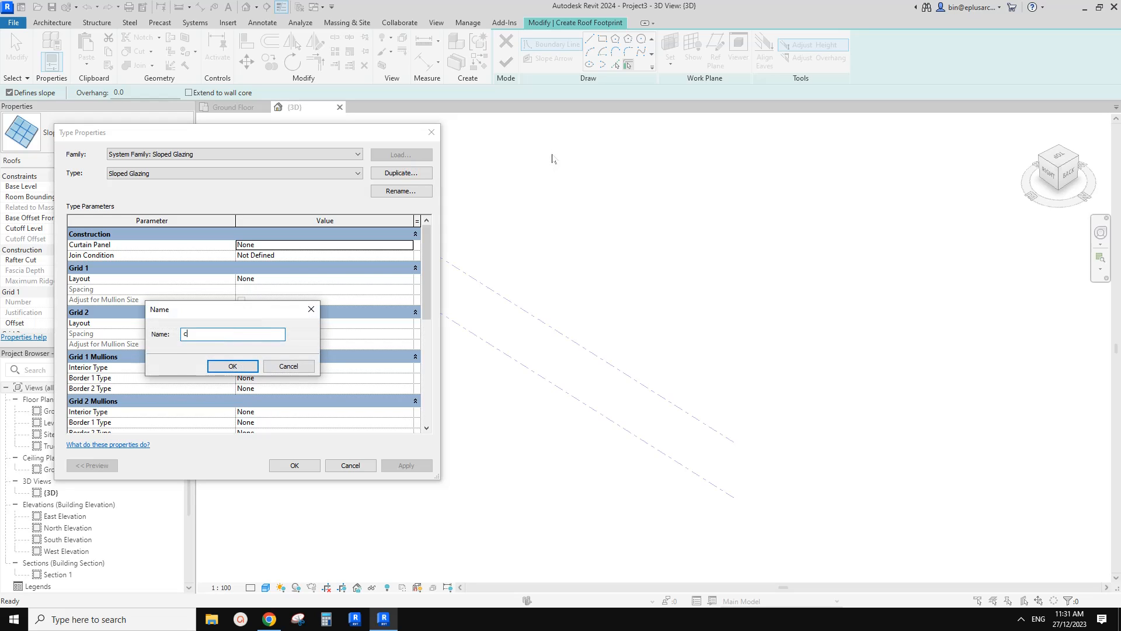
pyautogui.write('ceiling ti')
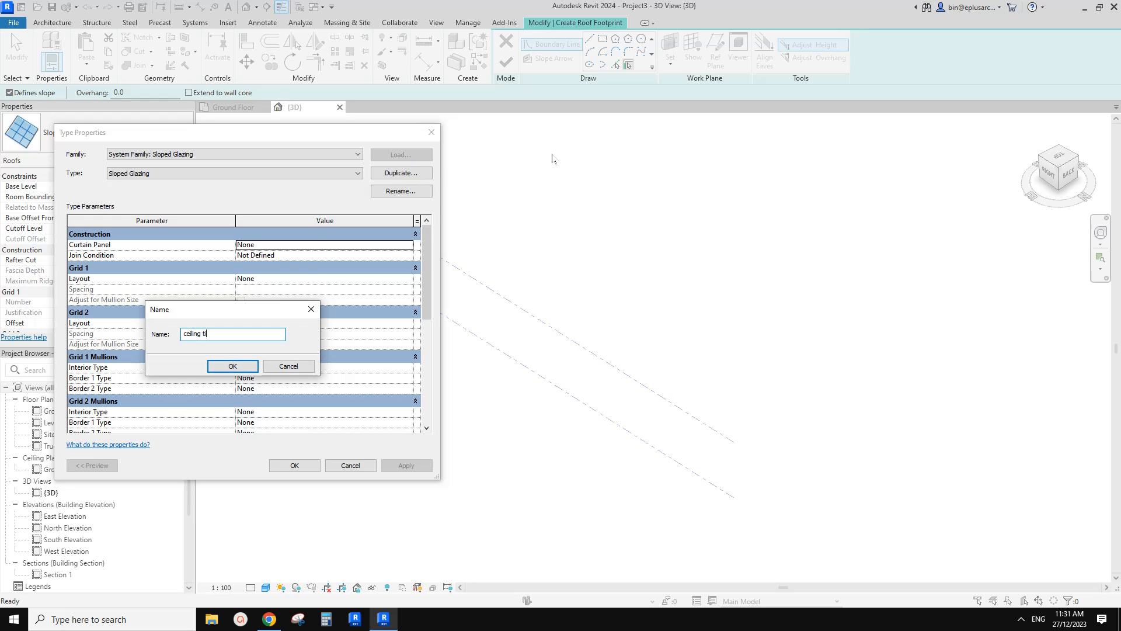
pyautogui.press('BackSpace')
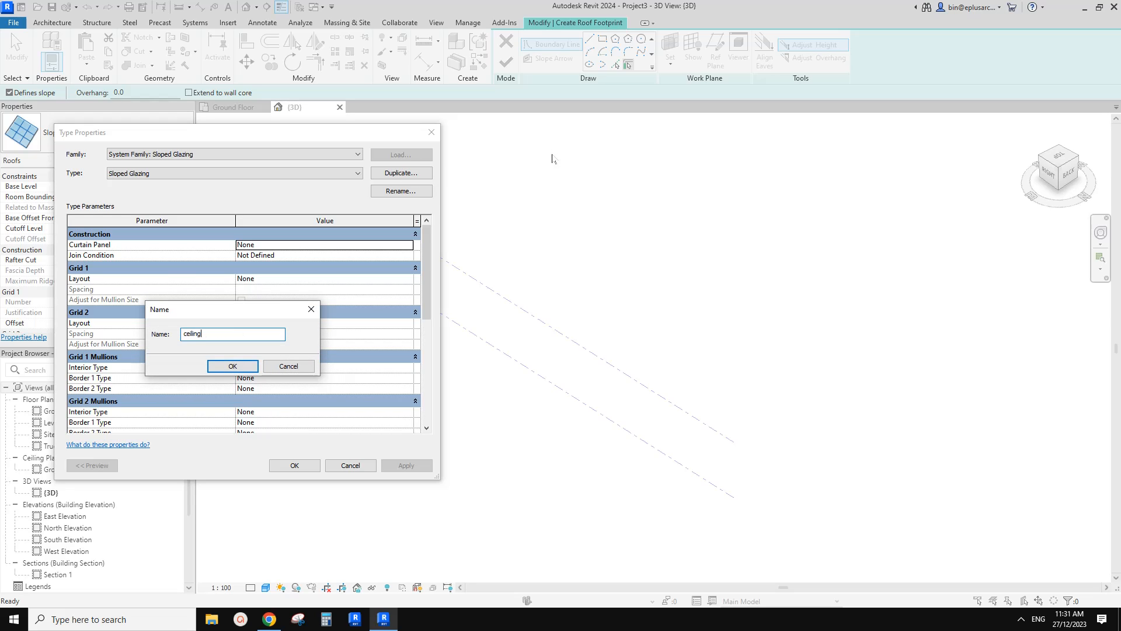
pyautogui.click(231, 365)
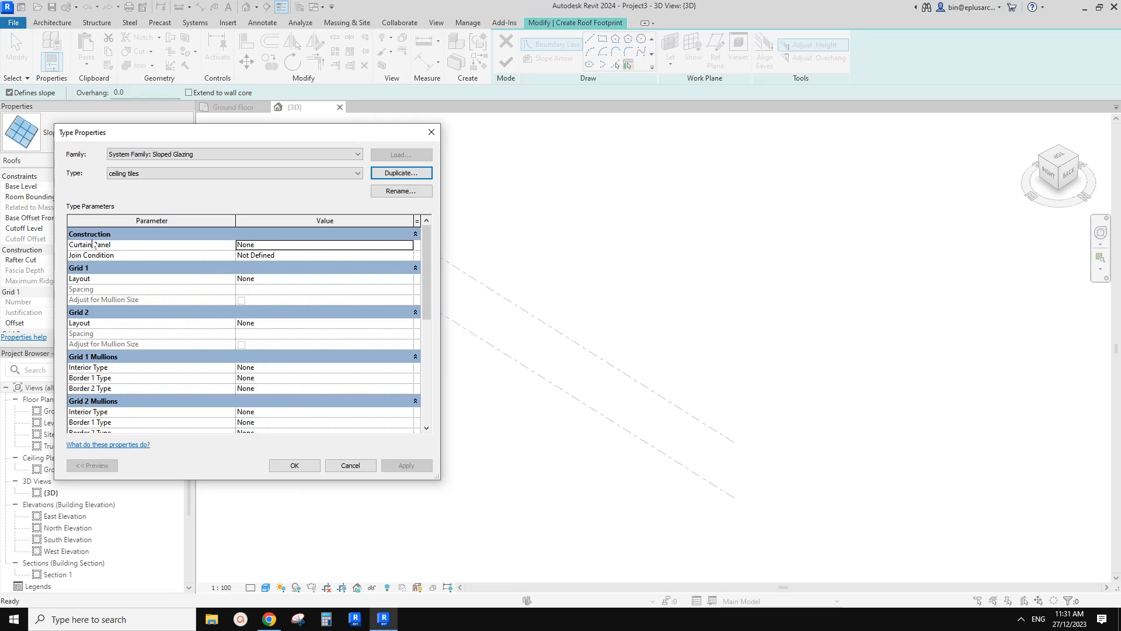
# Step: Set solid curtain panels, fixed-distance 600/1200 grids and 30mm square mullions, then apply
pyautogui.click(324, 244)
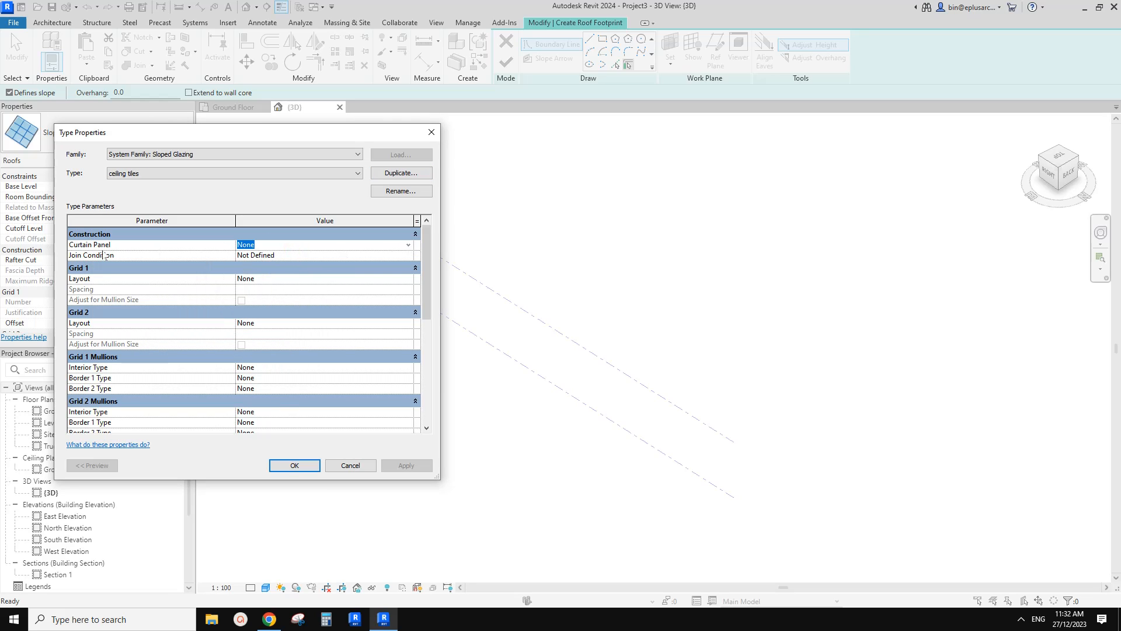
pyautogui.click(407, 244)
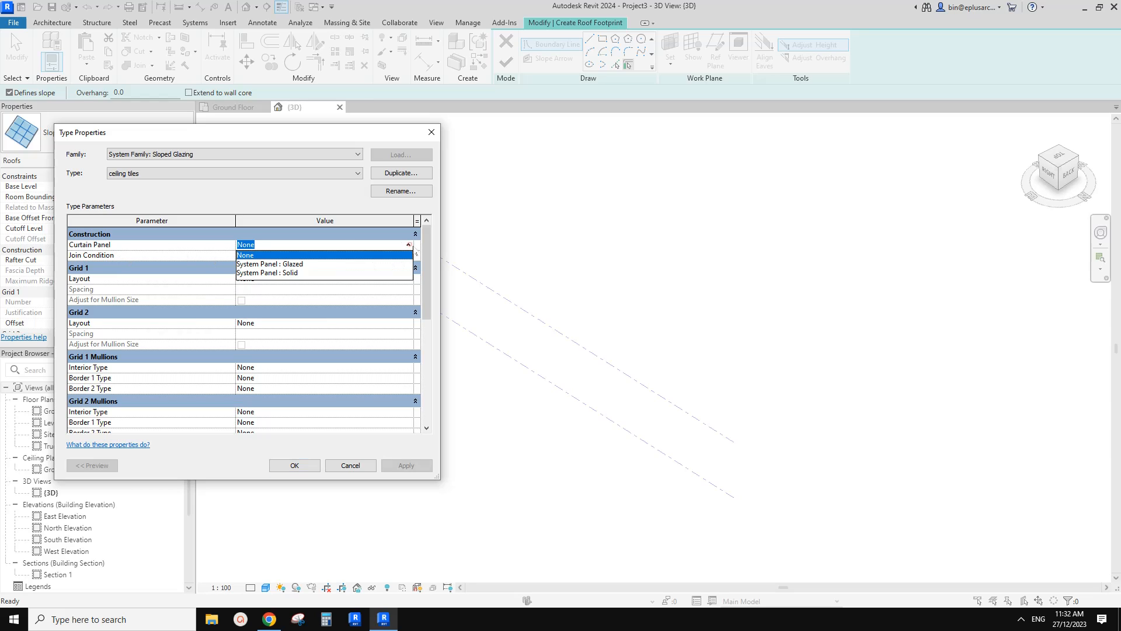
pyautogui.click(266, 272)
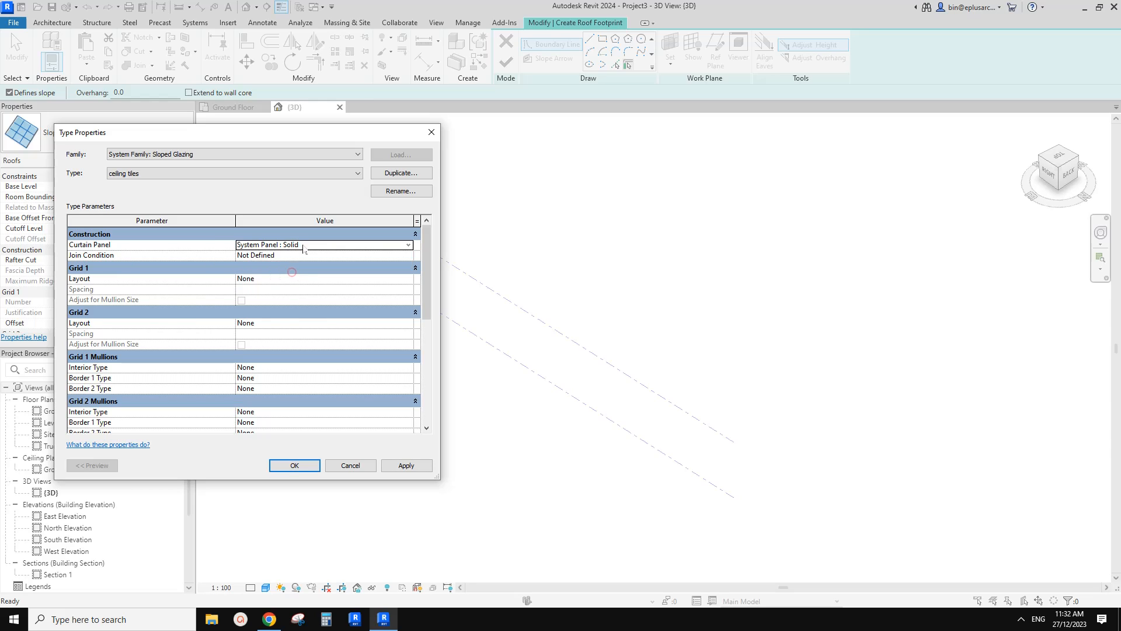
pyautogui.moveTo(80, 279)
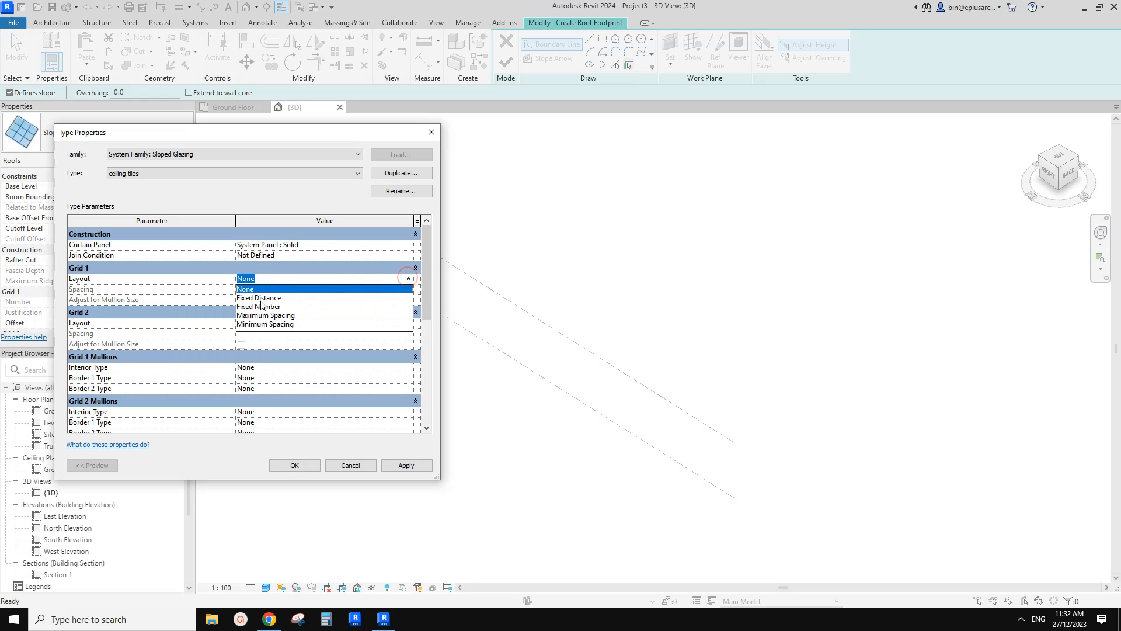
pyautogui.click(260, 298)
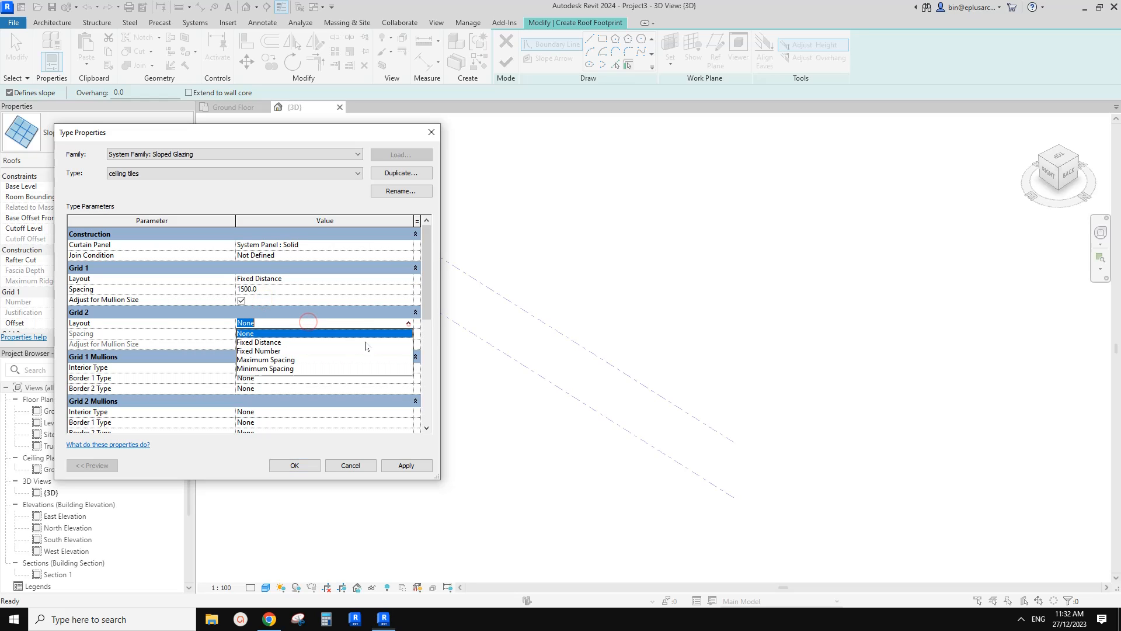
pyautogui.click(259, 342)
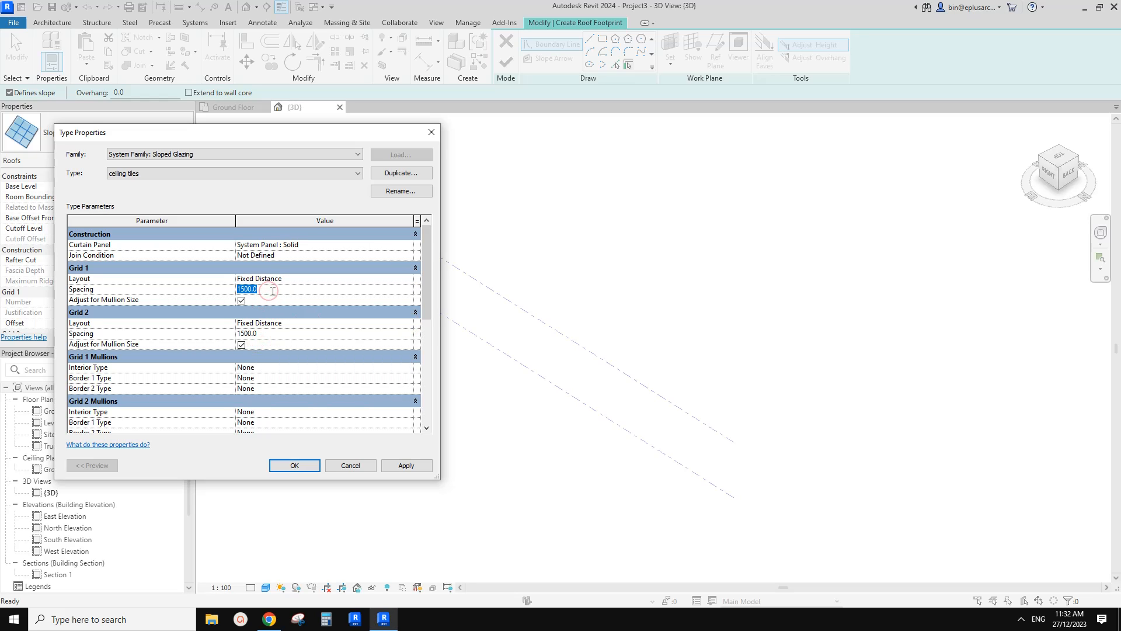
pyautogui.write('60')
pyautogui.click(326, 333)
pyautogui.write('1200')
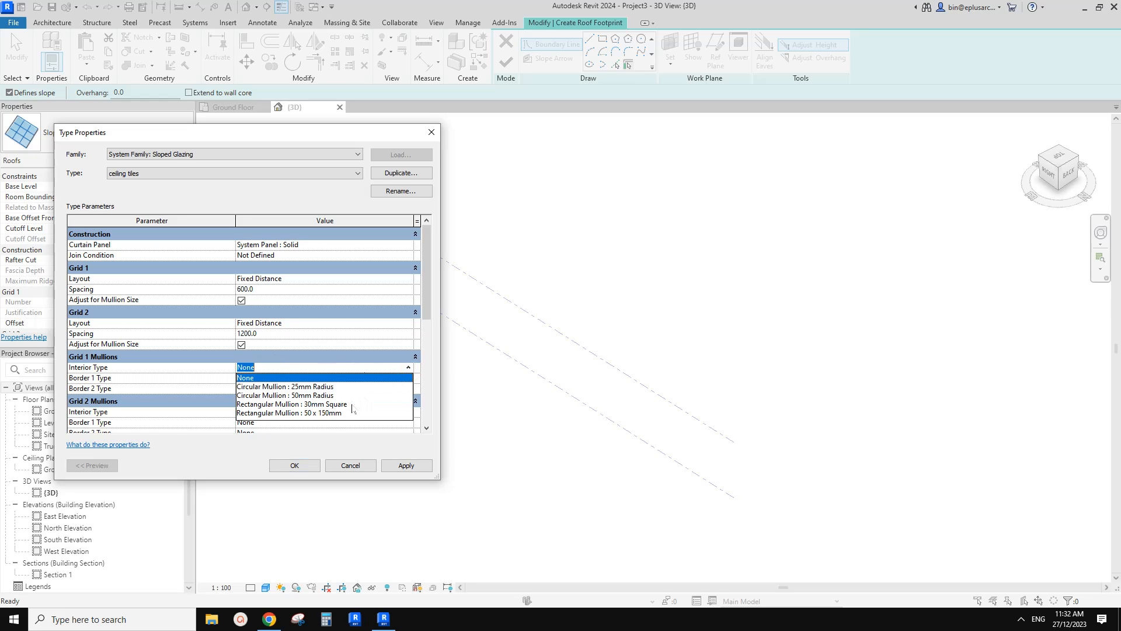
pyautogui.click(291, 403)
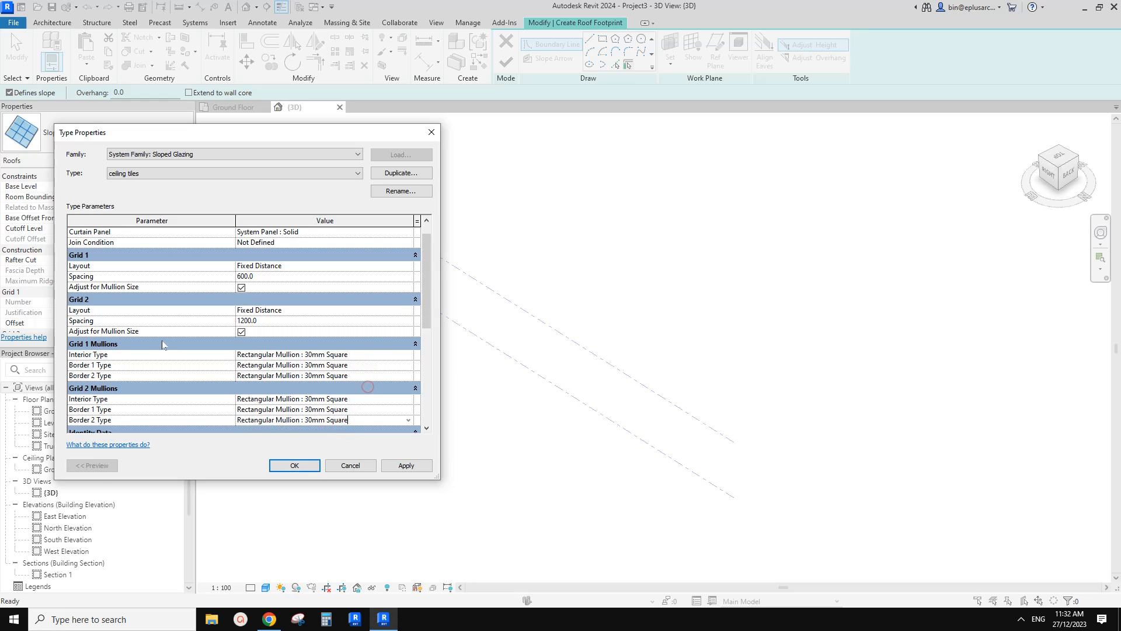
pyautogui.click(405, 465)
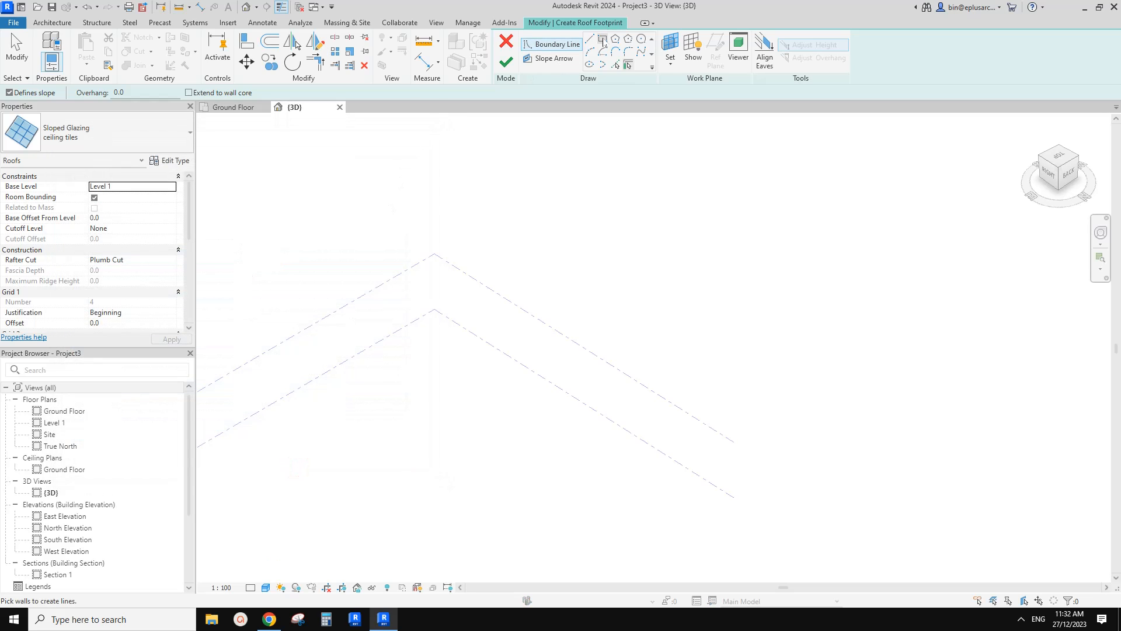
# Step: Sketch the rectangular footprint and finish it to create the ceiling-tiles glazing
pyautogui.moveTo(375, 469); pyautogui.dragTo(702, 438)
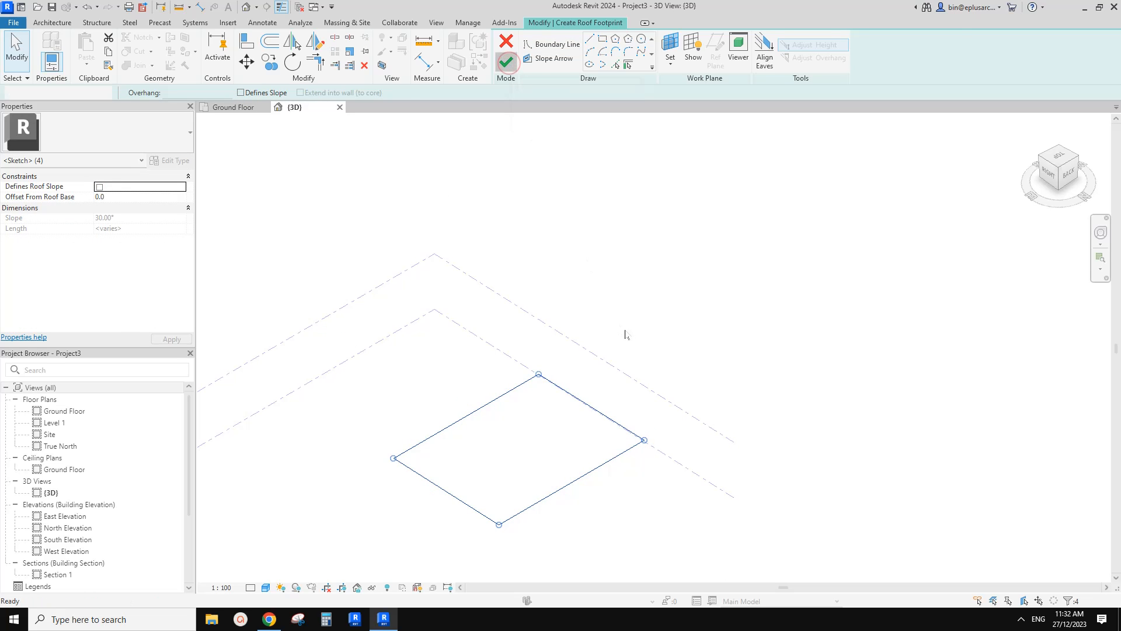
pyautogui.click(506, 62)
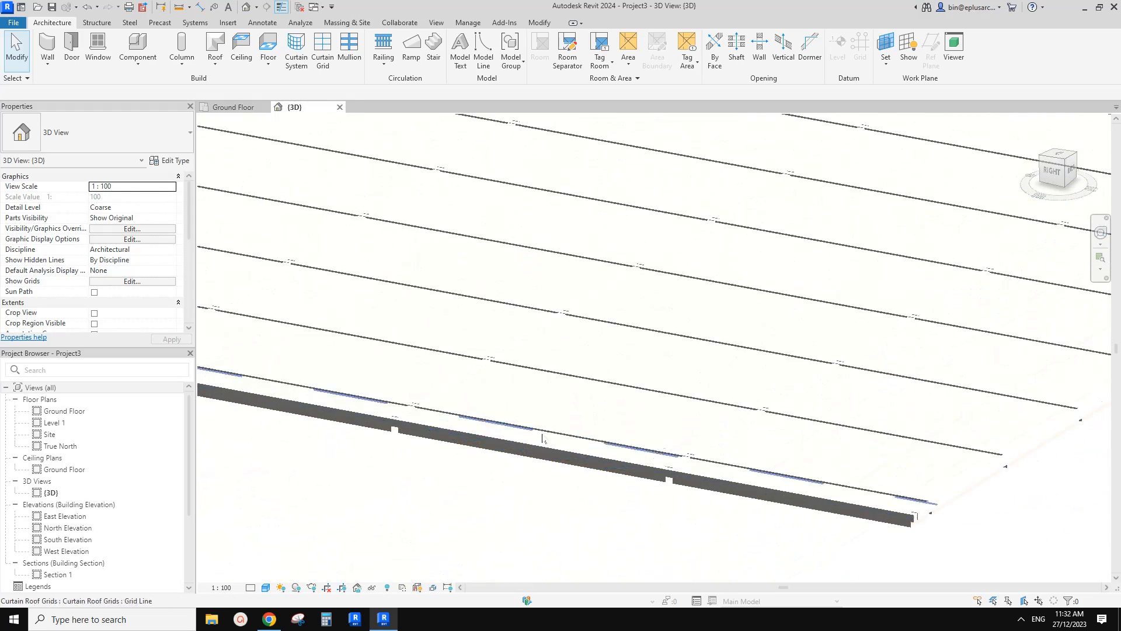
# Step: Duplicate the selected panel's type as 'new' with Offset 0
pyautogui.click(553, 411)
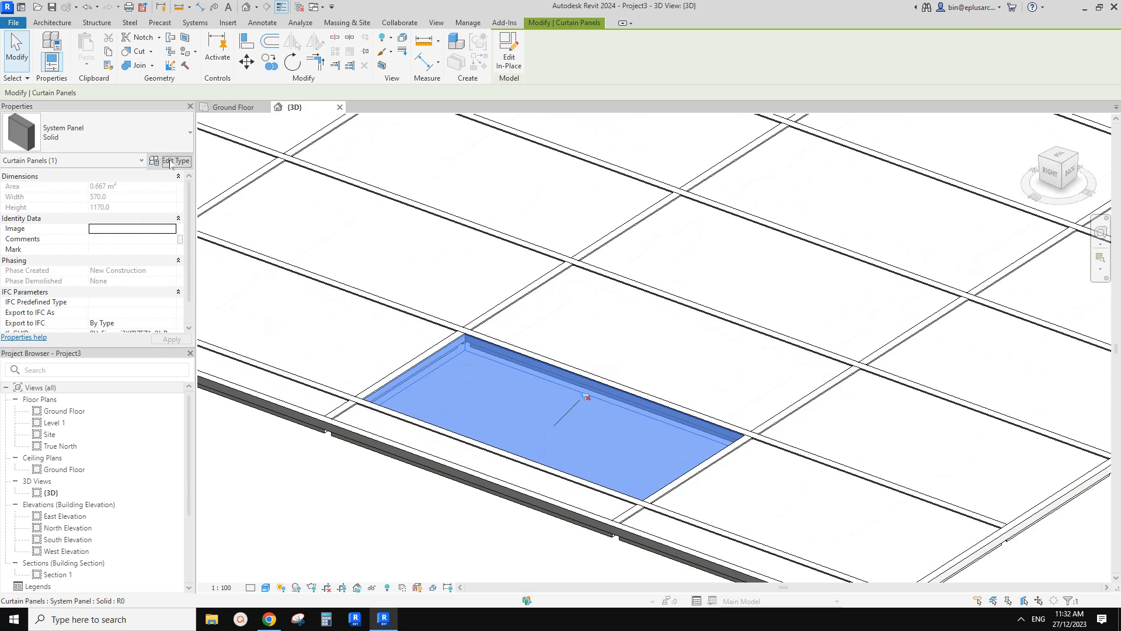
pyautogui.click(400, 173)
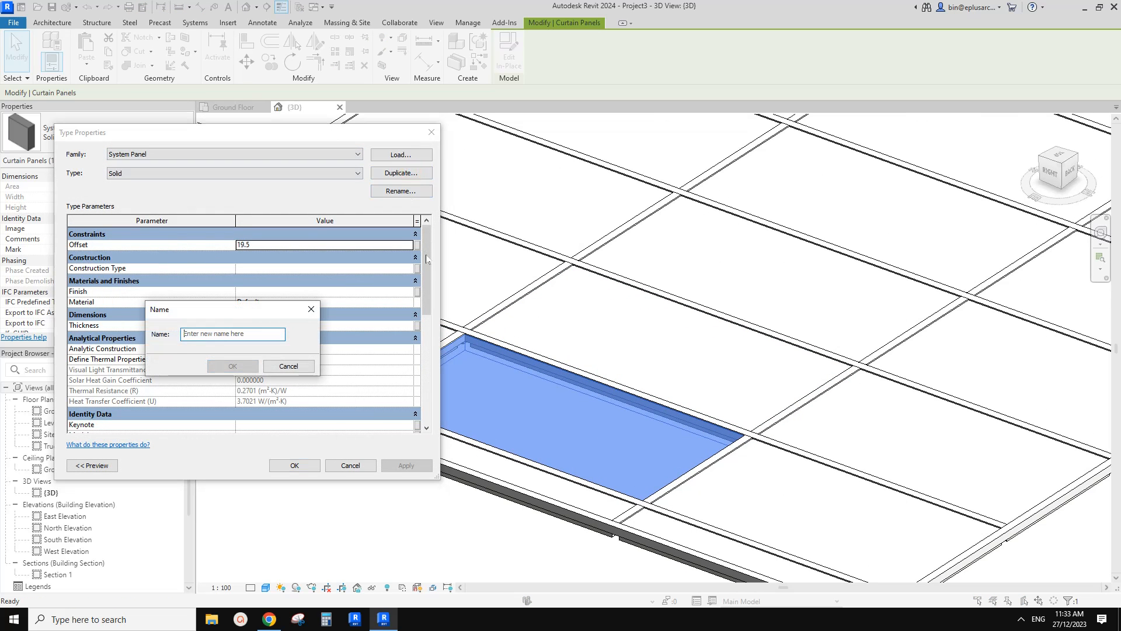
pyautogui.click(231, 365)
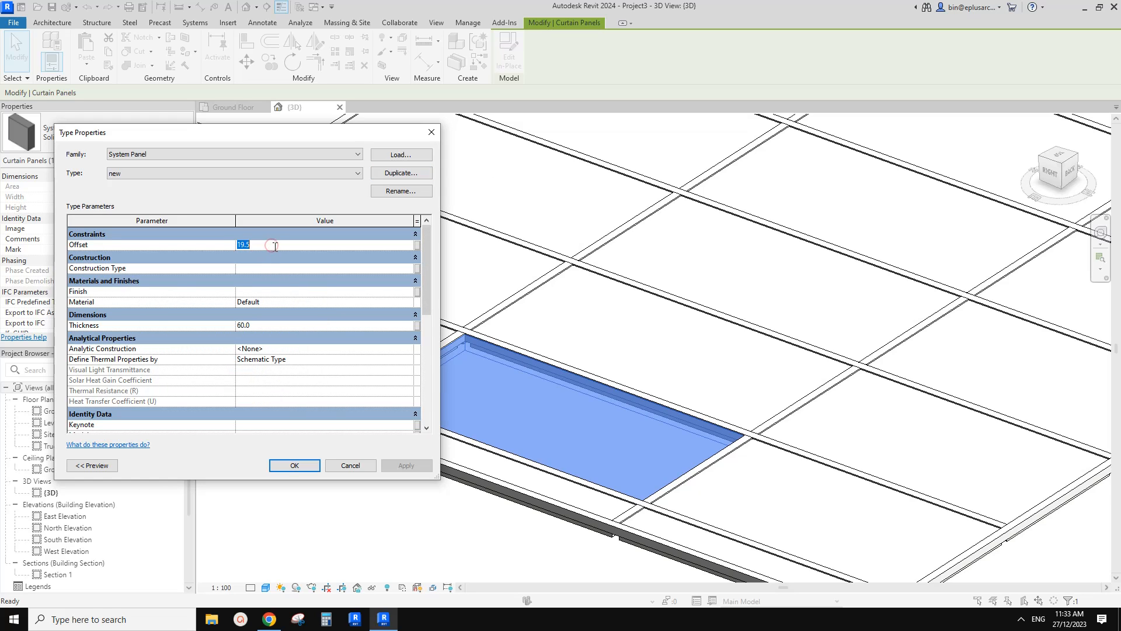
pyautogui.write('0.0')
pyautogui.click(325, 325)
pyautogui.write('1')
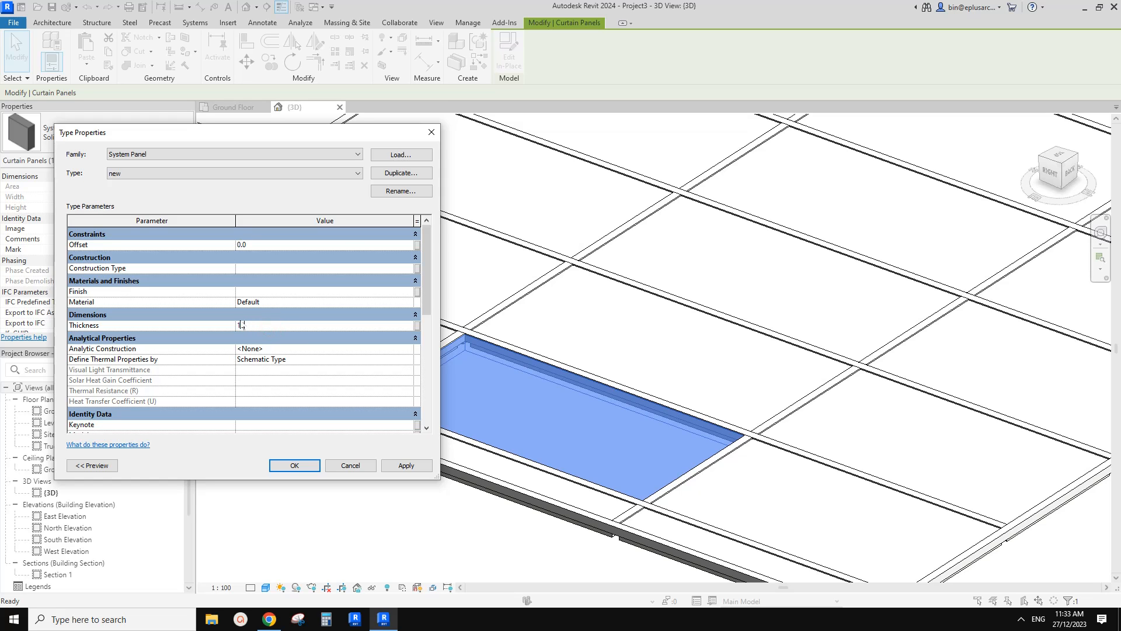
pyautogui.click(295, 466)
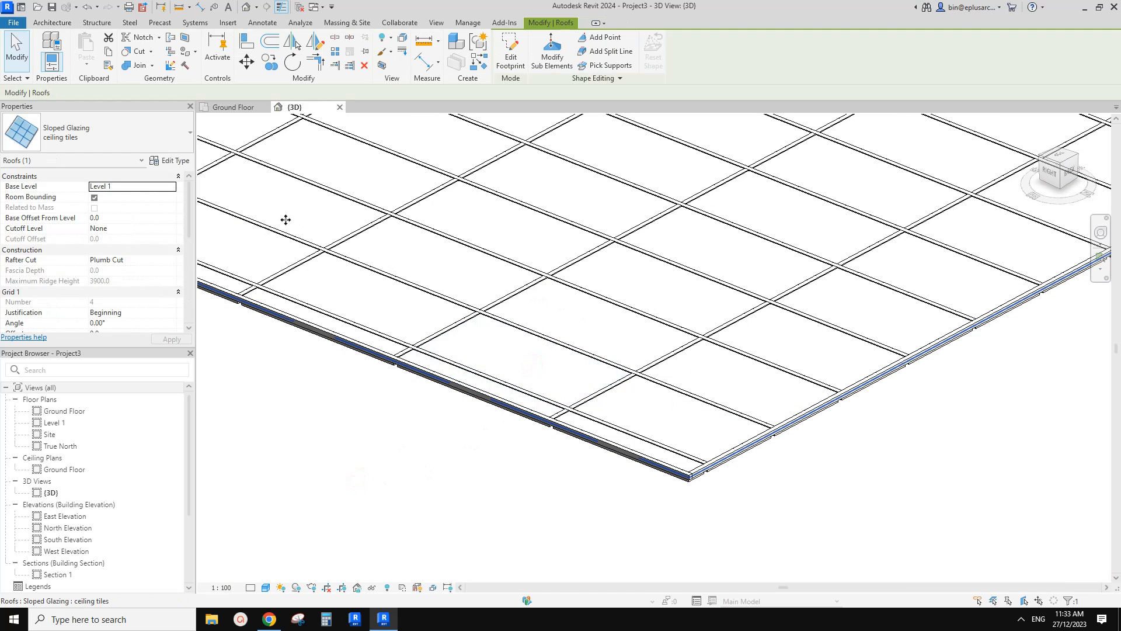
# Step: Assign System Panel : new as the curtain panel of the ceiling tiles type
pyautogui.click(171, 160)
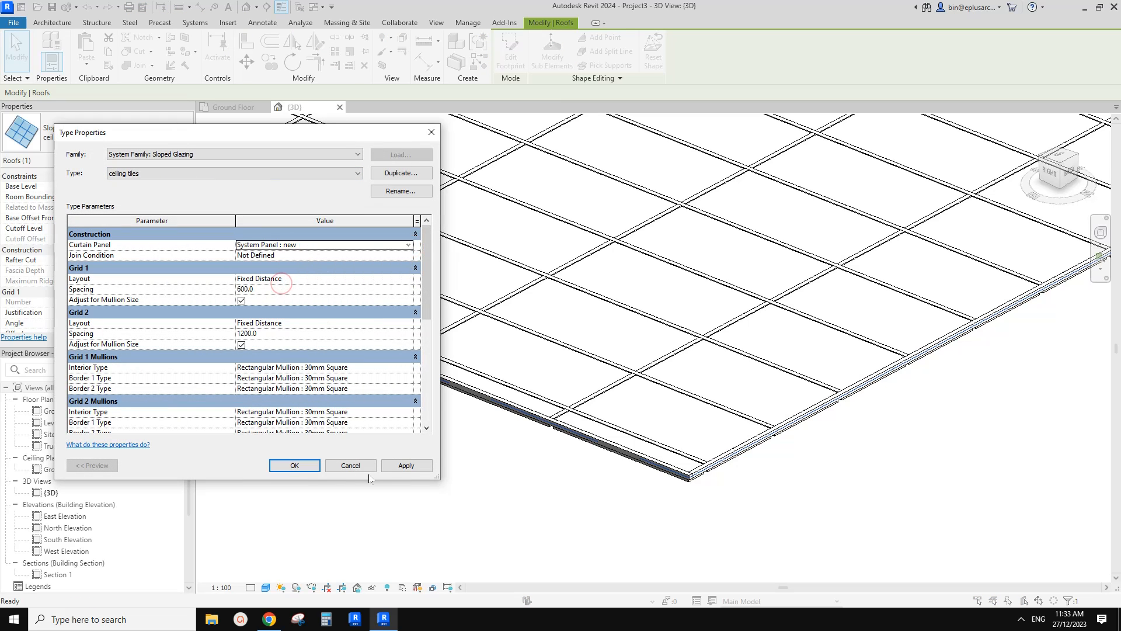
pyautogui.click(294, 465)
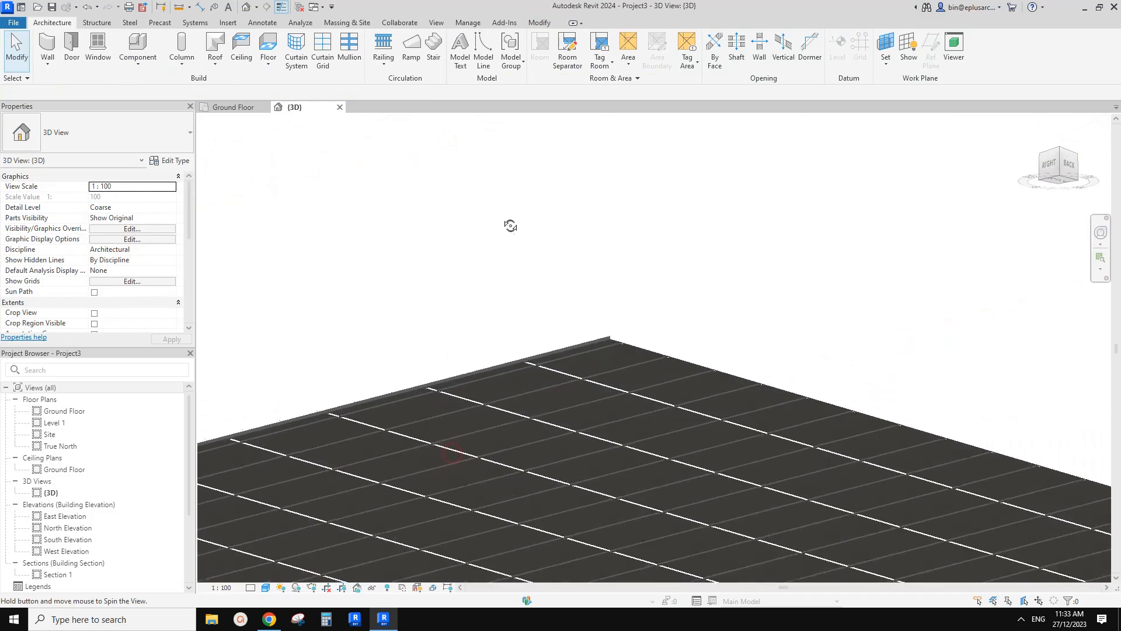
pyautogui.moveTo(511, 226); pyautogui.dragTo(585, 243)
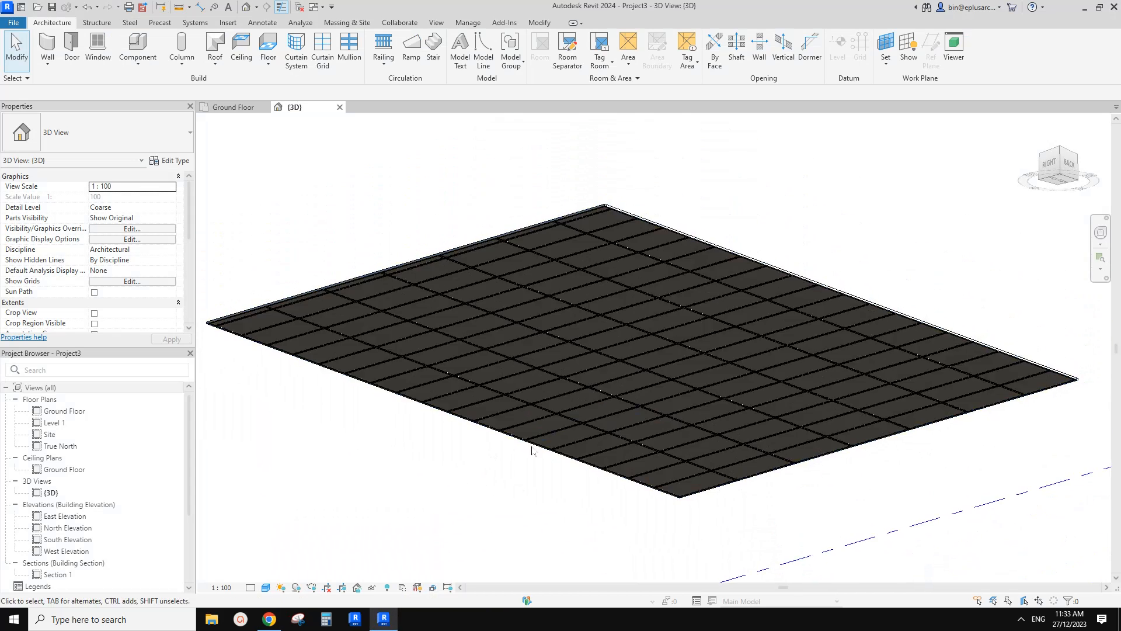
pyautogui.click(611, 326)
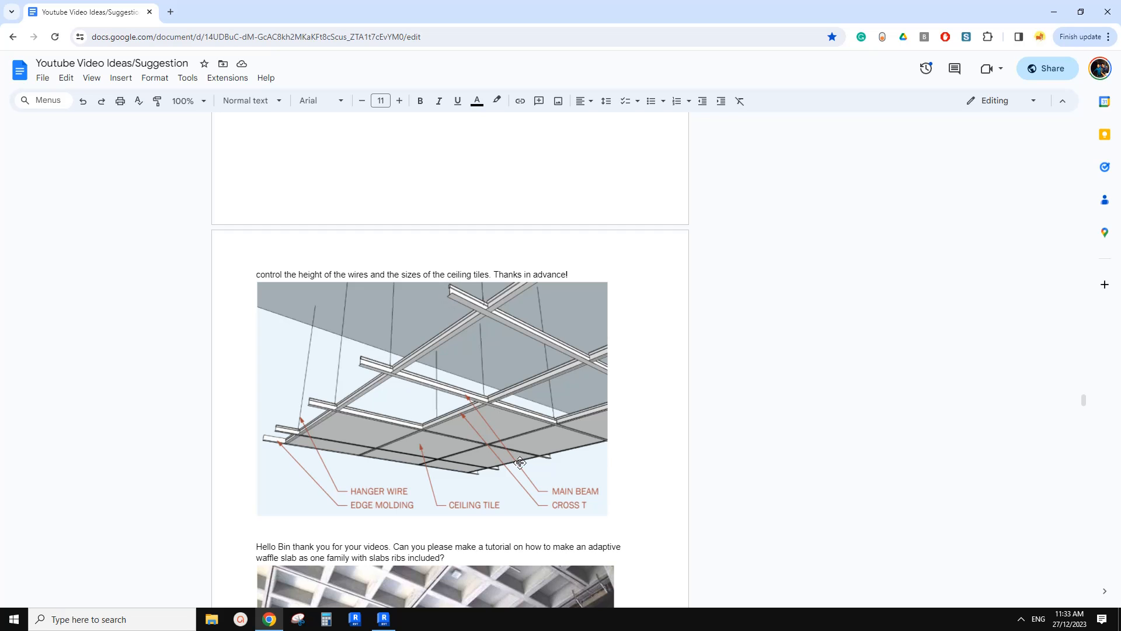
pyautogui.moveTo(404, 495)
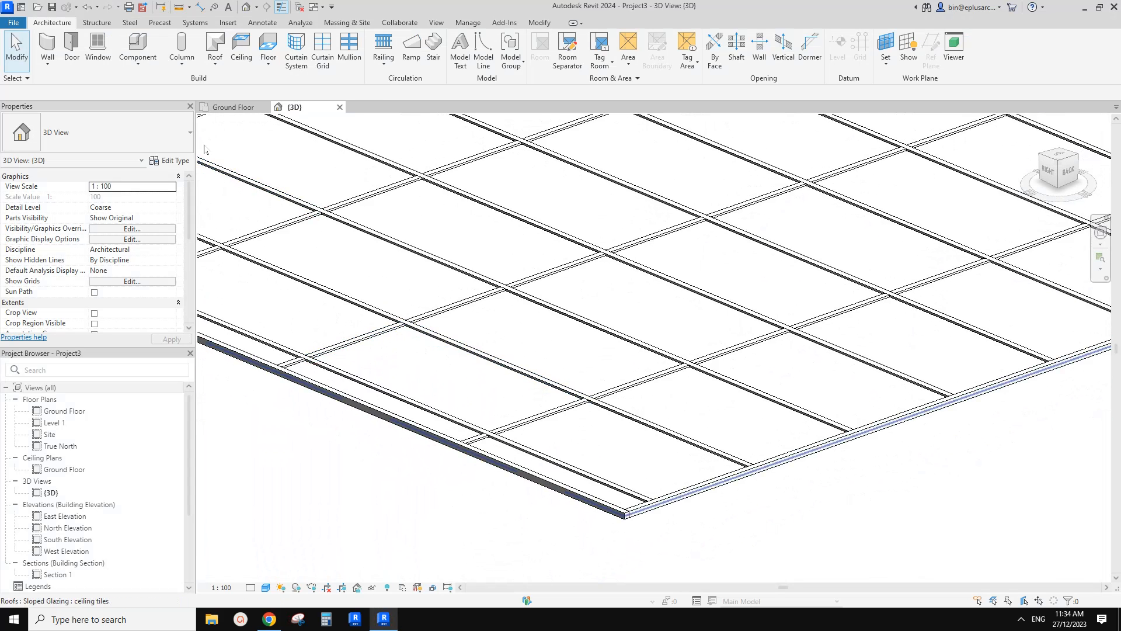
# Step: Create a new family from the Metric Profile.rft template
pyautogui.click(12, 22)
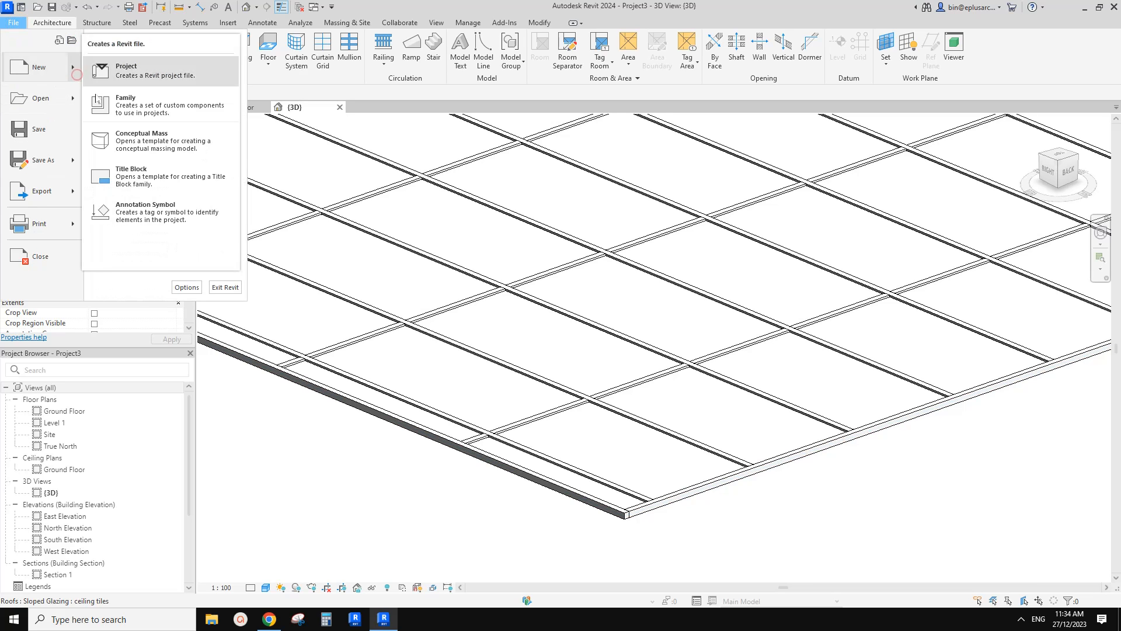
pyautogui.click(125, 104)
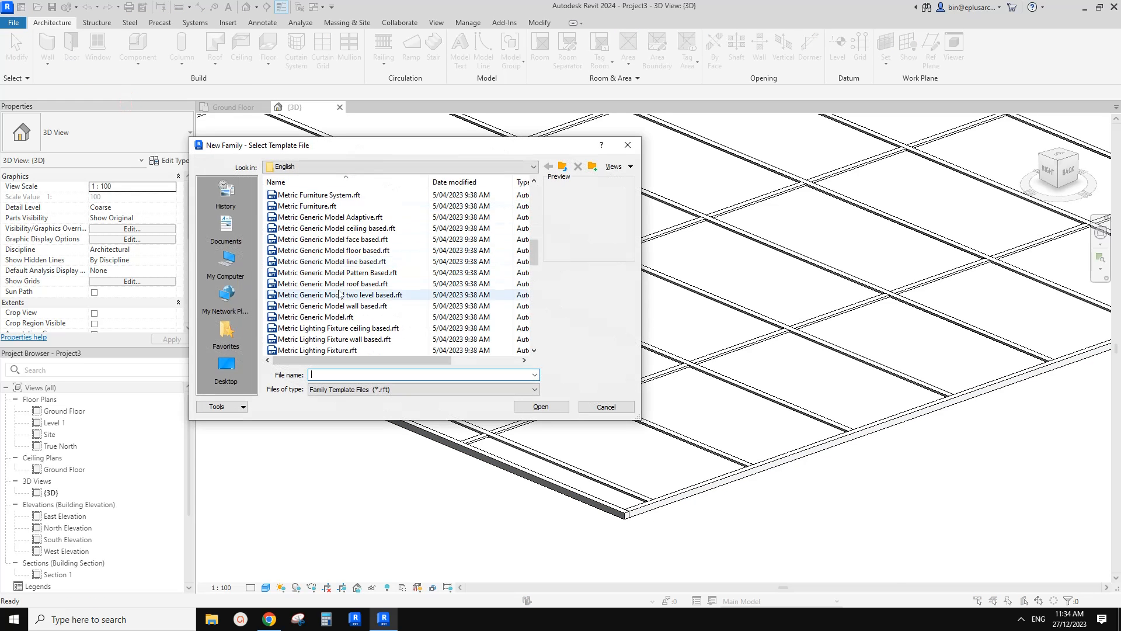
pyautogui.click(307, 305)
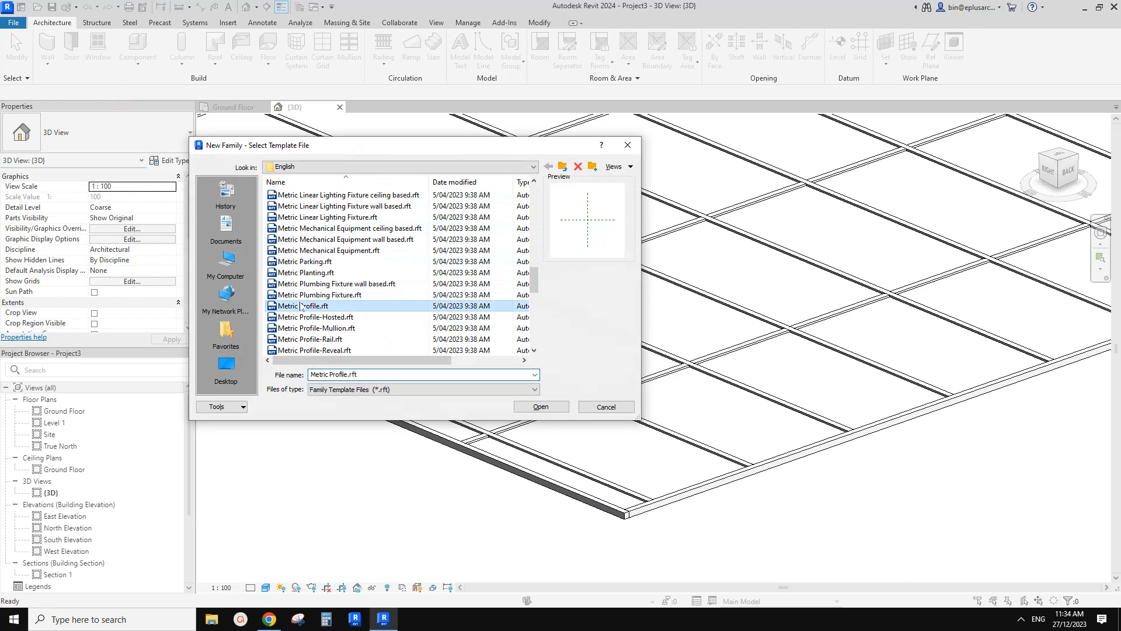
pyautogui.click(539, 407)
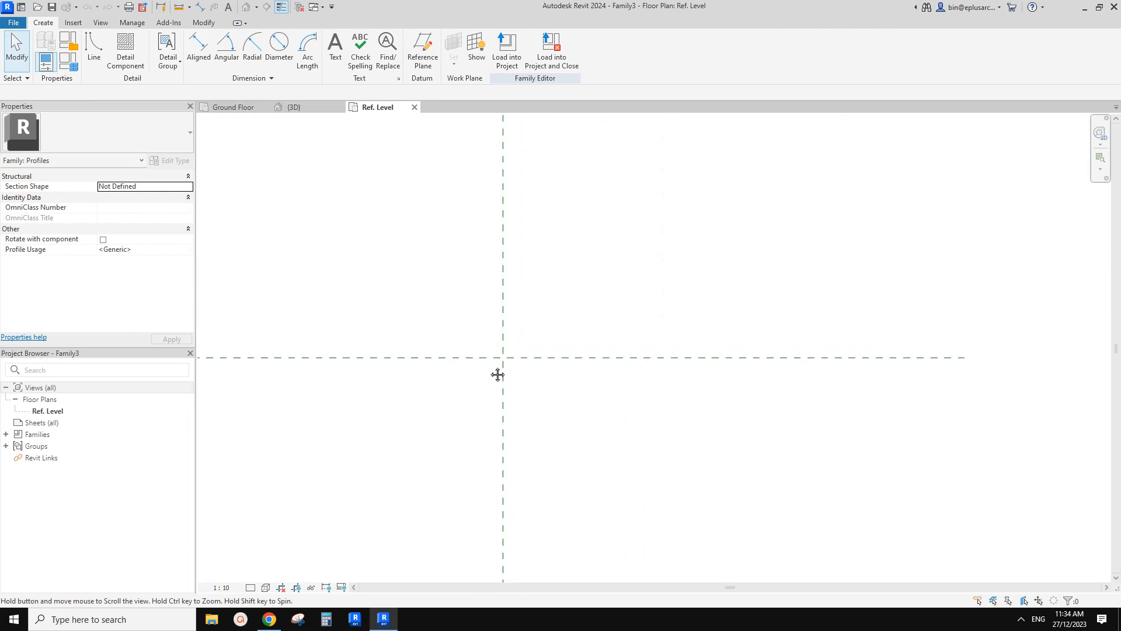
# Step: Draw half the T-bar with Line at 1:5 scale and mirror it about the vertical reference line
pyautogui.click(94, 50)
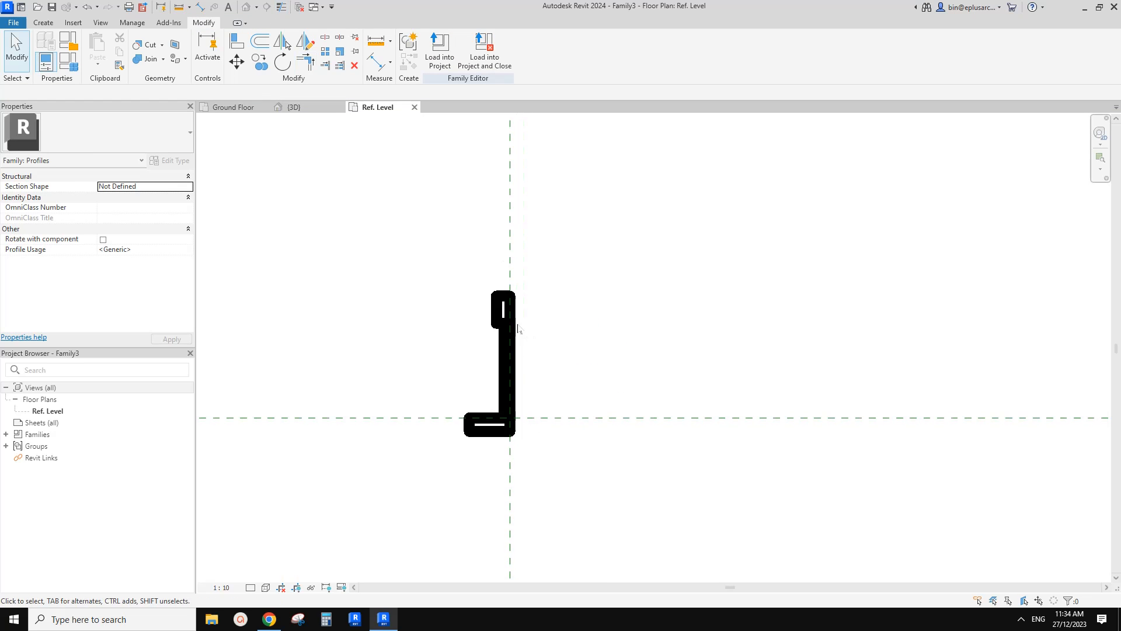
pyautogui.click(222, 587)
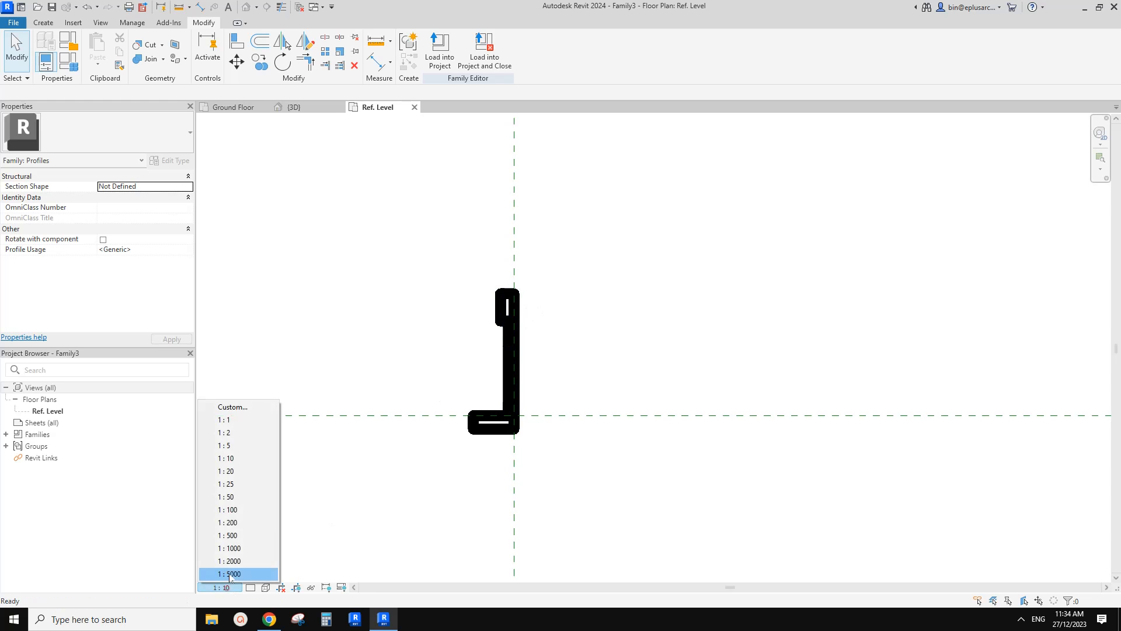
pyautogui.click(225, 445)
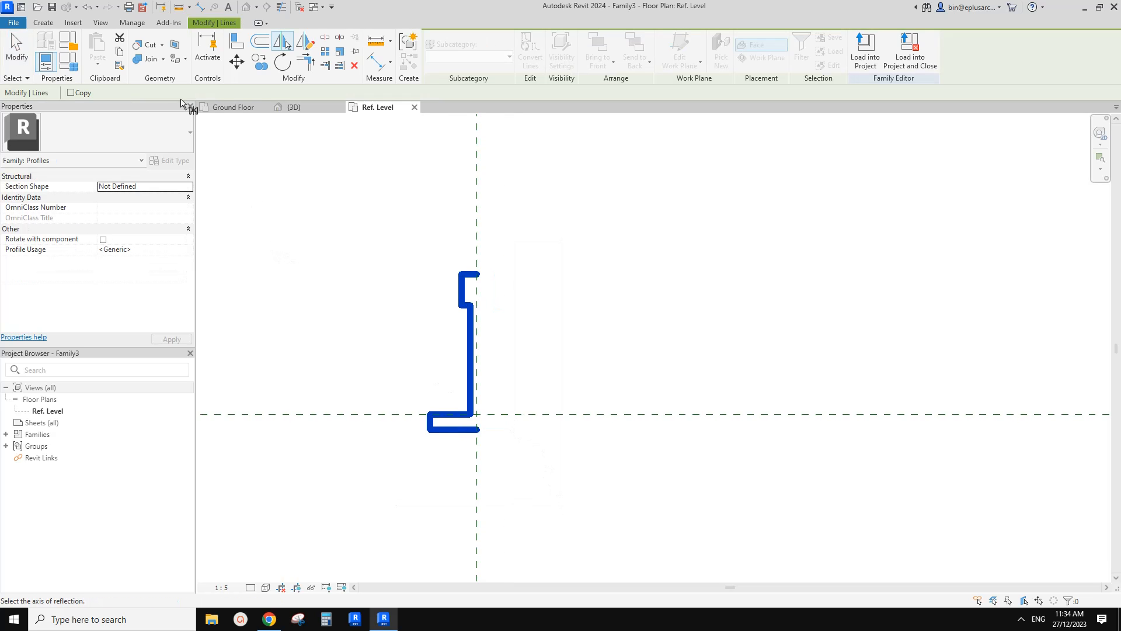
pyautogui.click(72, 93)
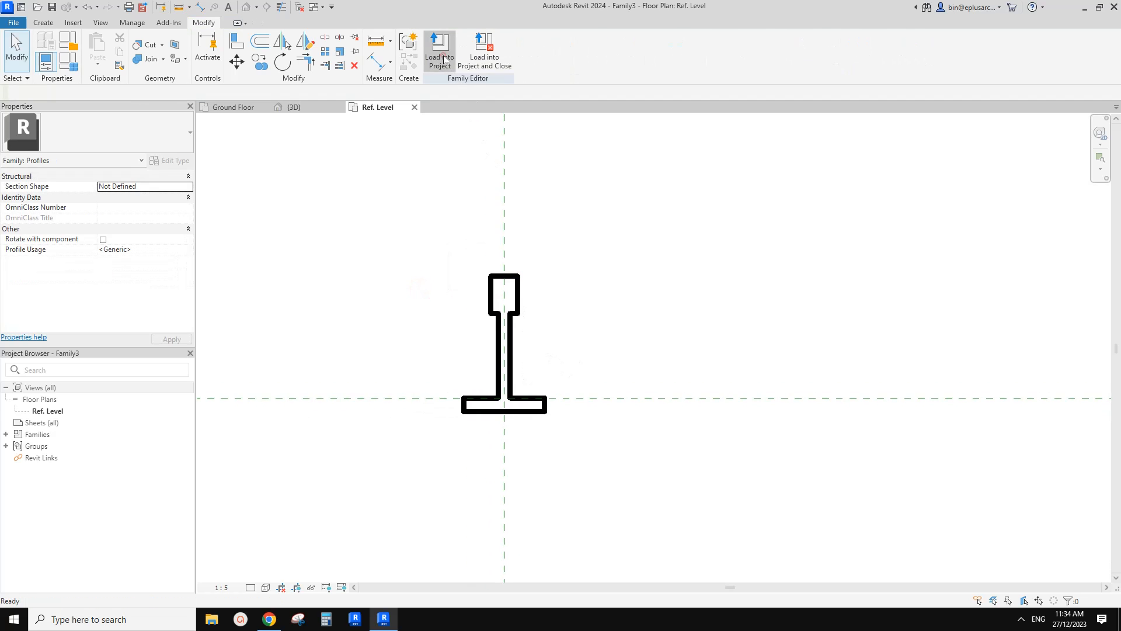
# Step: Load the profile into the project and select a ceiling mullion in the 3D view
pyautogui.click(439, 50)
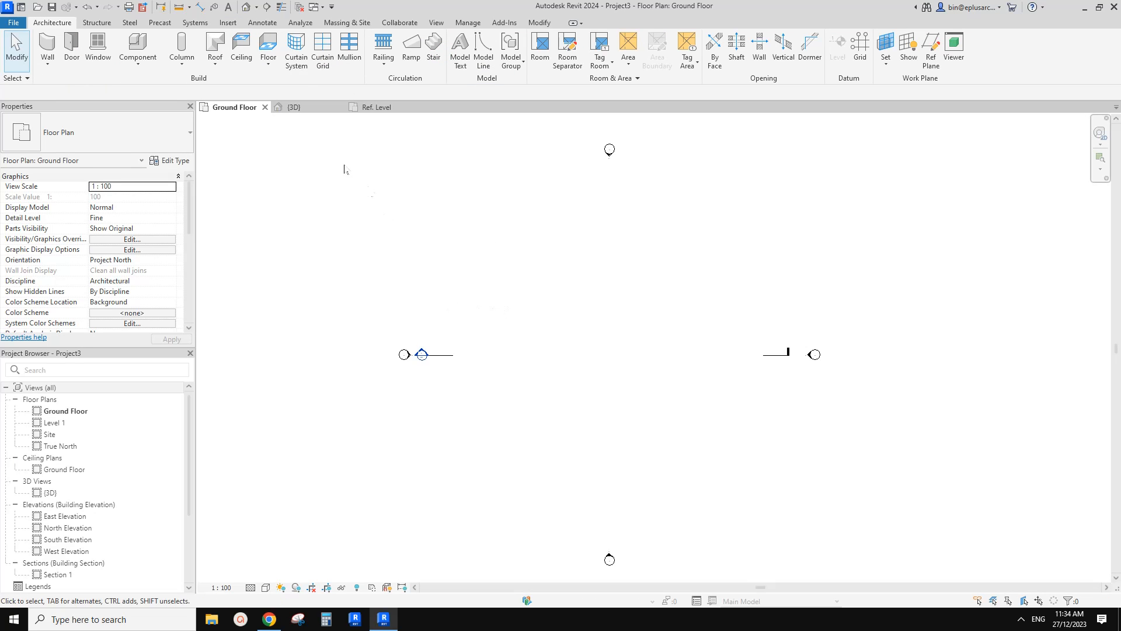
pyautogui.click(293, 107)
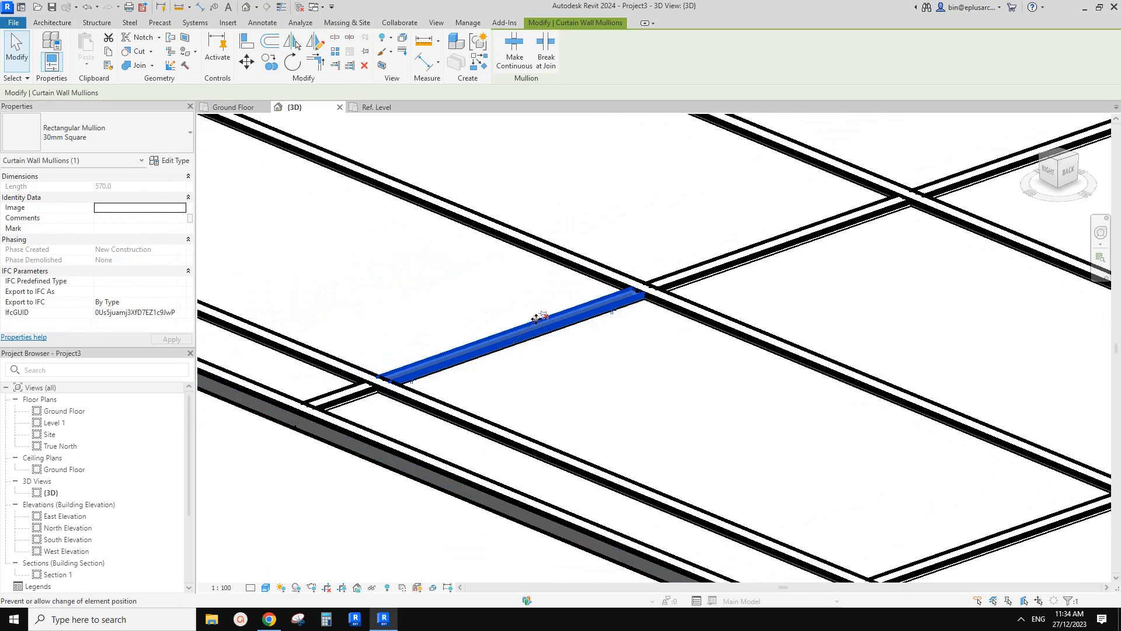
pyautogui.click(170, 160)
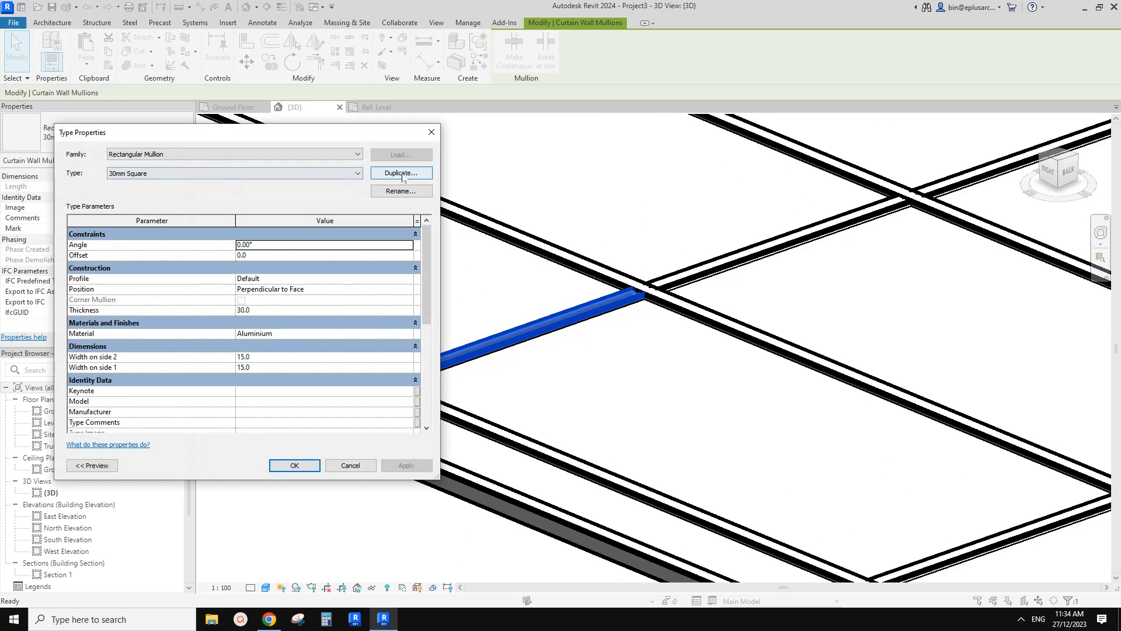
# Step: Duplicate the mullion type as 'new' using the Family3 : Family3 profile
pyautogui.click(400, 173)
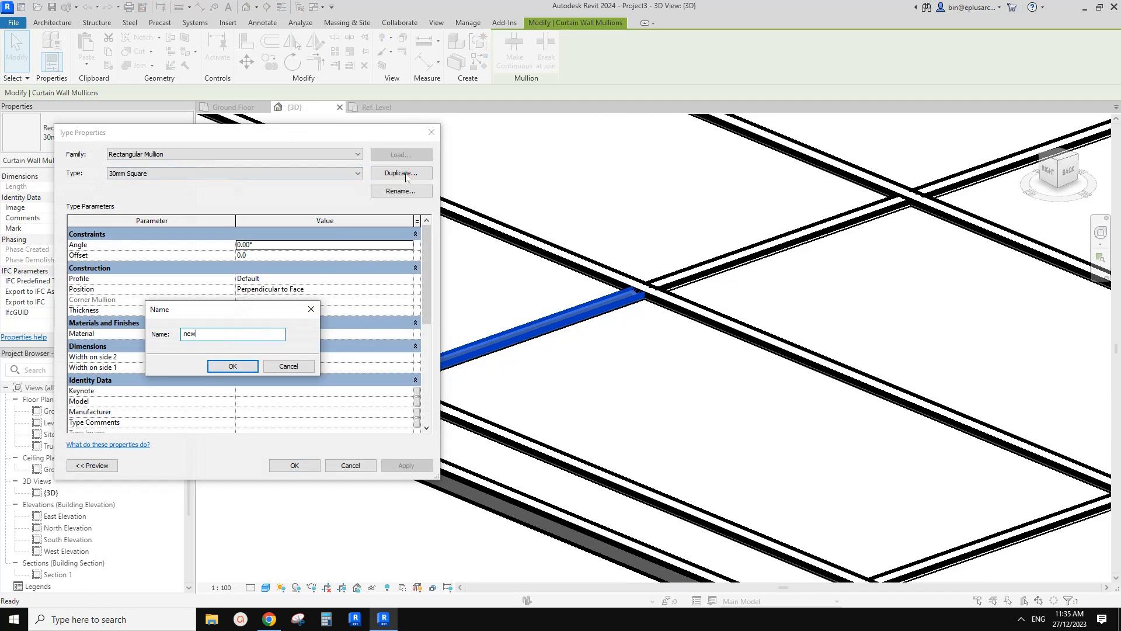
pyautogui.click(231, 366)
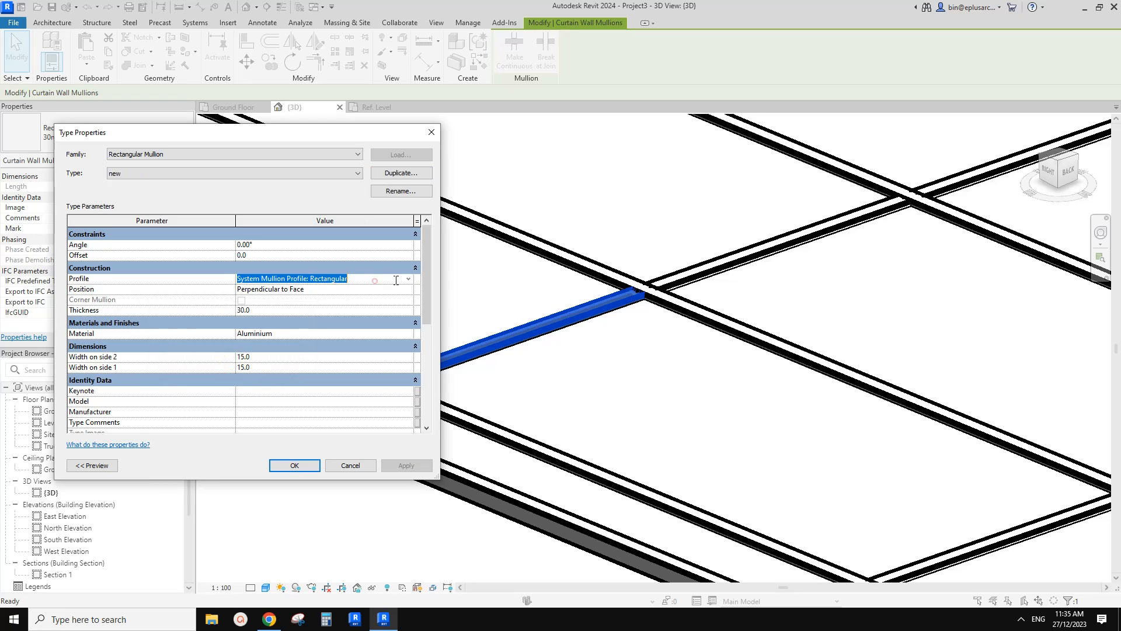
pyautogui.click(322, 278)
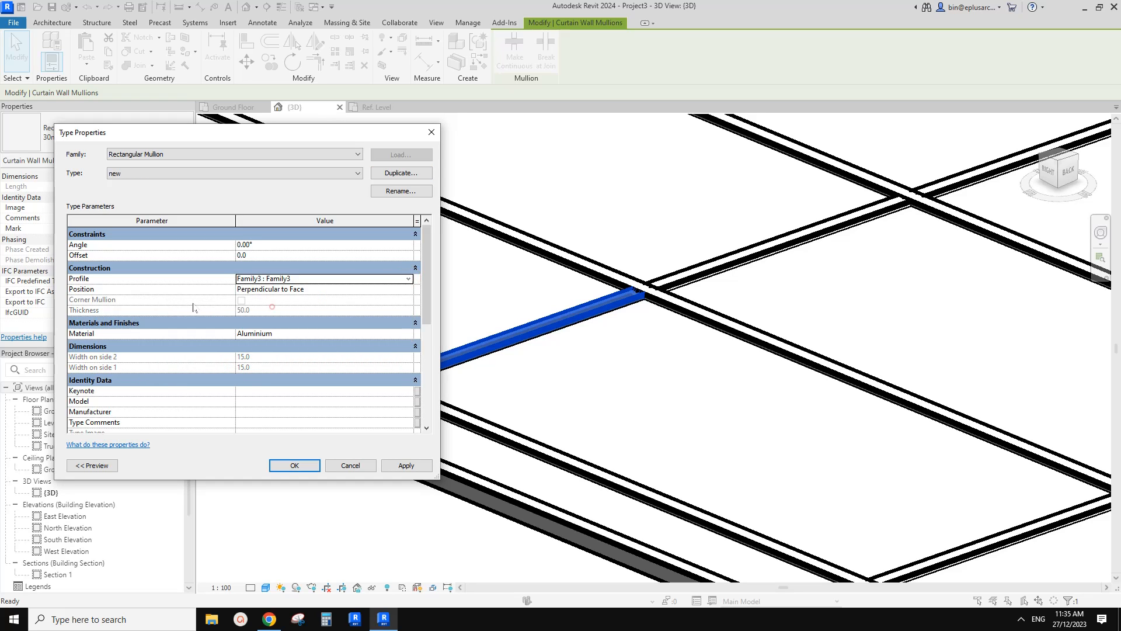
pyautogui.moveTo(347, 449)
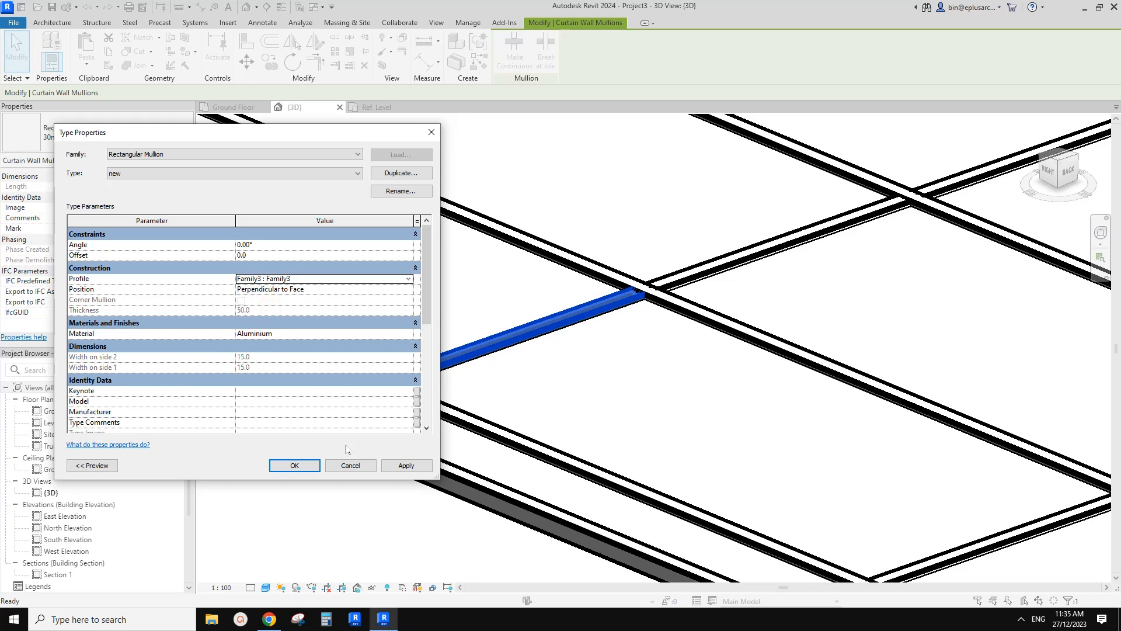
pyautogui.click(293, 465)
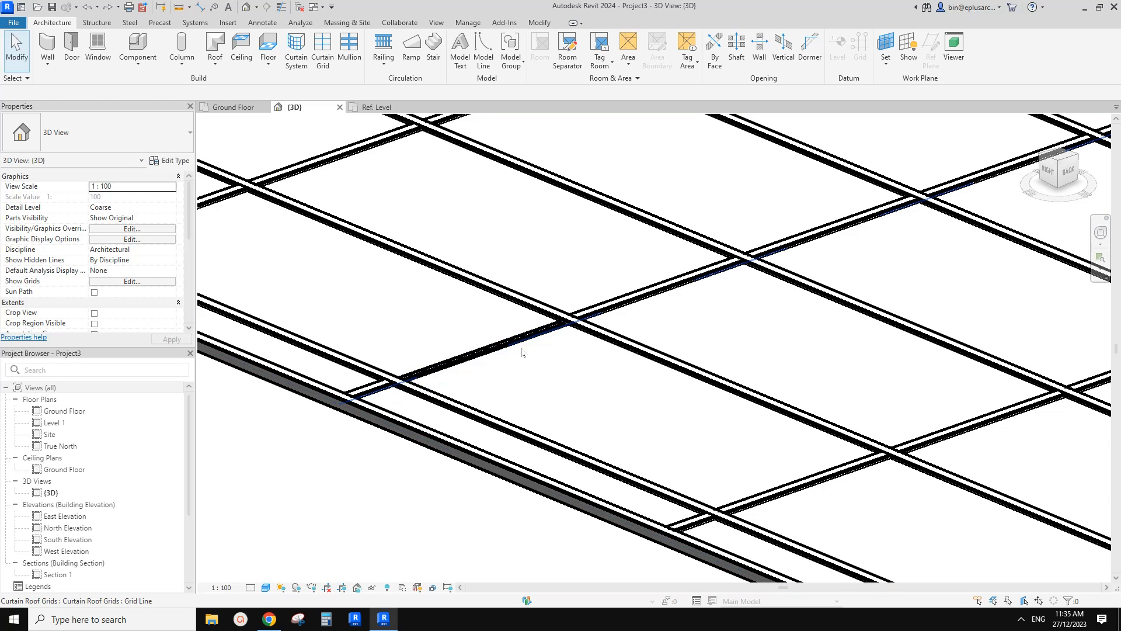
# Step: Select the ceiling tiles glazing and set its Base Offset From Level to 2700
pyautogui.click(501, 332)
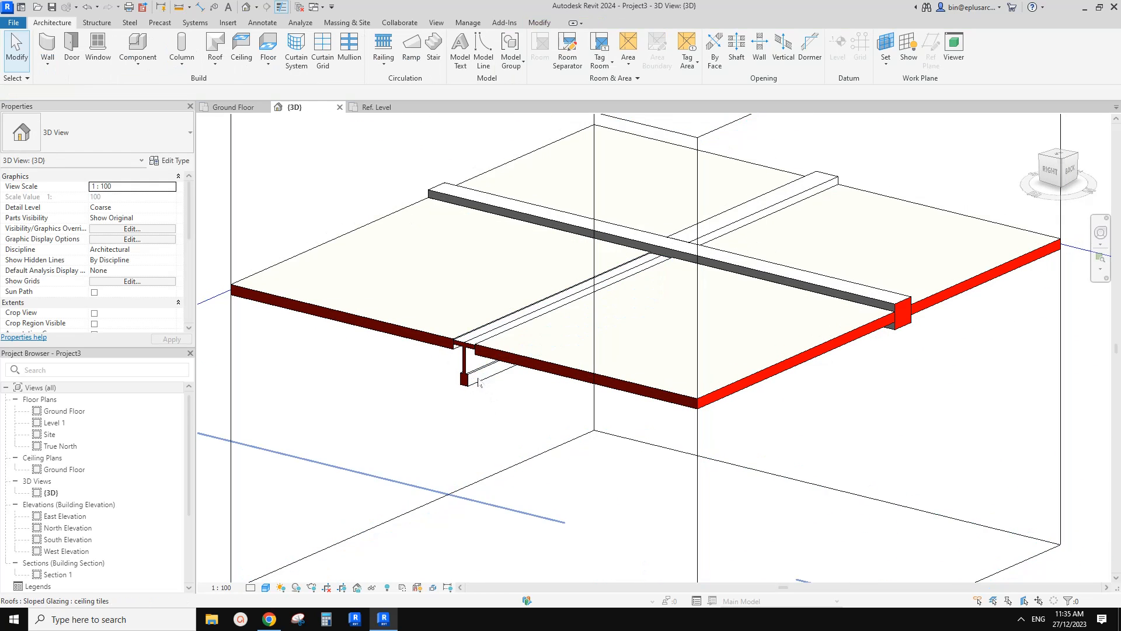
pyautogui.click(468, 350)
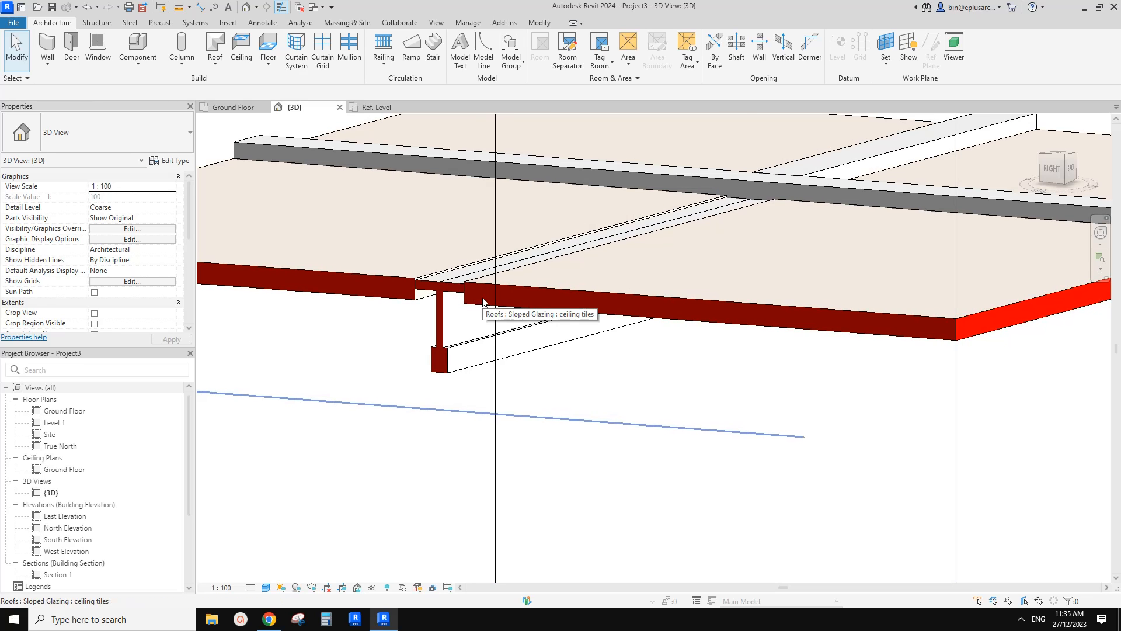
pyautogui.moveTo(484, 292)
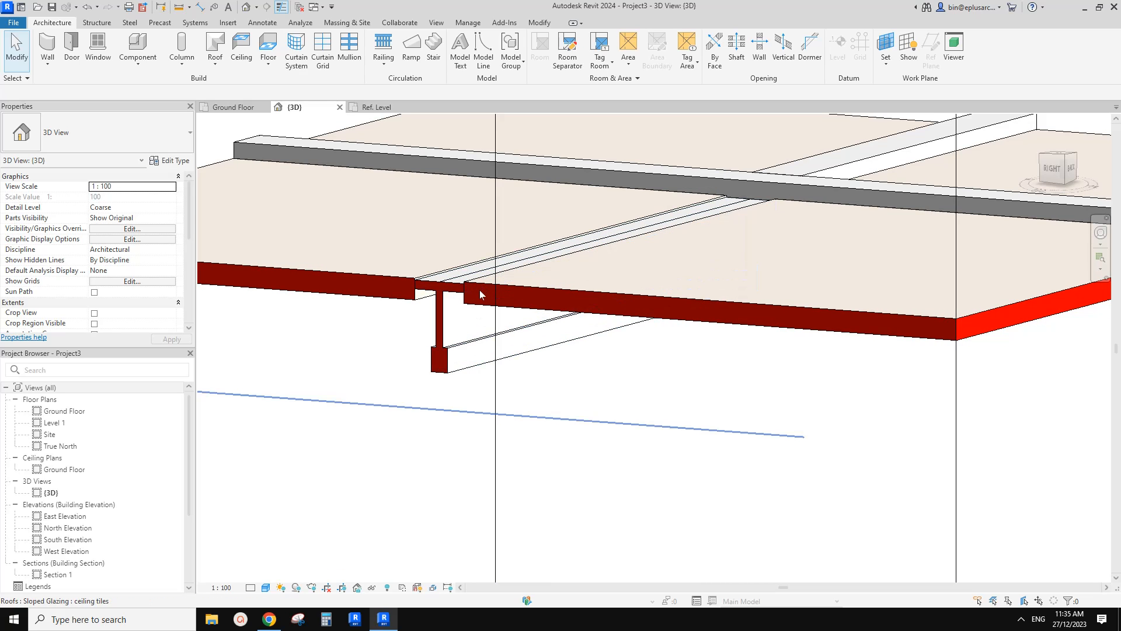
pyautogui.moveTo(521, 306)
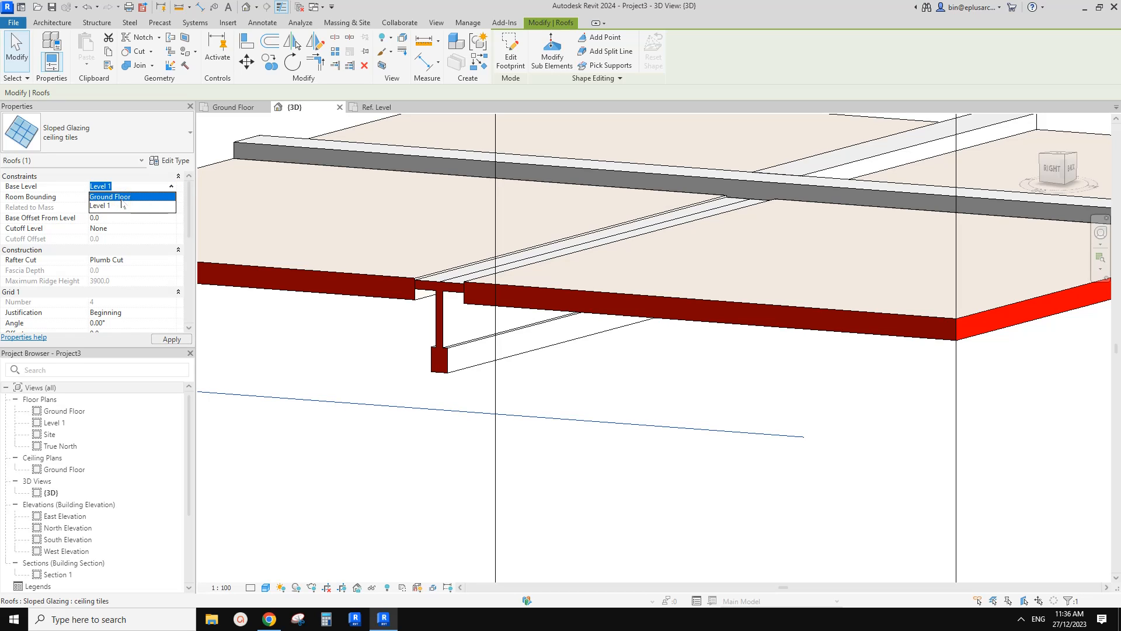
pyautogui.click(110, 196)
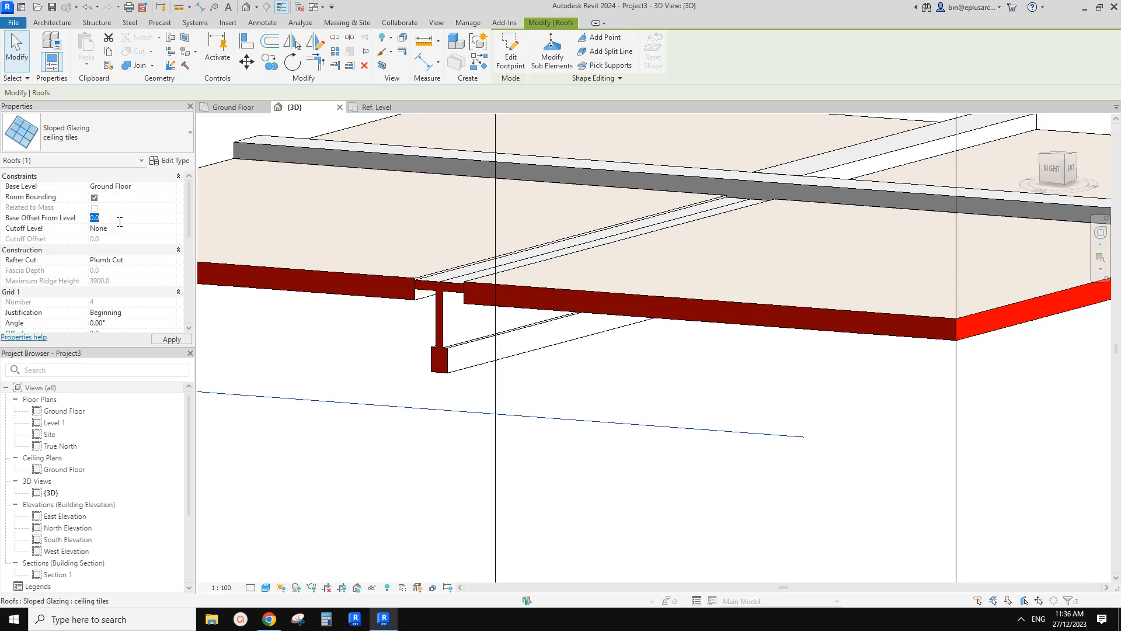
pyautogui.write('2700')
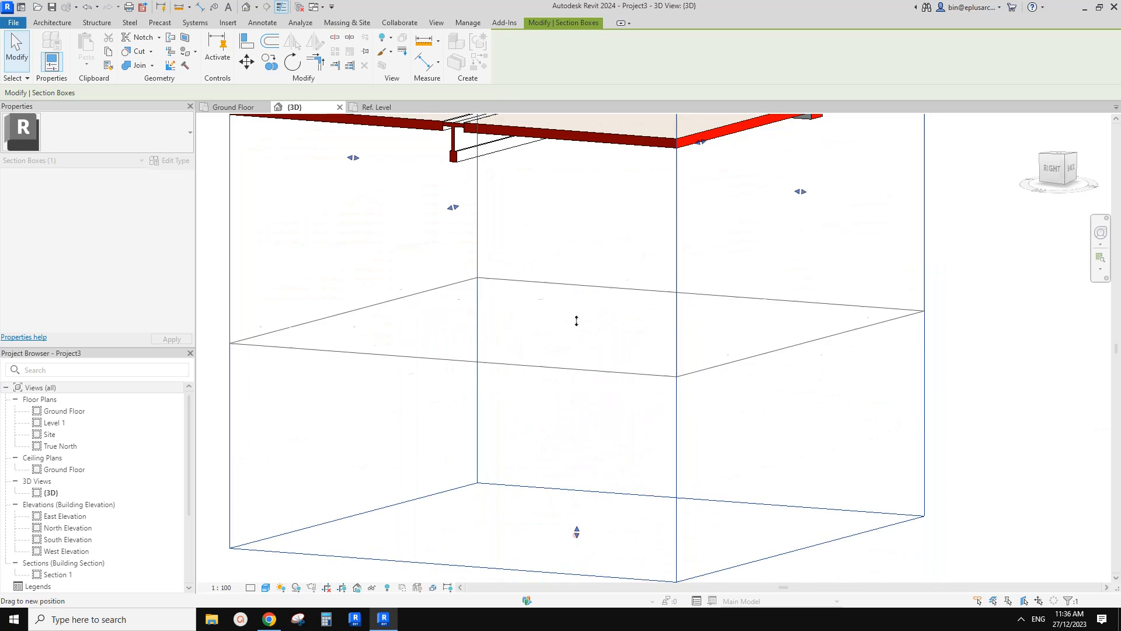
# Step: Deselect, start Annotate > Spot Elevation and choose a spot elevation type
pyautogui.click(52, 22)
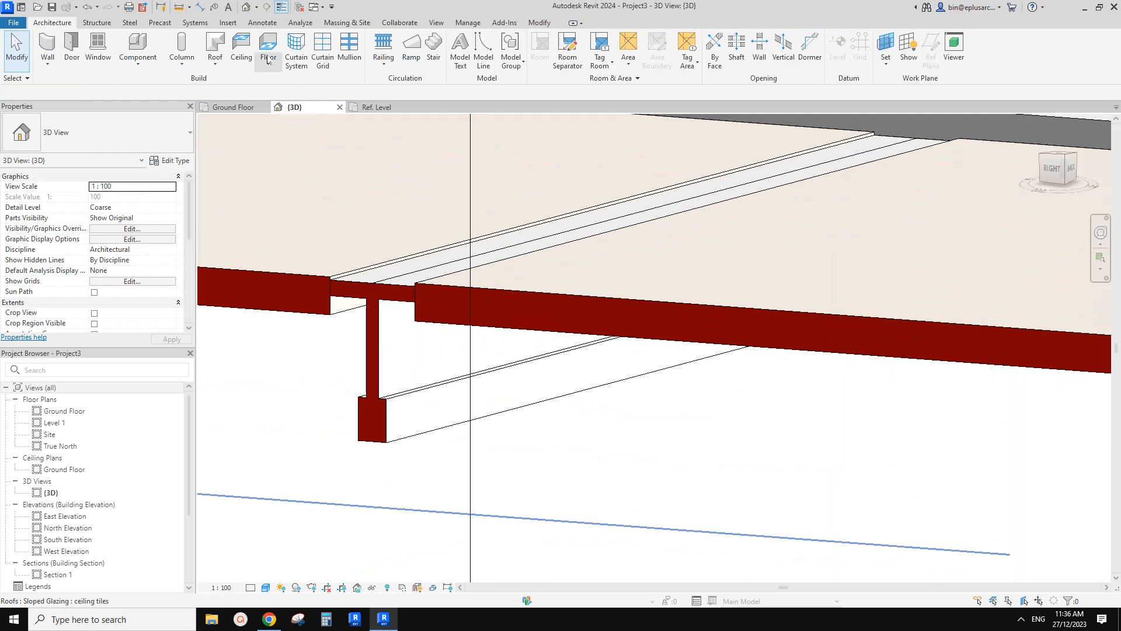
pyautogui.click(666, 47)
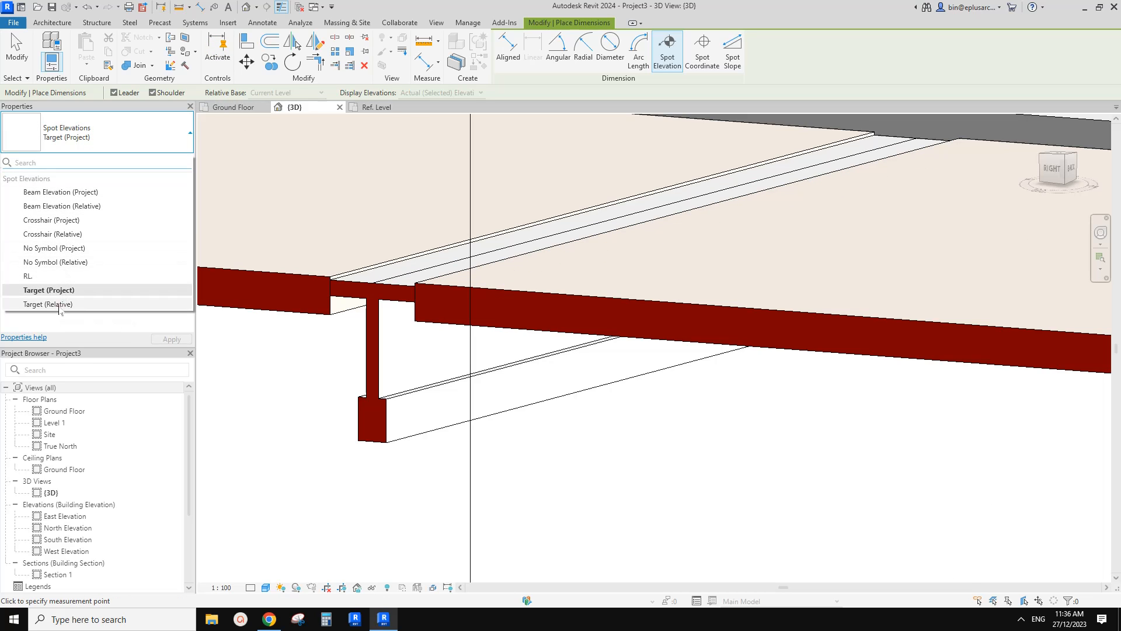
pyautogui.click(46, 304)
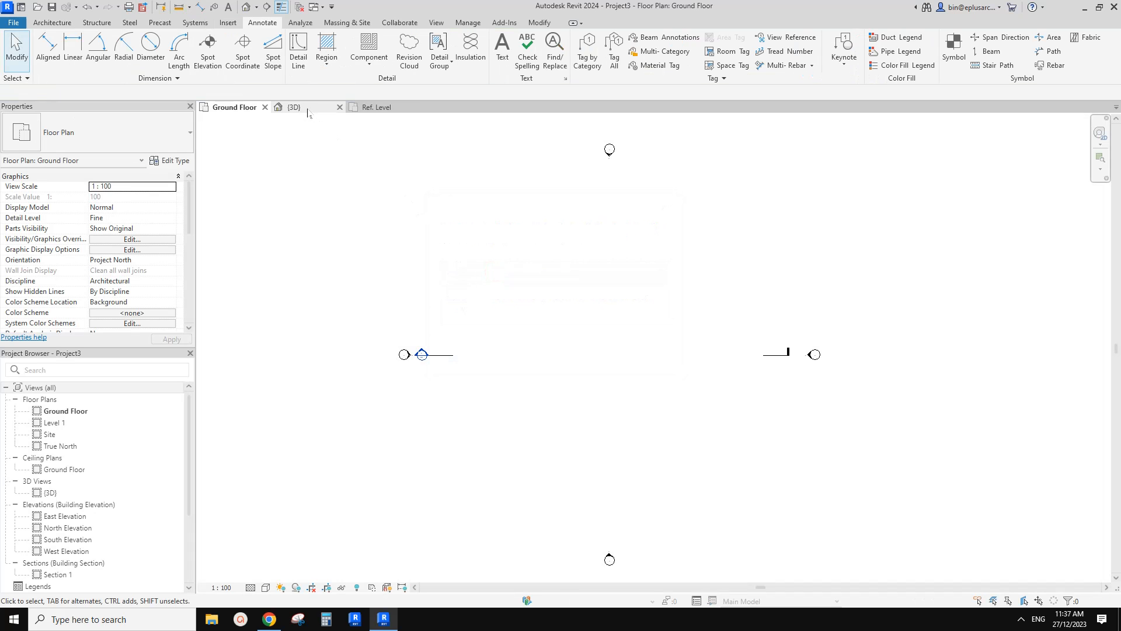
# Step: In the 3D view, give the 'new' panel type an Offset of -6.0 and apply it
pyautogui.click(294, 106)
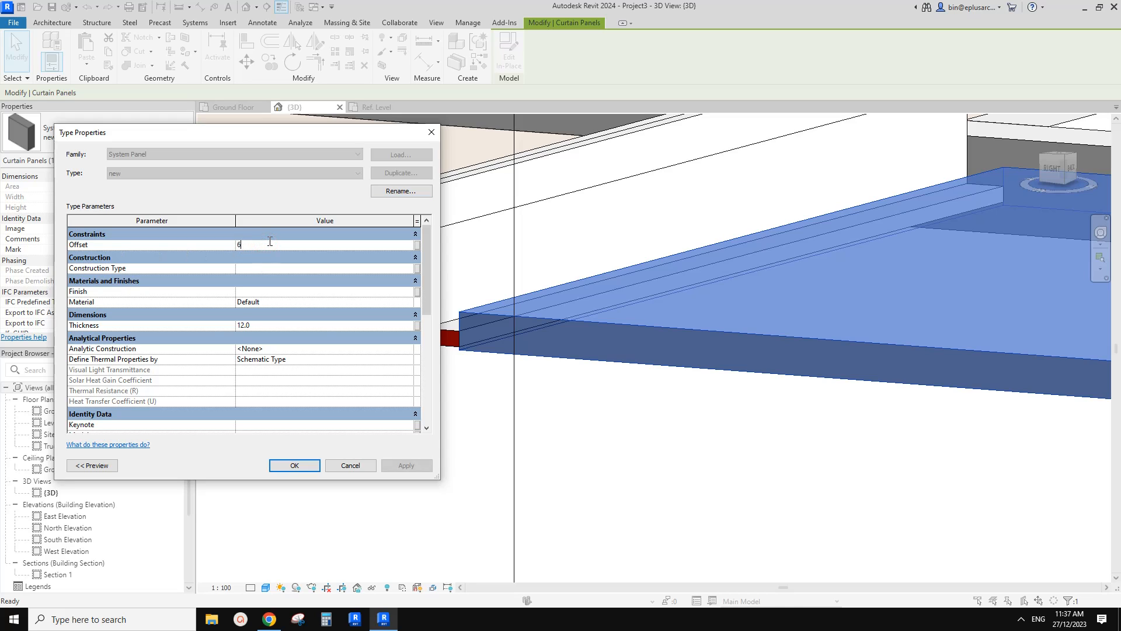
pyautogui.click(405, 465)
pyautogui.write('-')
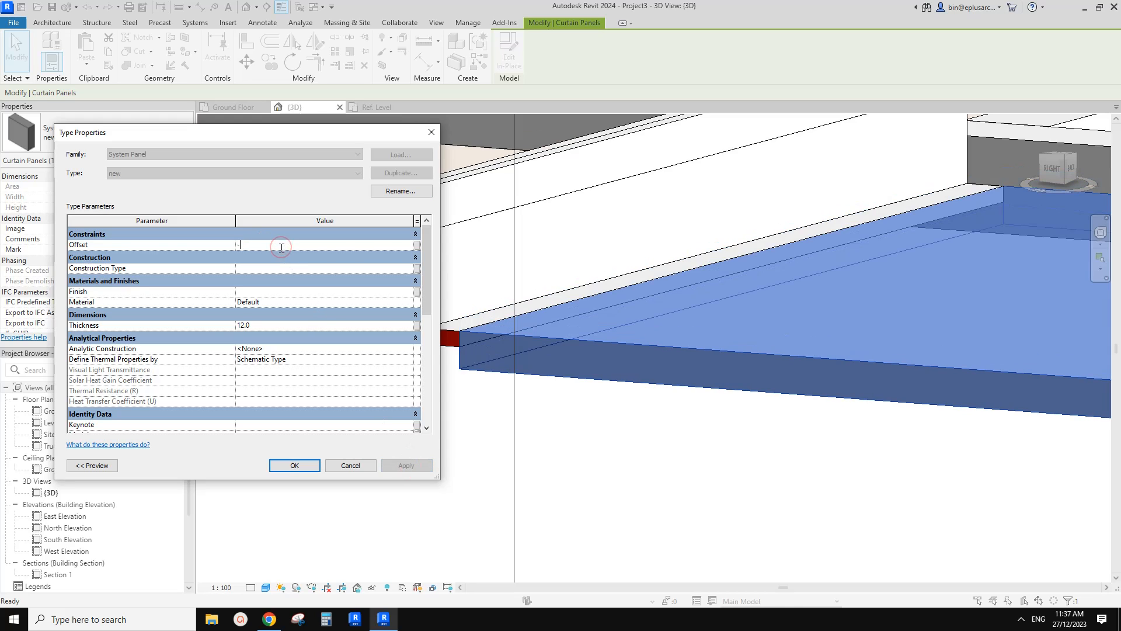
pyautogui.click(405, 465)
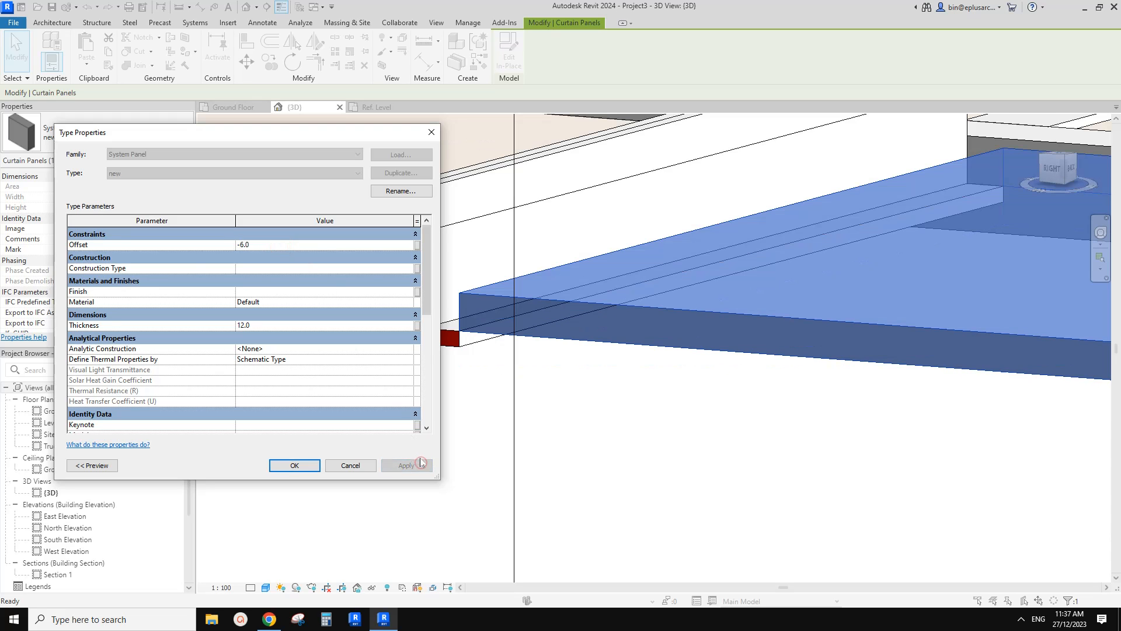
pyautogui.click(293, 464)
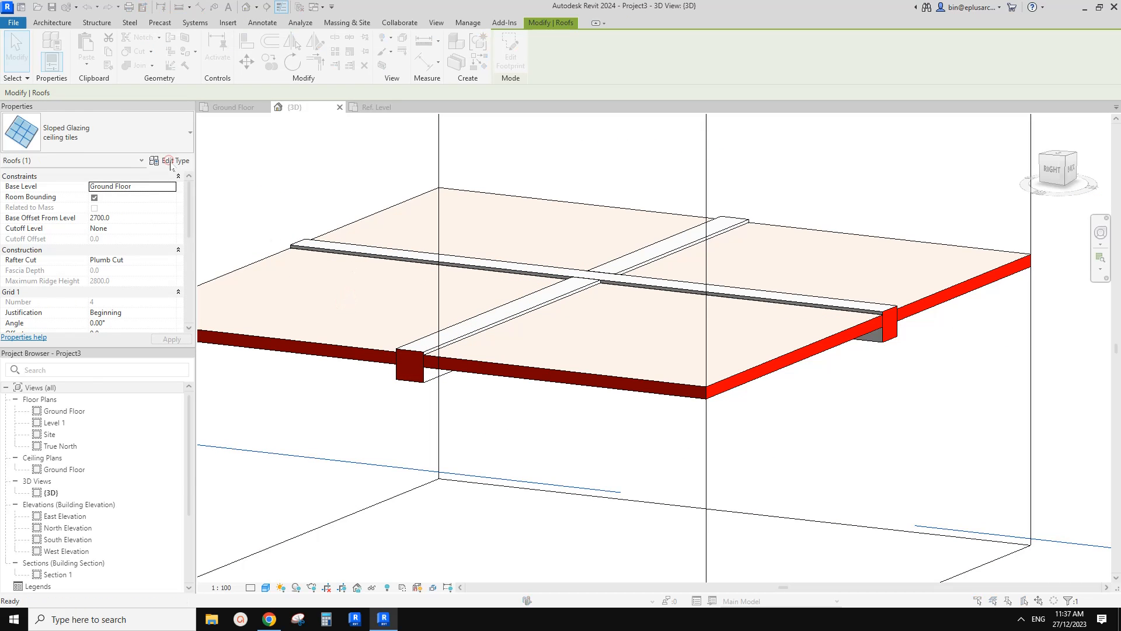
# Step: Set all Grid 1 and Grid 2 mullions to Rectangular Mullion : new, then view the ceiling reference diagram
pyautogui.click(171, 160)
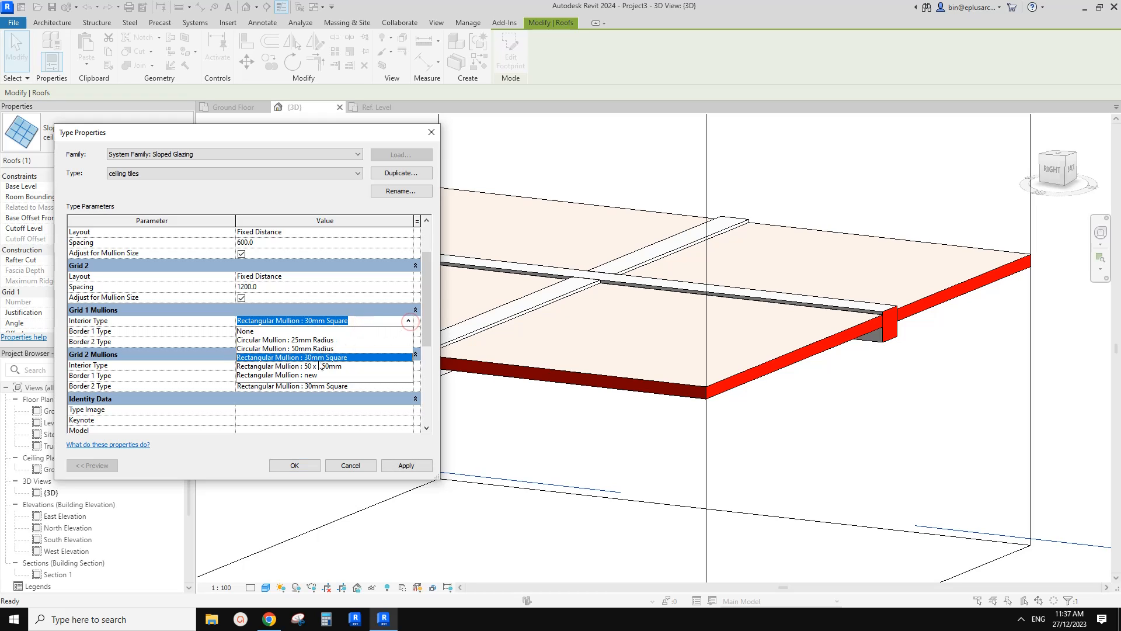
pyautogui.click(292, 366)
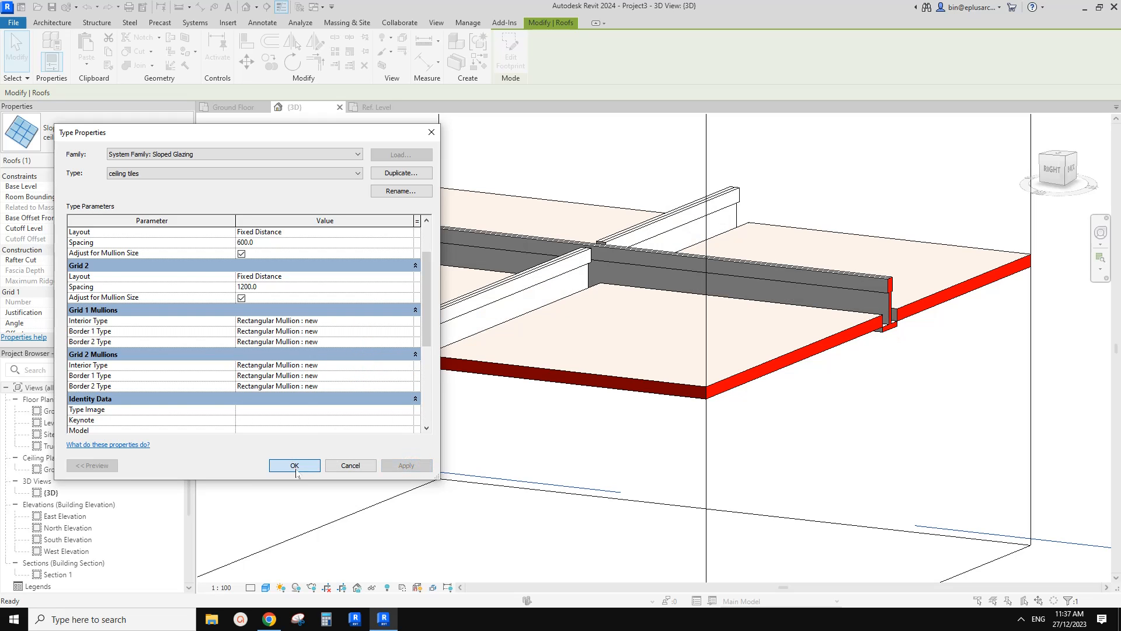
pyautogui.click(294, 466)
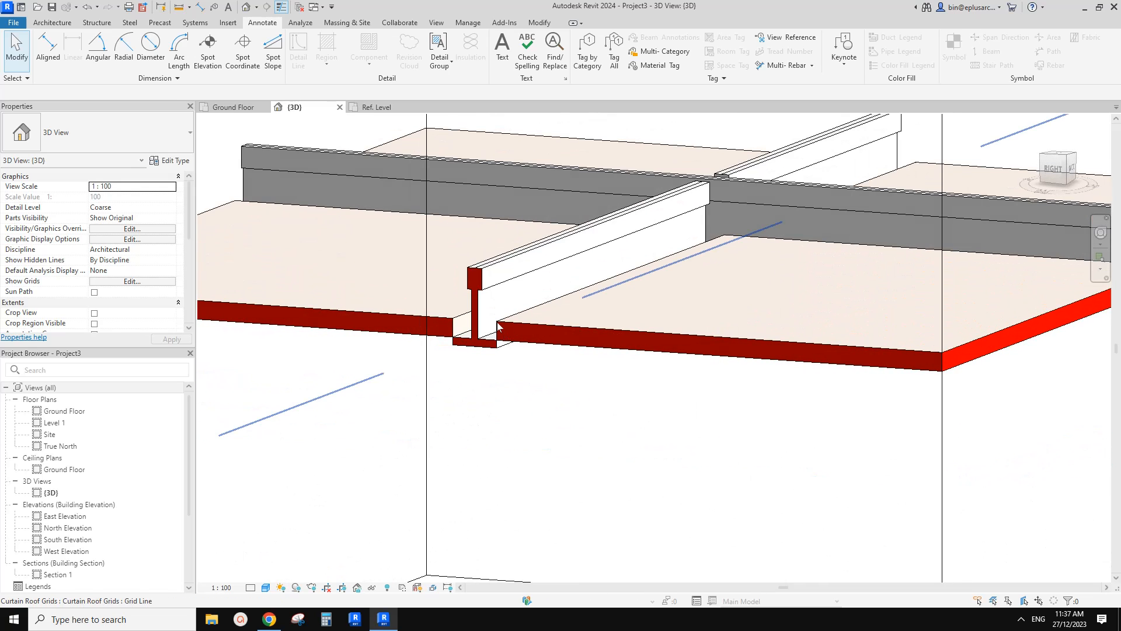
pyautogui.moveTo(510, 331)
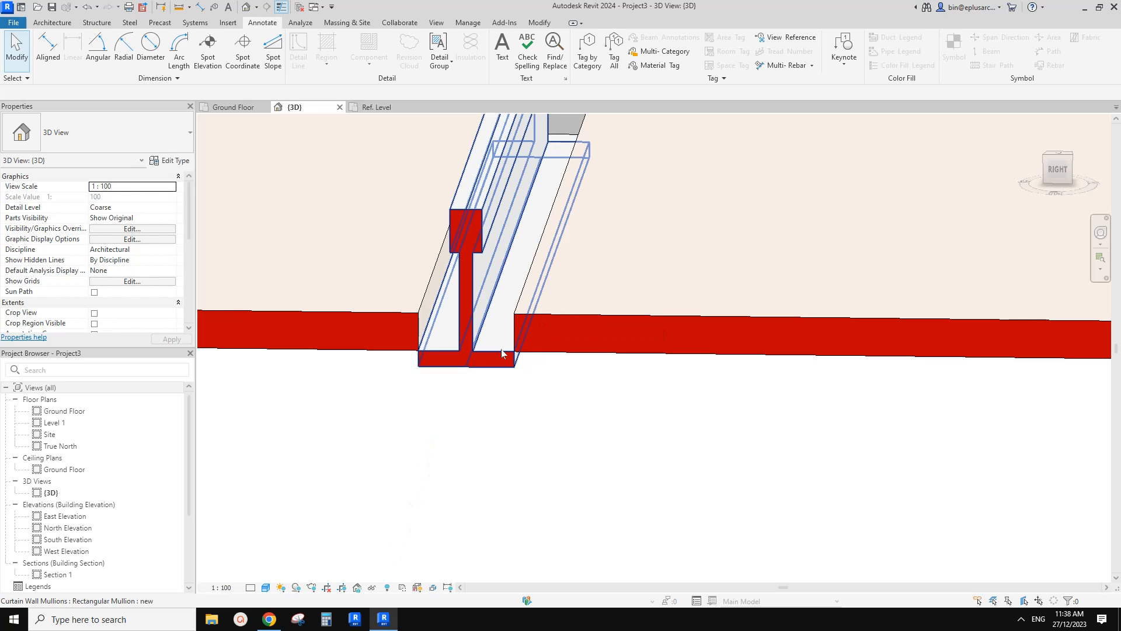
pyautogui.moveTo(505, 346)
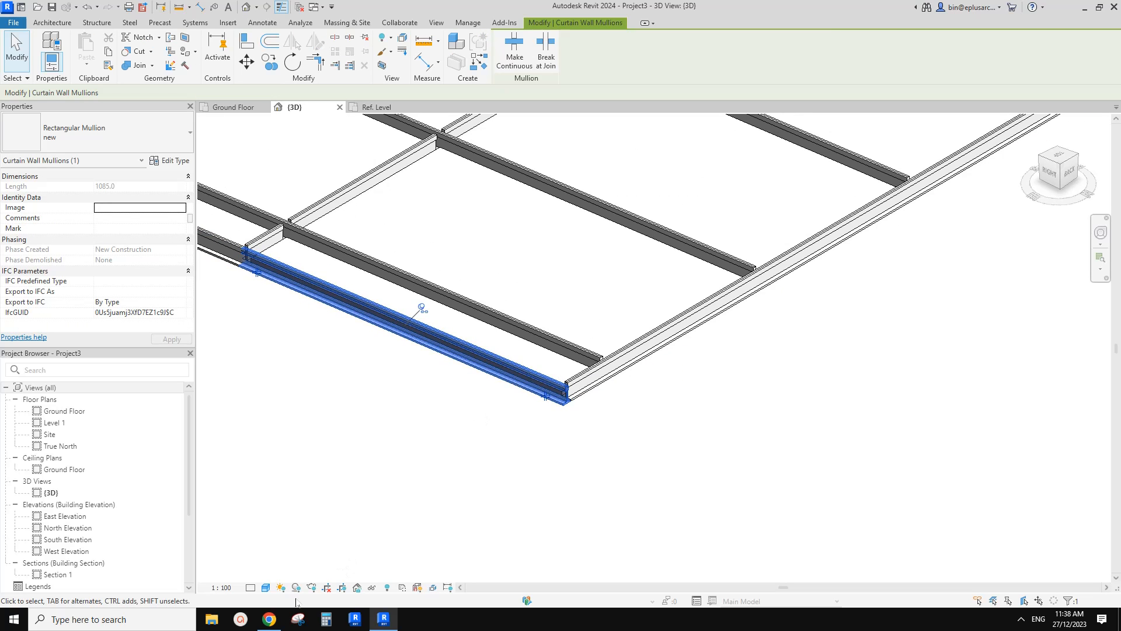
pyautogui.click(266, 619)
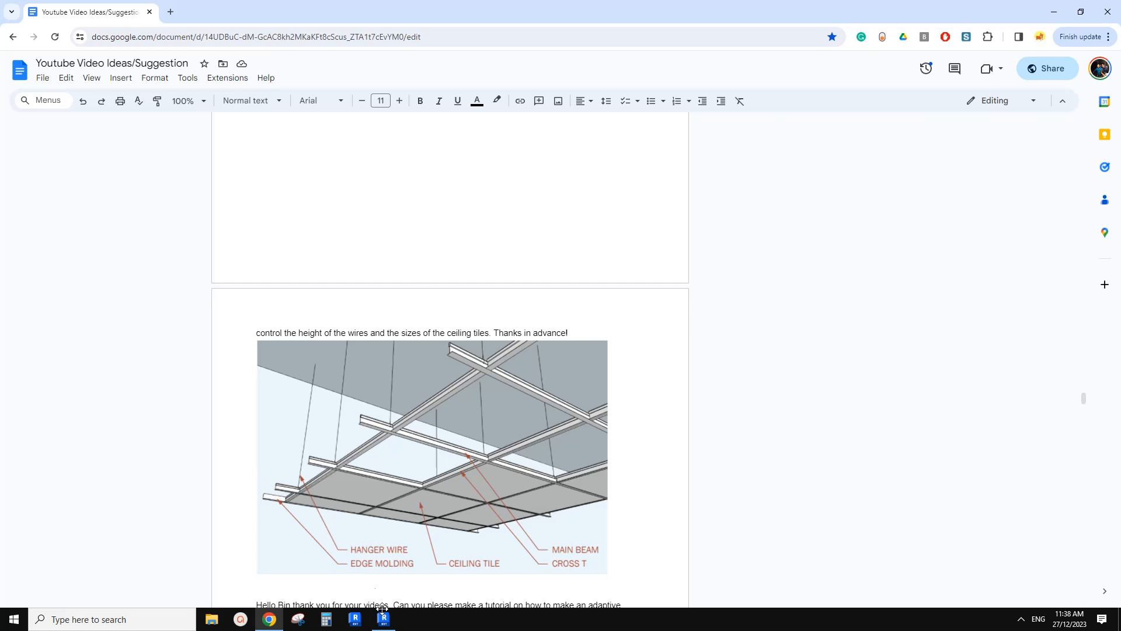
# Step: Return from the Google Docs ceiling diagram to the Revit 3D view
pyautogui.click(383, 619)
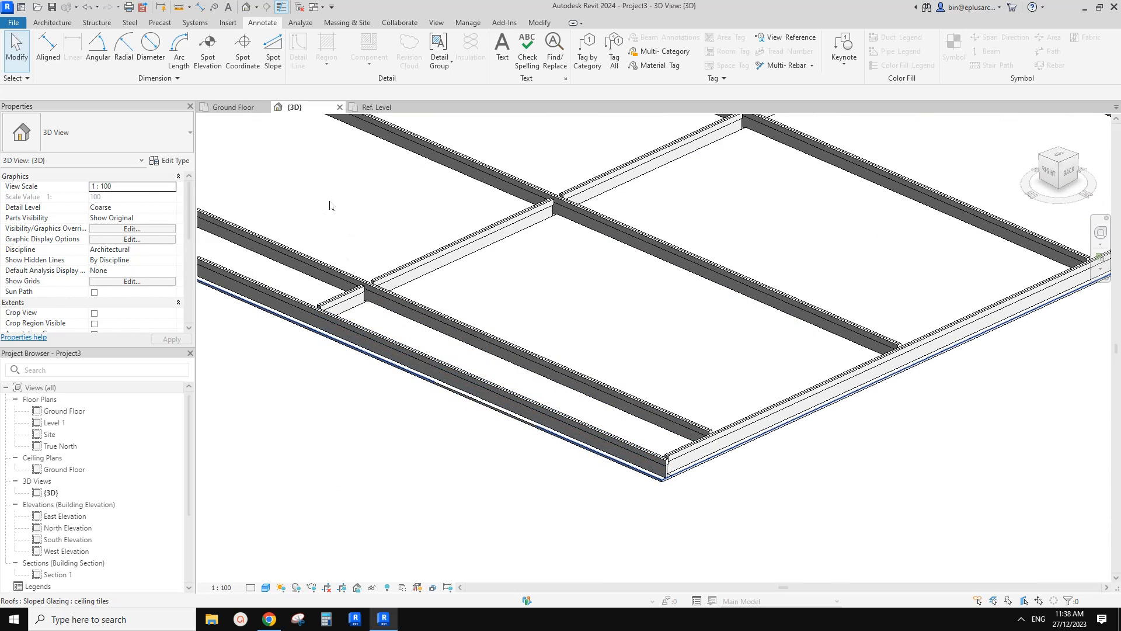
# Step: Reshape the mullion profile lines into an L and save the profile as a new family
pyautogui.click(374, 106)
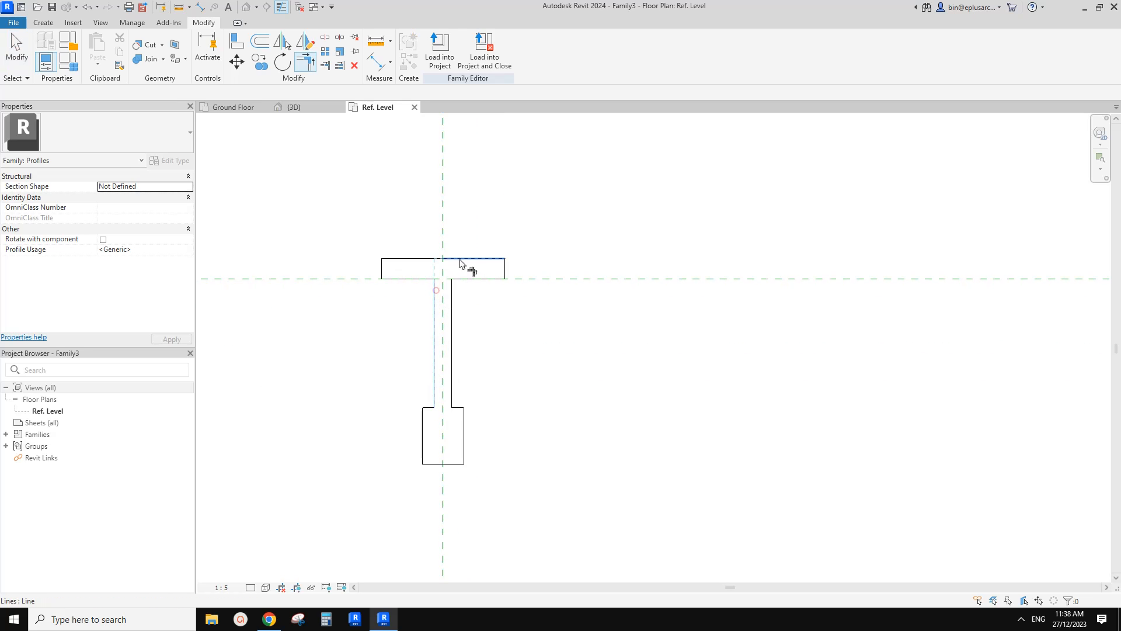
pyautogui.click(442, 457)
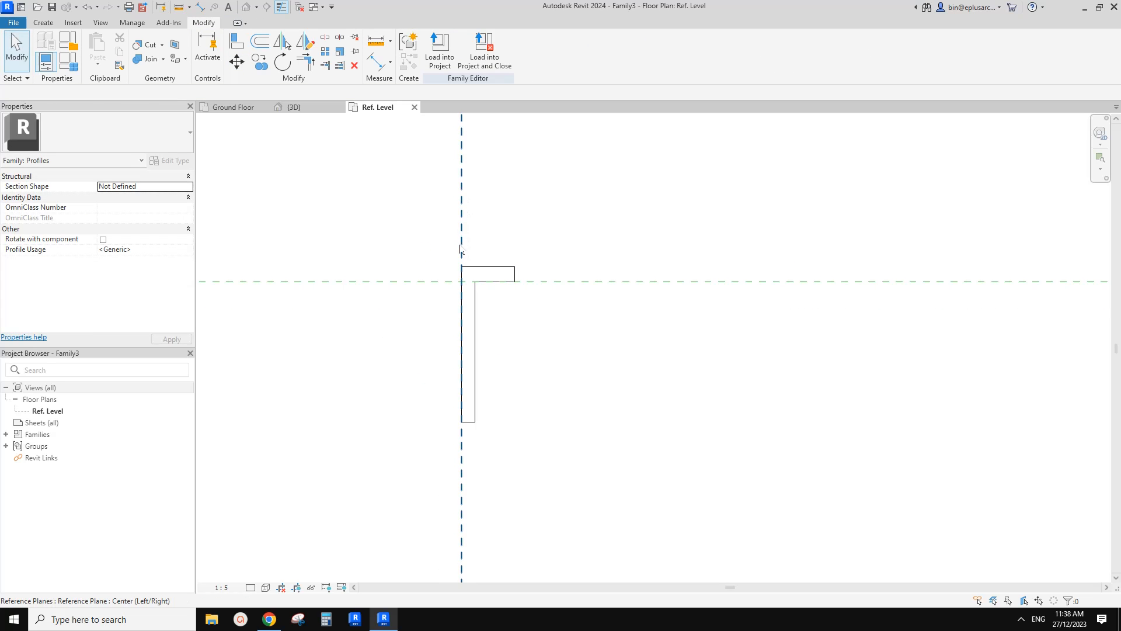
pyautogui.moveTo(464, 239)
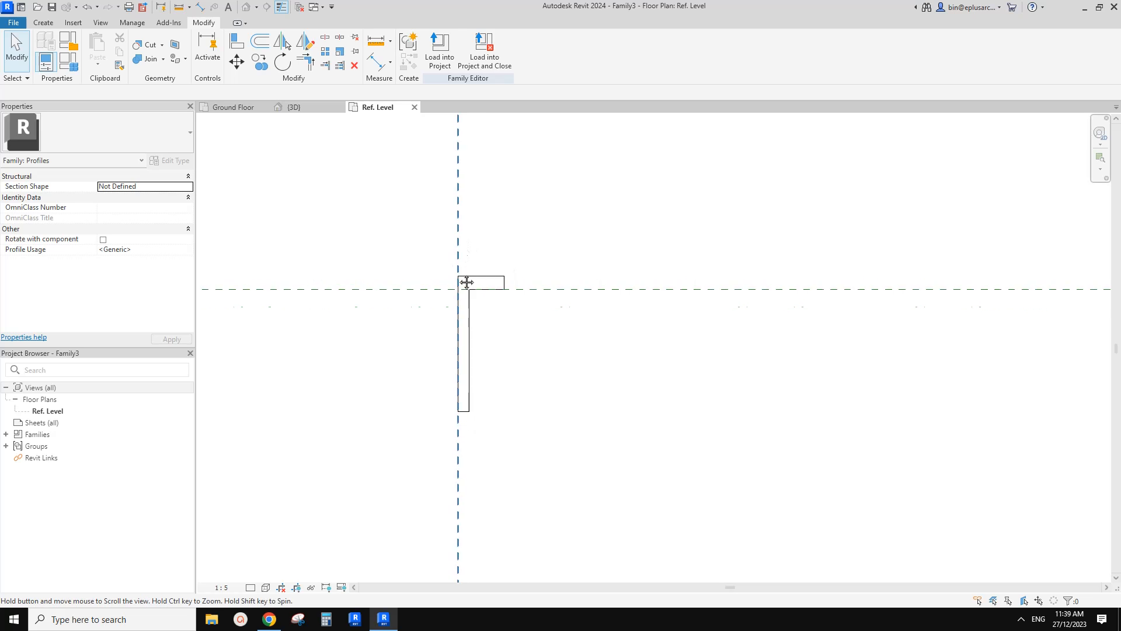
pyautogui.click(11, 22)
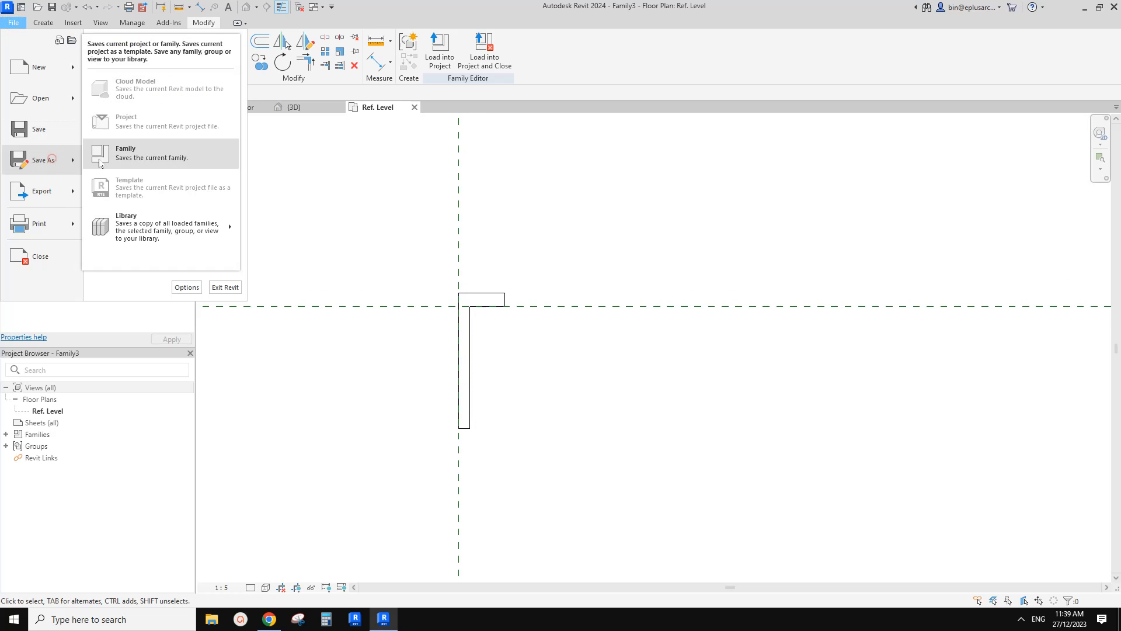
pyautogui.click(125, 152)
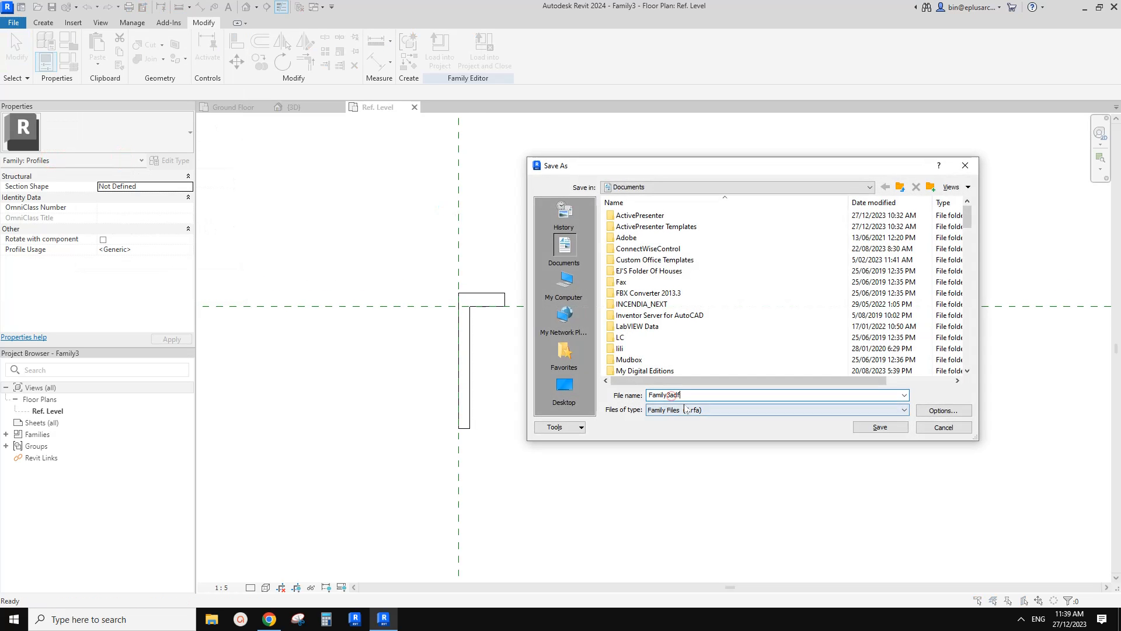
pyautogui.click(879, 427)
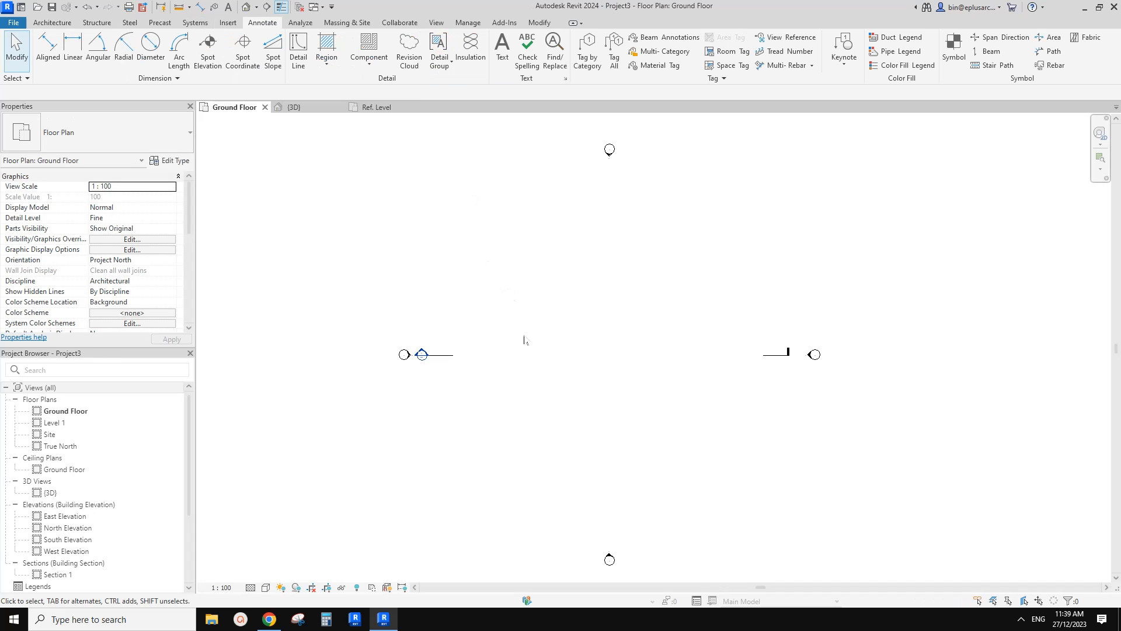
# Step: Duplicate the mullion type as 'new 2' using the L-shaped Family3adfaf profile
pyautogui.click(292, 106)
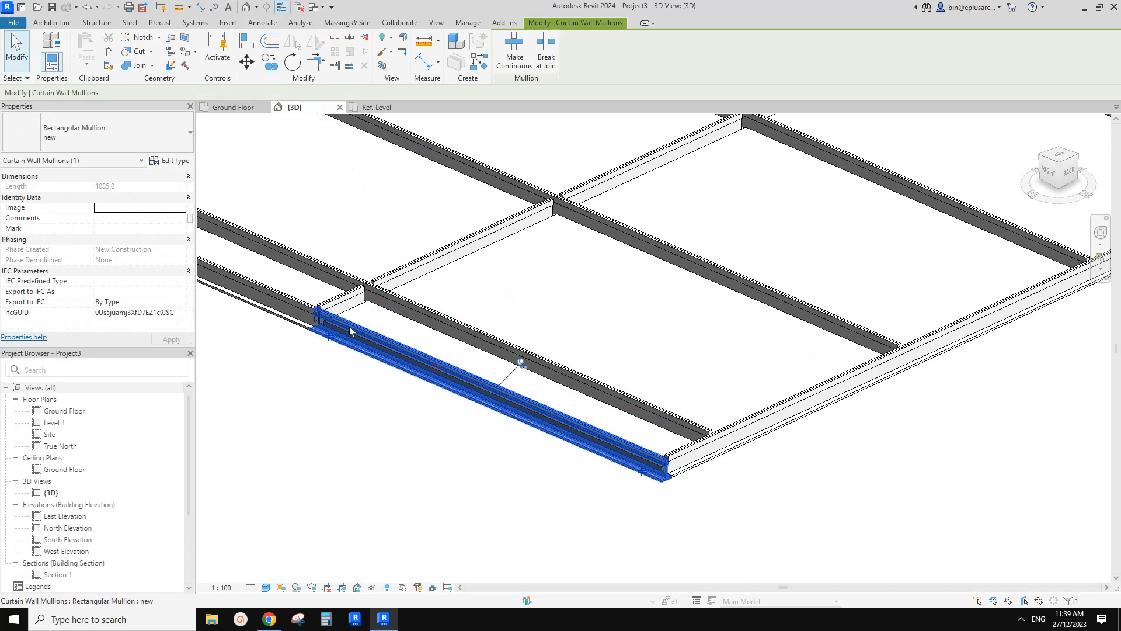
pyautogui.click(171, 160)
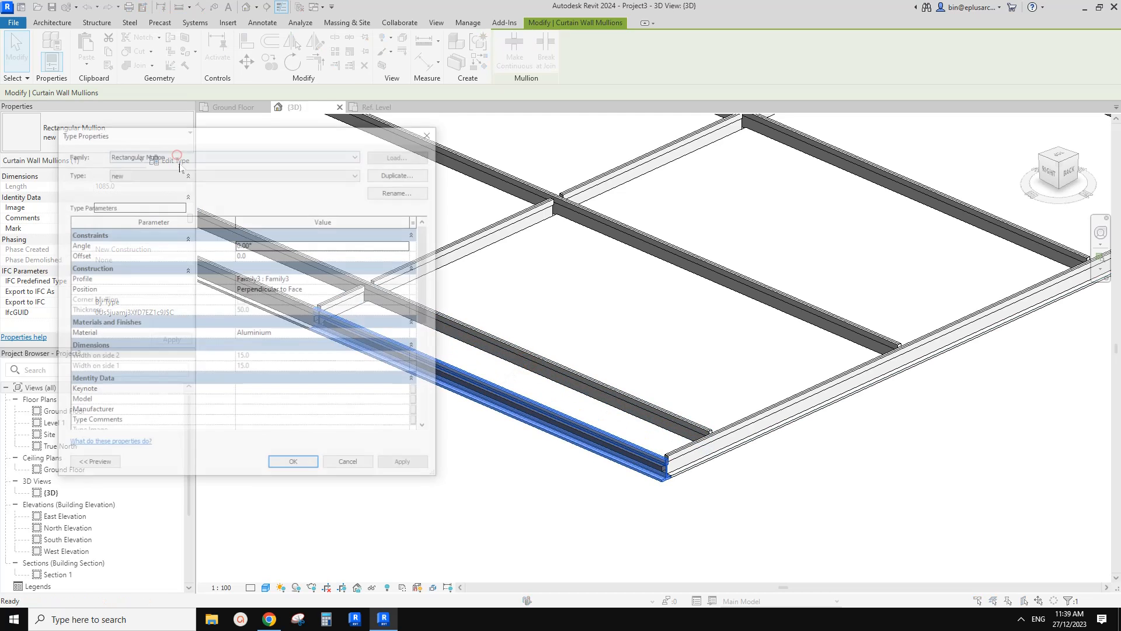
pyautogui.click(397, 175)
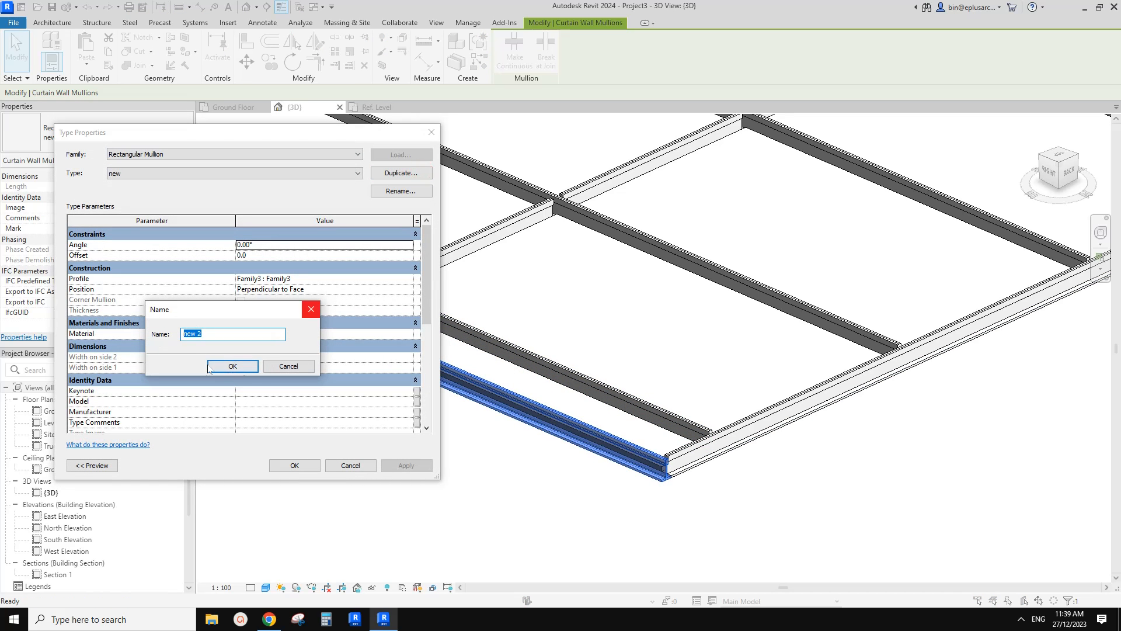
pyautogui.click(231, 365)
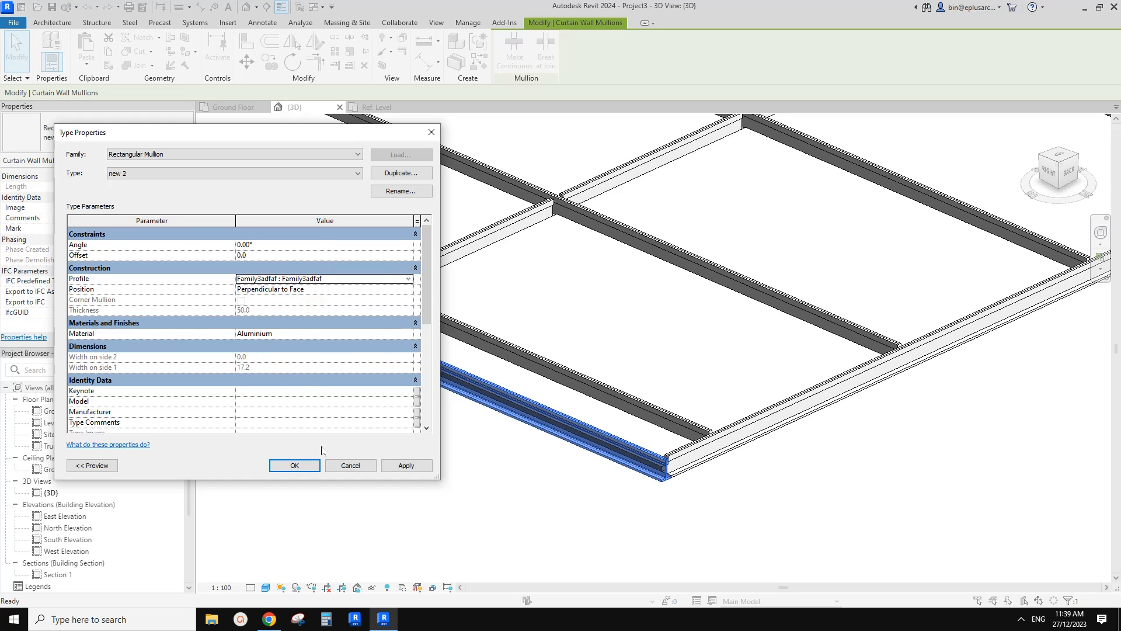
pyautogui.click(294, 464)
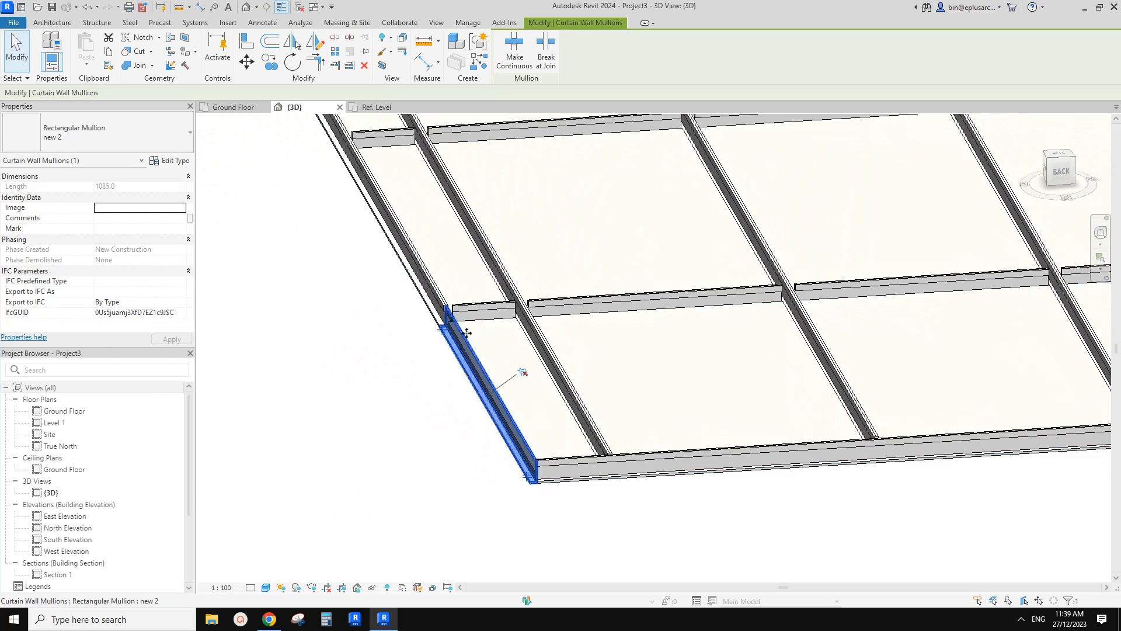
# Step: Load the edited profile into the project, overwriting the existing version, and select the ceiling tiles
pyautogui.click(372, 107)
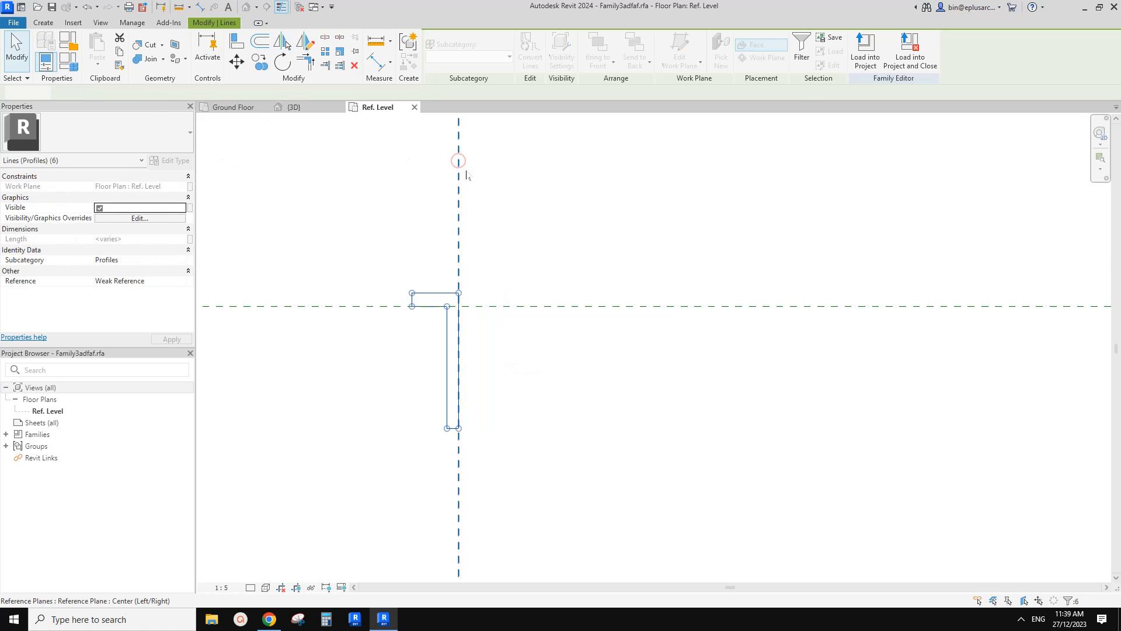
pyautogui.click(864, 52)
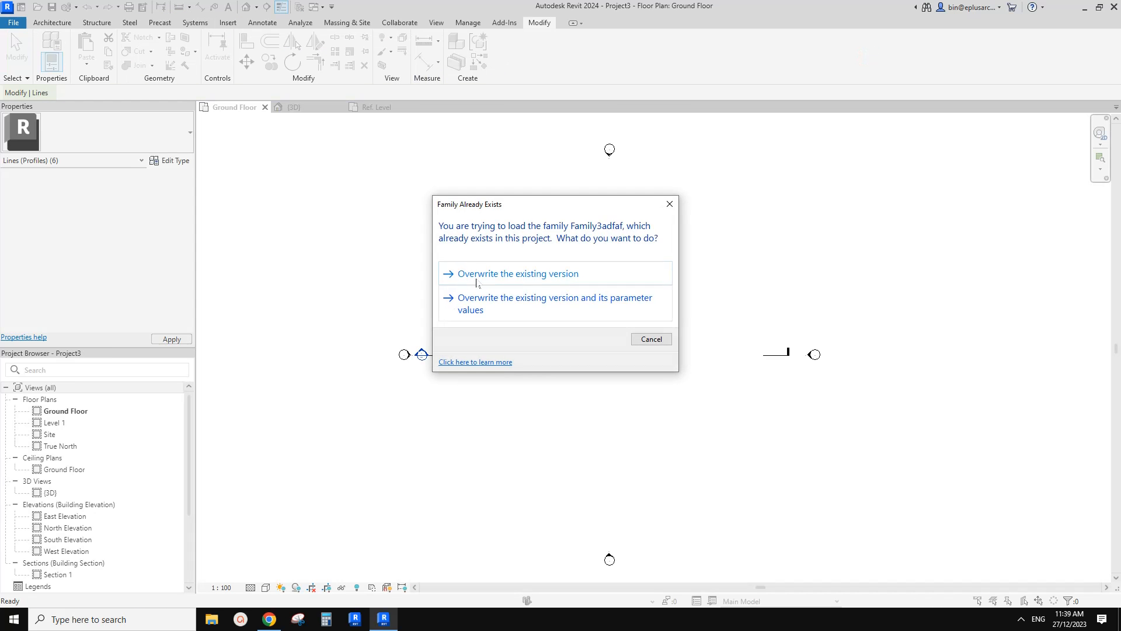
pyautogui.click(517, 273)
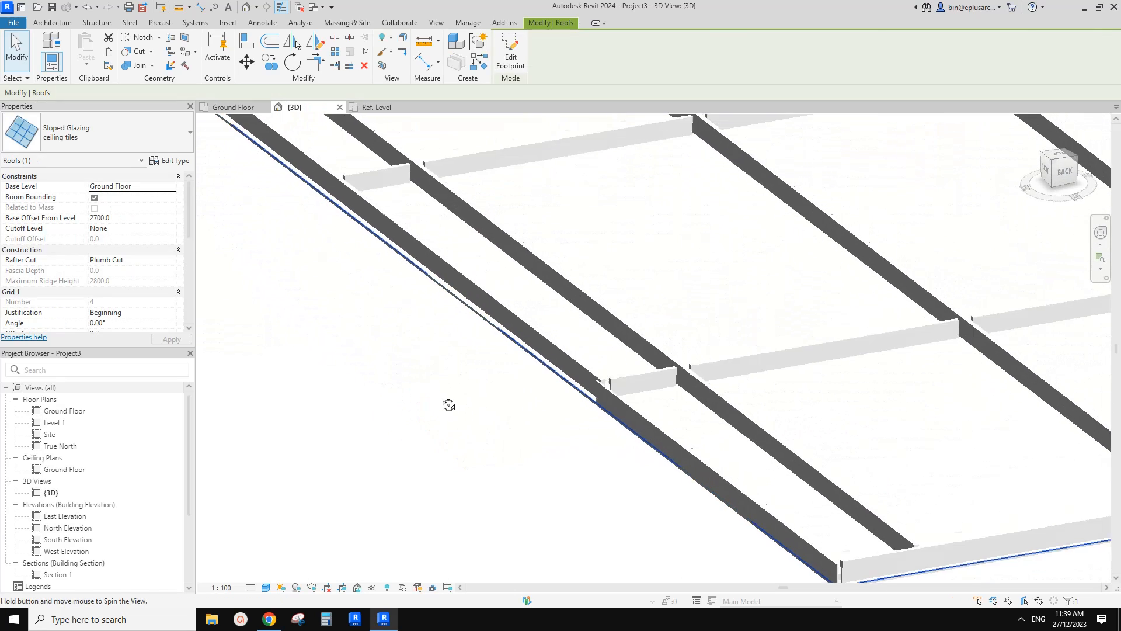
pyautogui.click(508, 367)
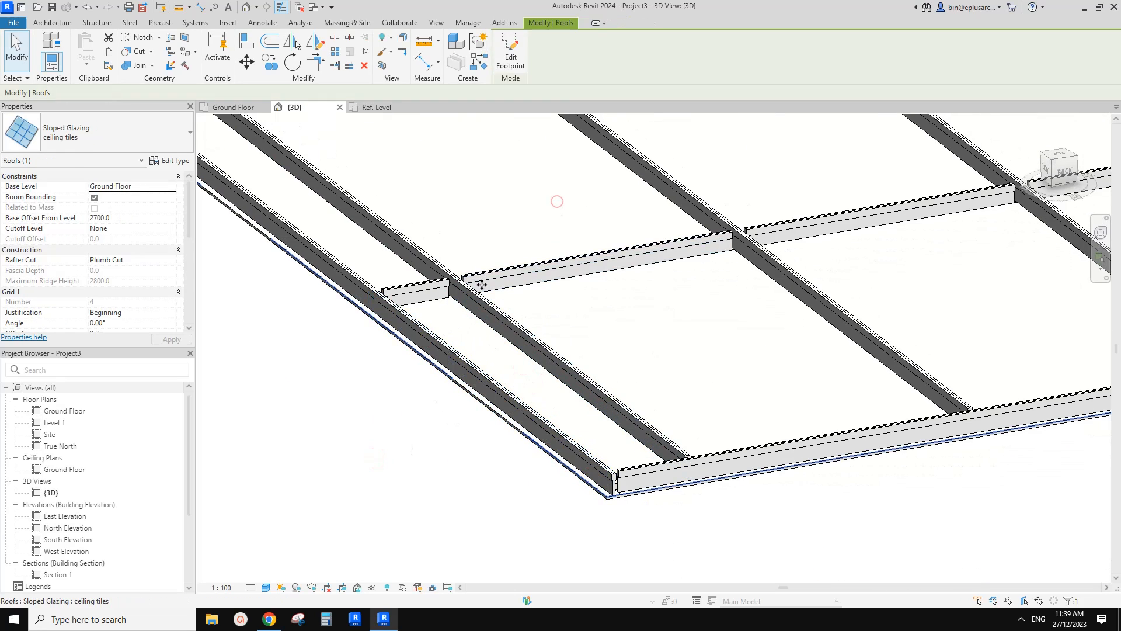
# Step: Set the Grid 1 and Grid 2 border mullions to Rectangular Mullion : new 2
pyautogui.click(171, 160)
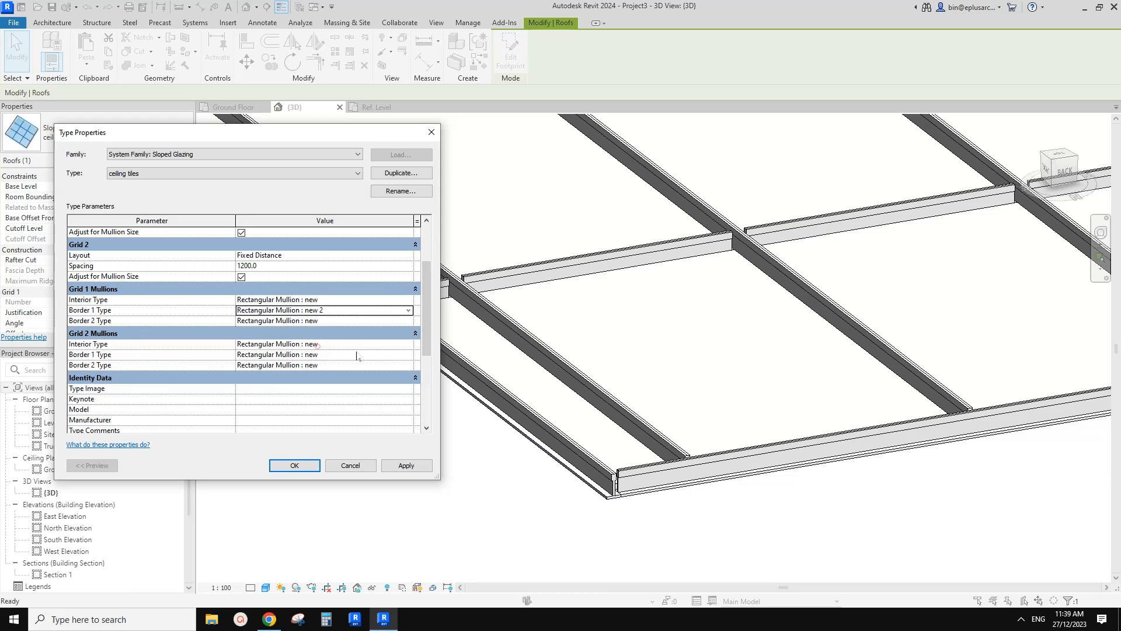
pyautogui.click(322, 320)
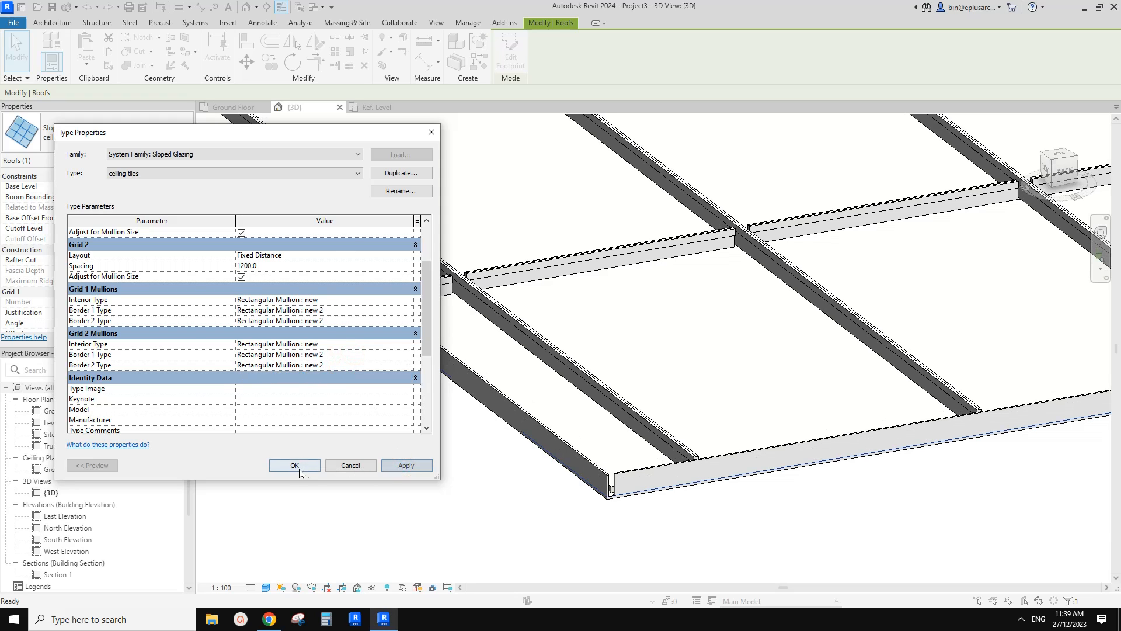
pyautogui.click(293, 466)
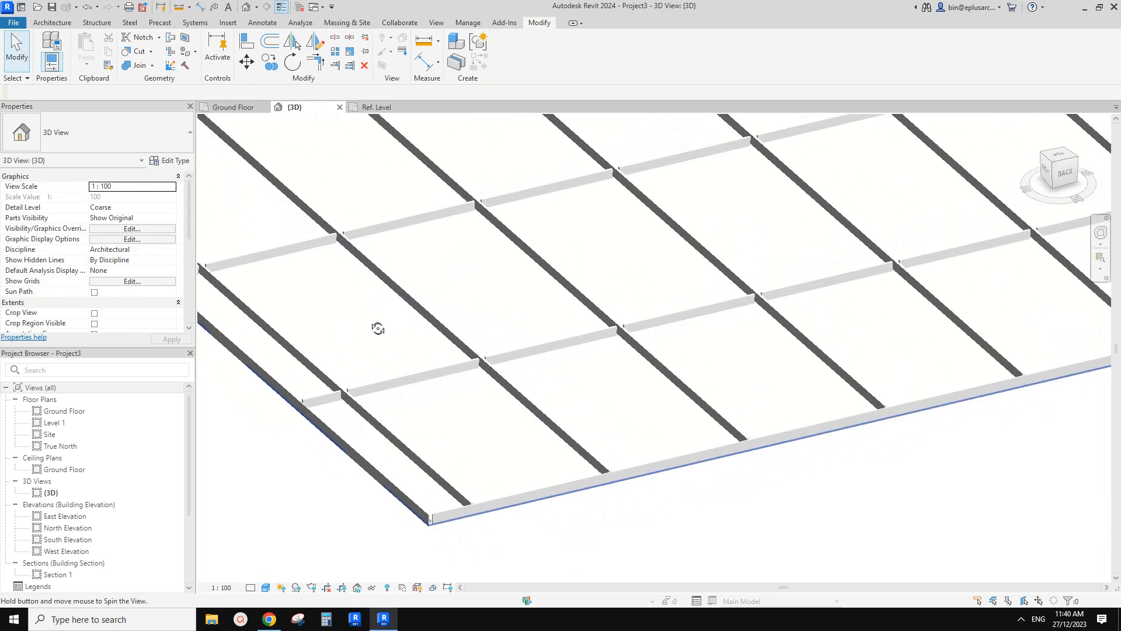
# Step: Check the suspended-ceiling diagram in Google Docs and return to Revit
pyautogui.click(267, 619)
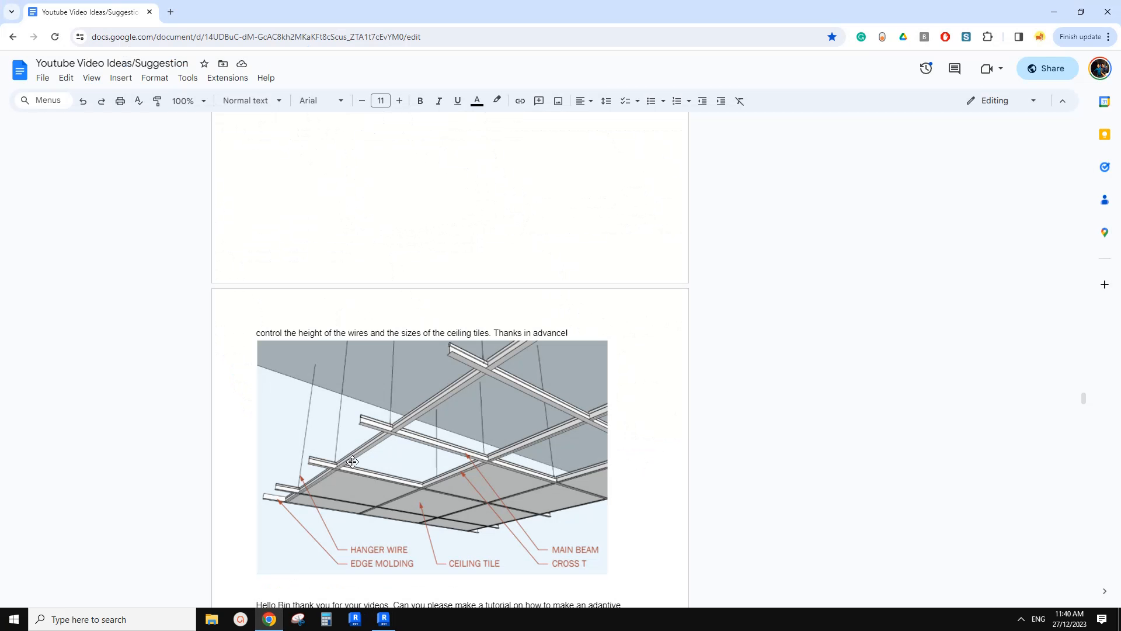
pyautogui.moveTo(565, 534)
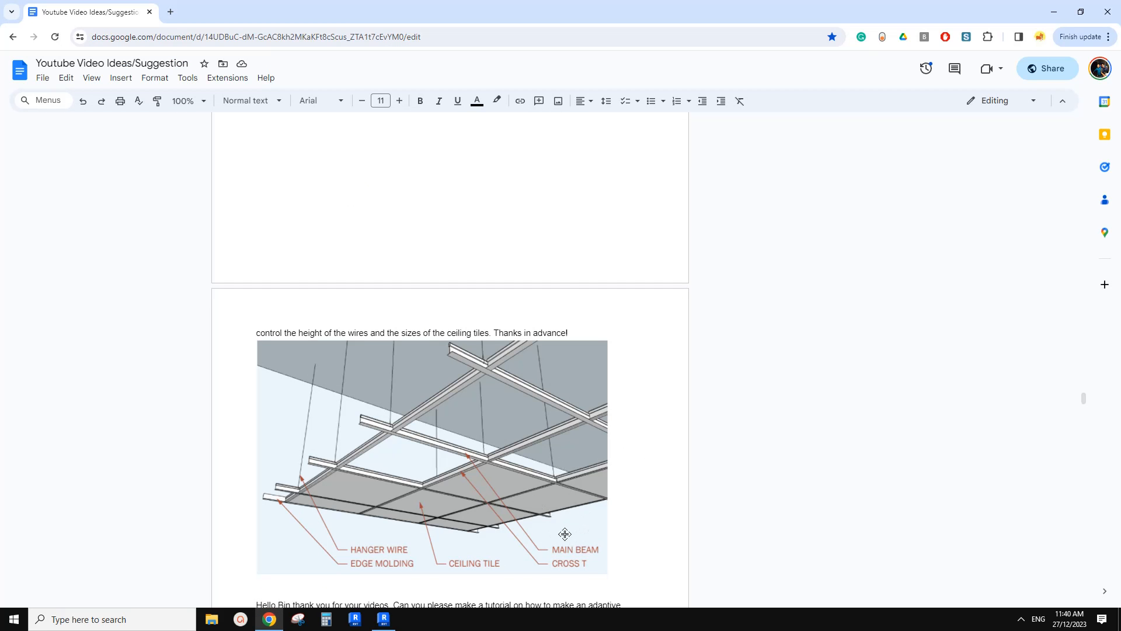
pyautogui.click(383, 618)
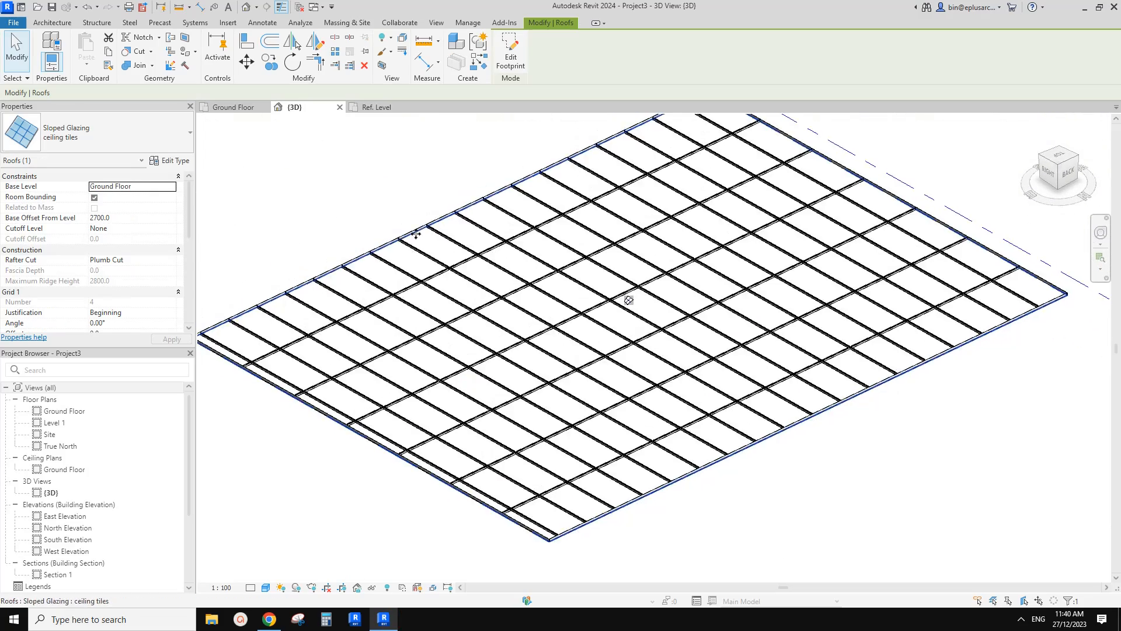
pyautogui.moveTo(383, 300)
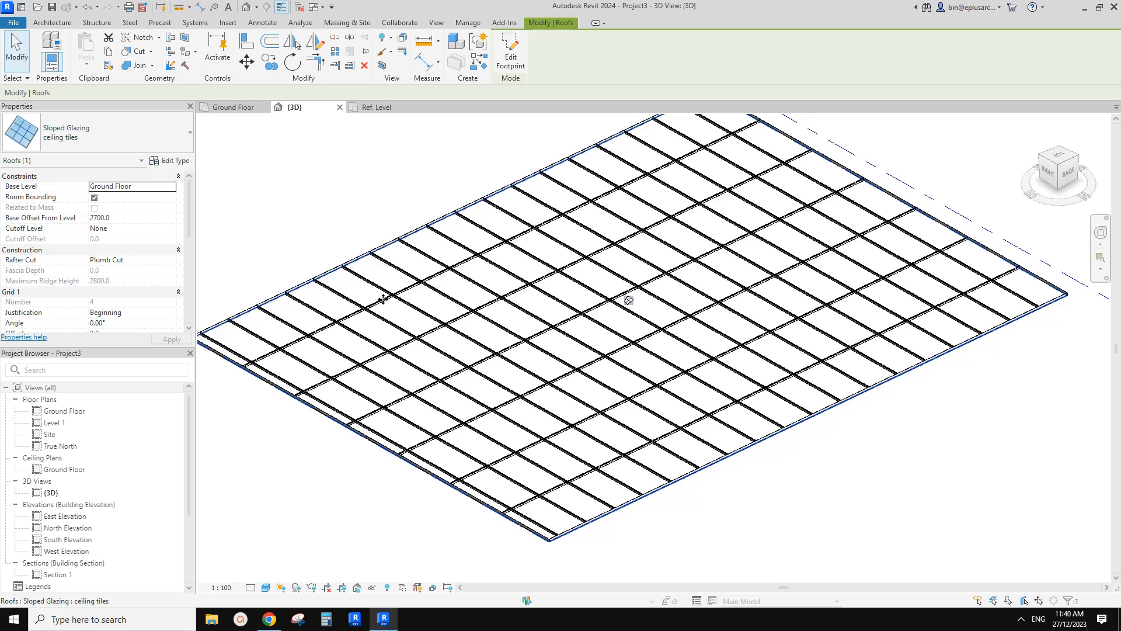
pyautogui.moveTo(746, 372)
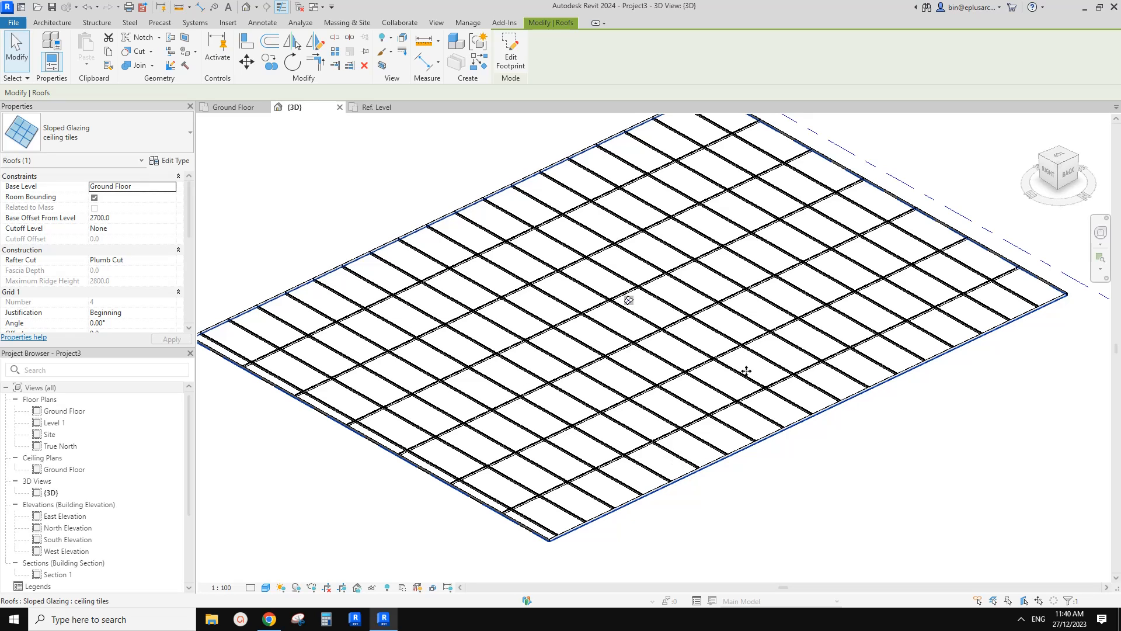
pyautogui.moveTo(400, 449)
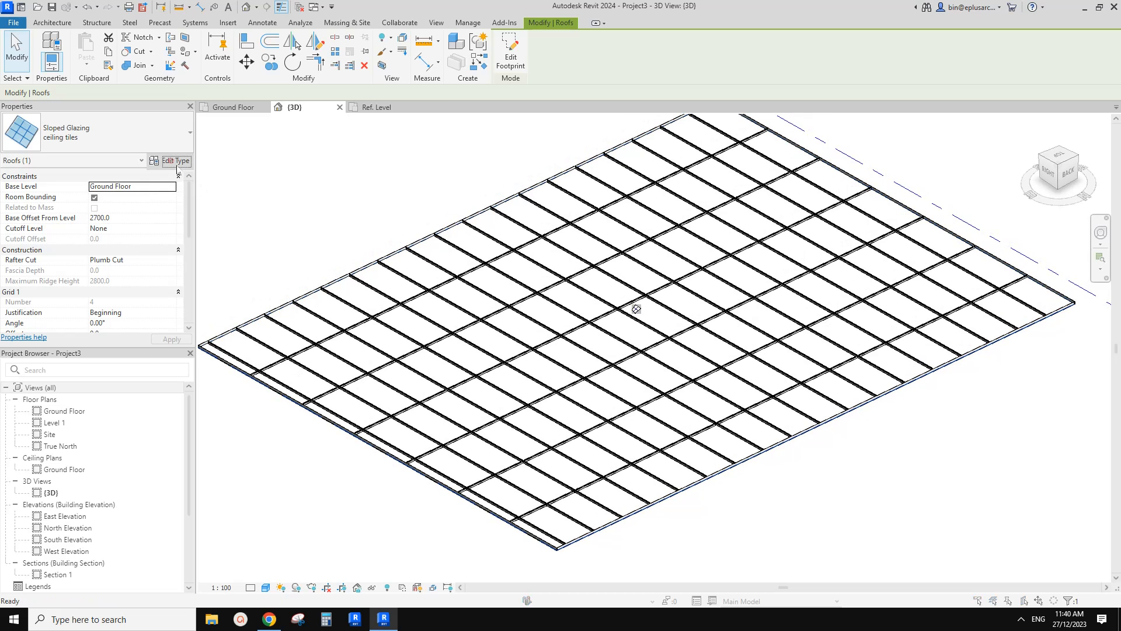
pyautogui.click(175, 161)
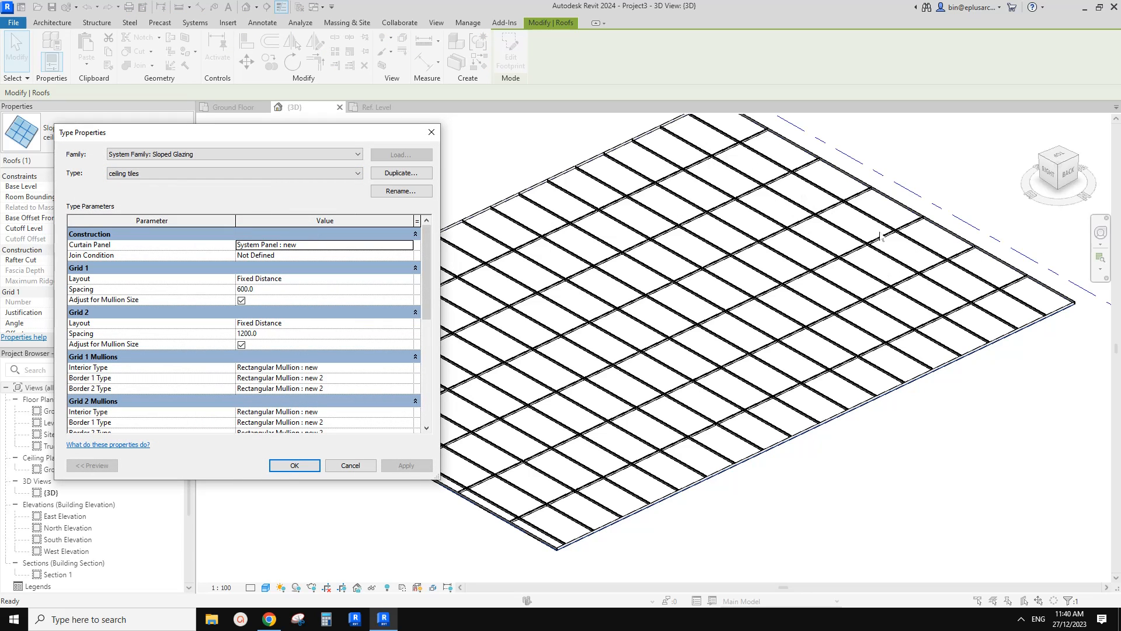
pyautogui.moveTo(371, 202)
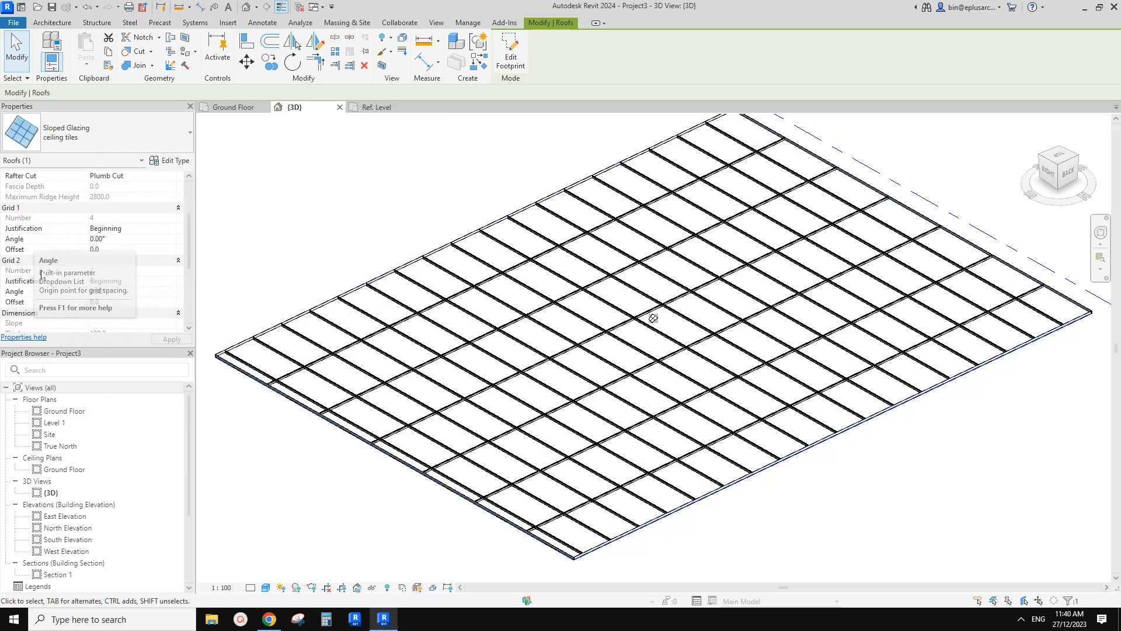
# Step: Centre-justify Grid 1 and Grid 2 and give Grid 2 an offset of 100.0
pyautogui.click(132, 228)
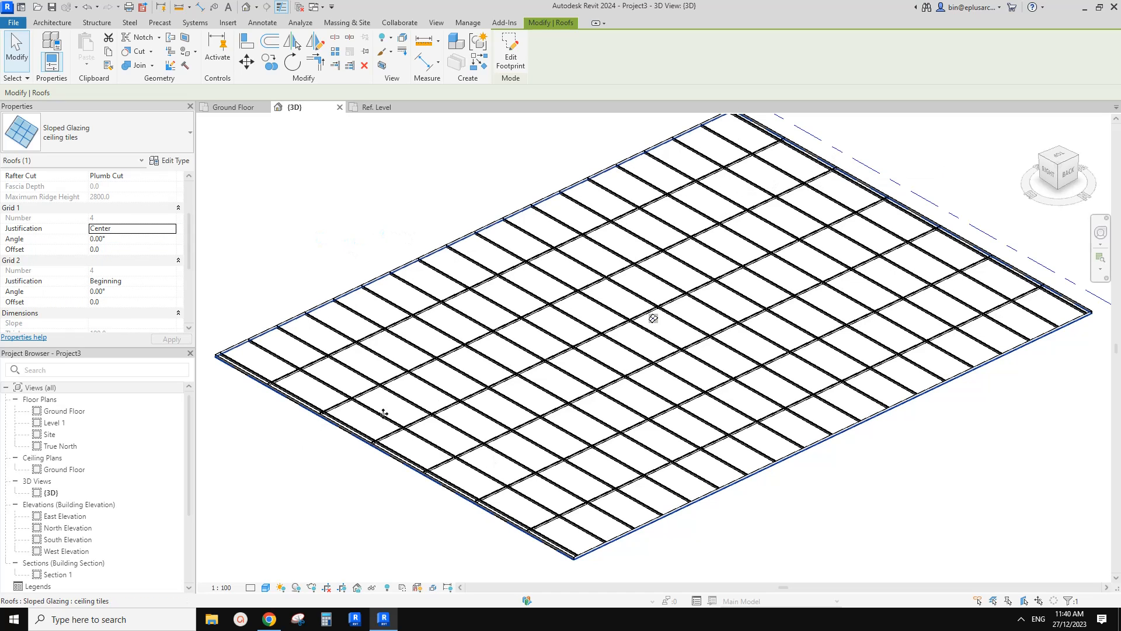
pyautogui.moveTo(807, 192)
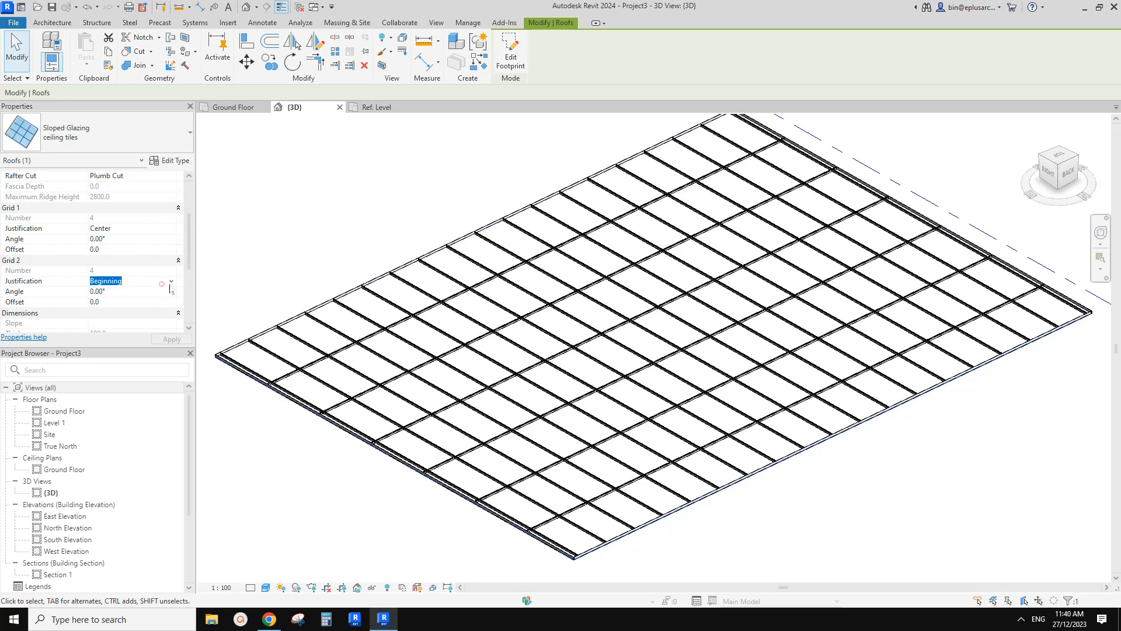
pyautogui.click(99, 280)
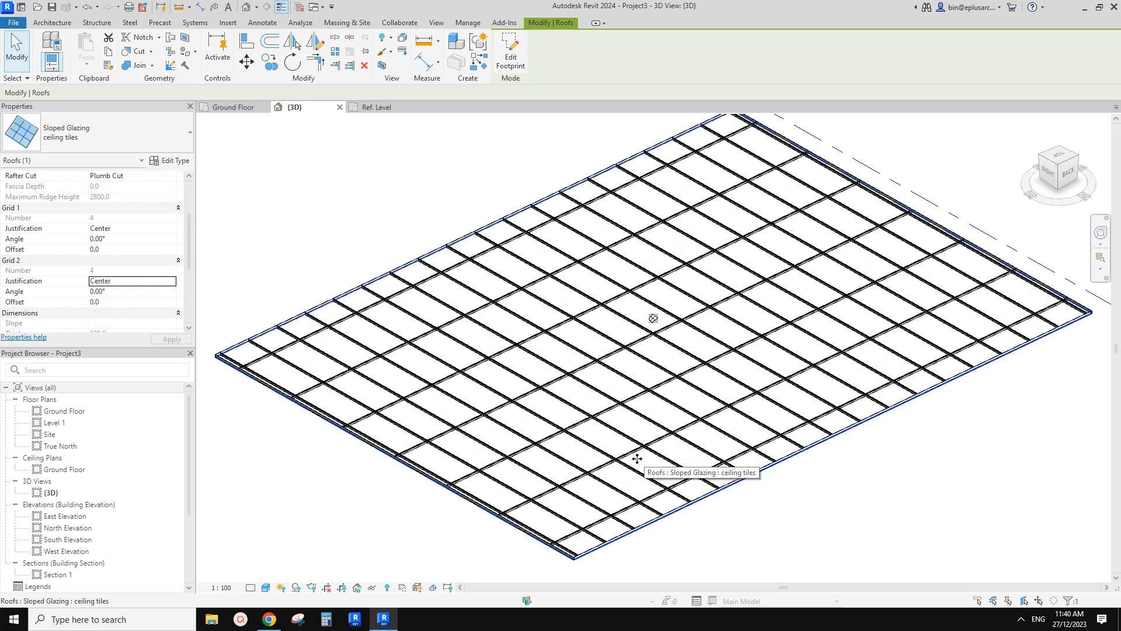
pyautogui.moveTo(694, 393)
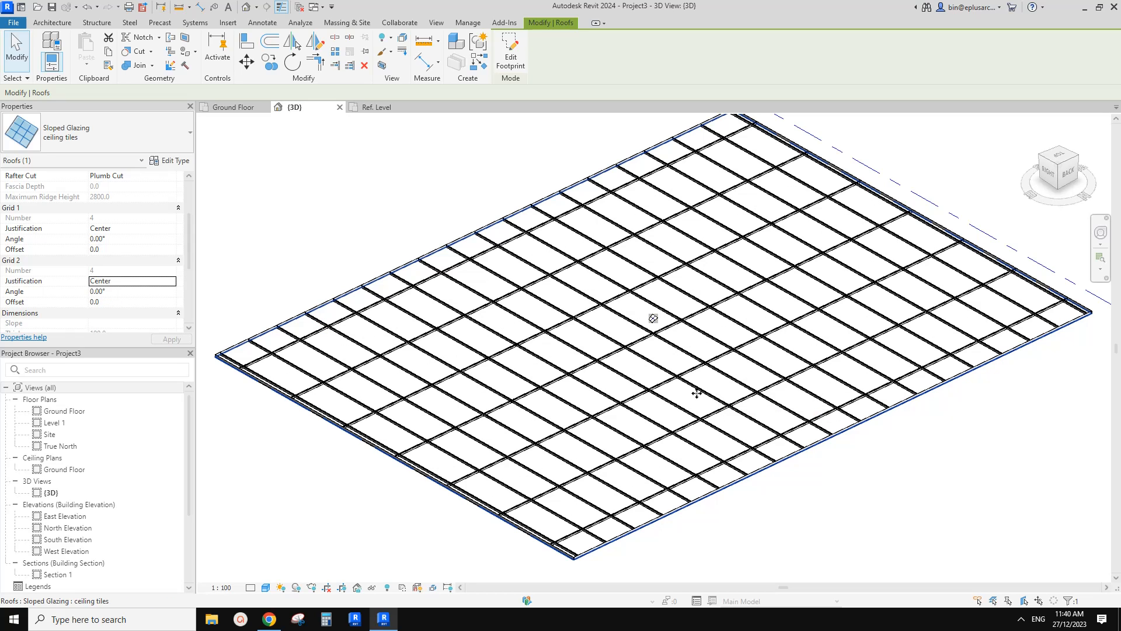
pyautogui.moveTo(311, 343)
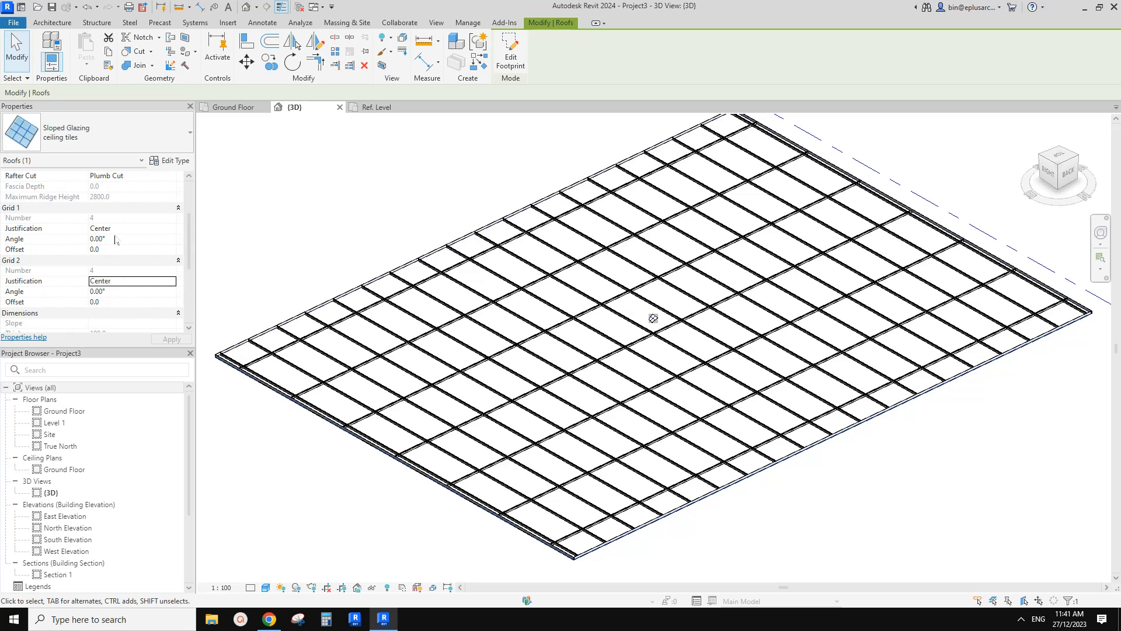
pyautogui.click(132, 302)
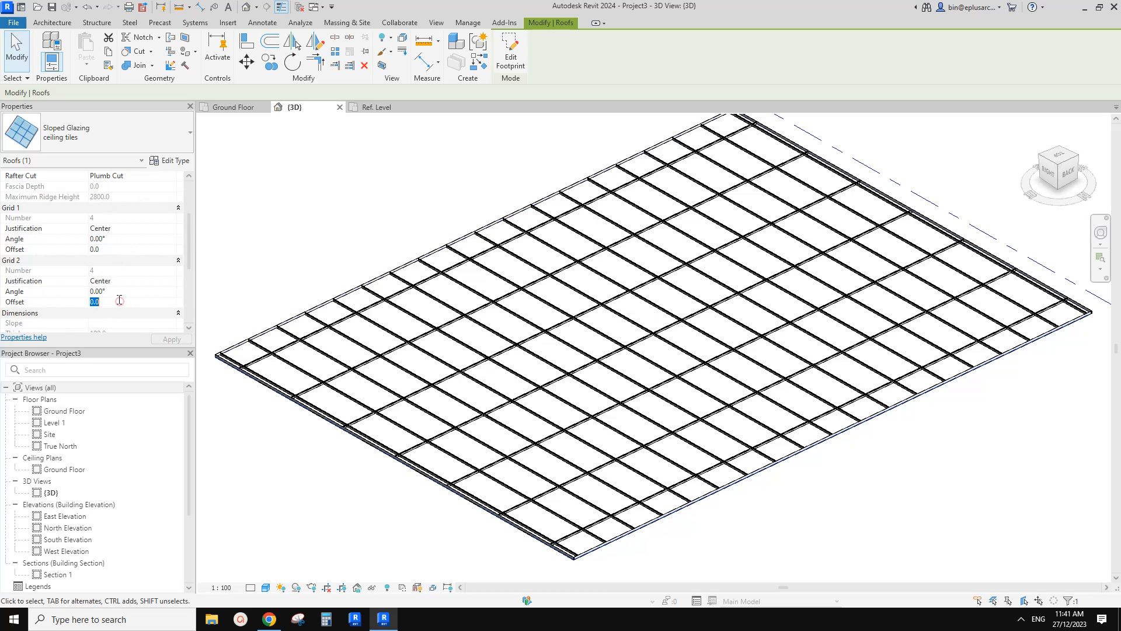
pyautogui.write('100.0')
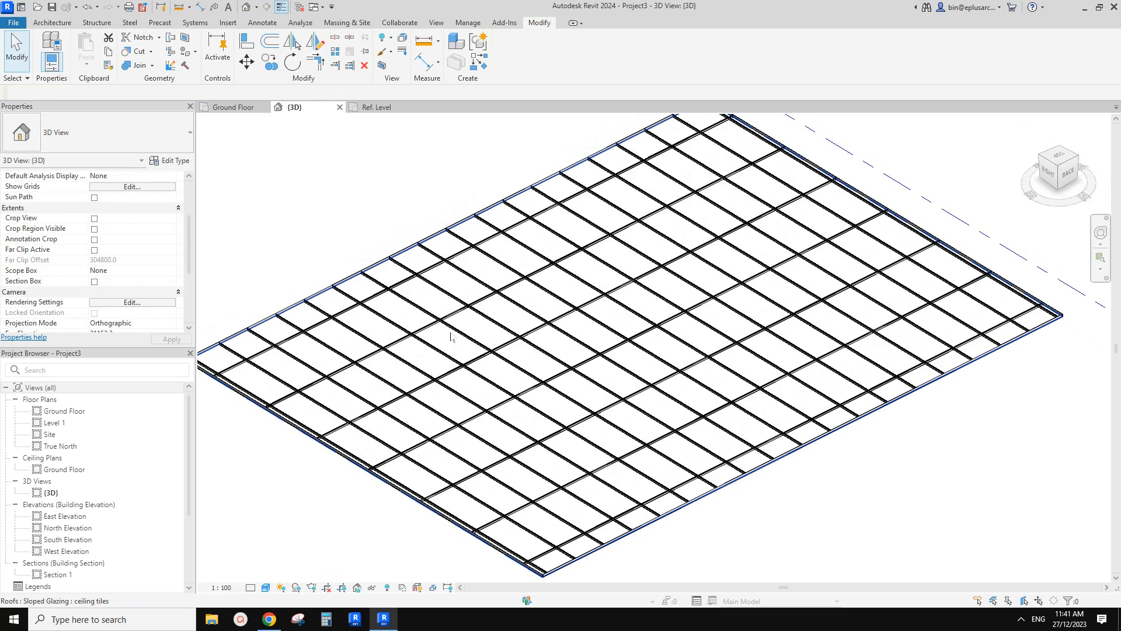
# Step: Review the ceiling tile roof's properties, deselect it and bring up the View tools
pyautogui.click(451, 336)
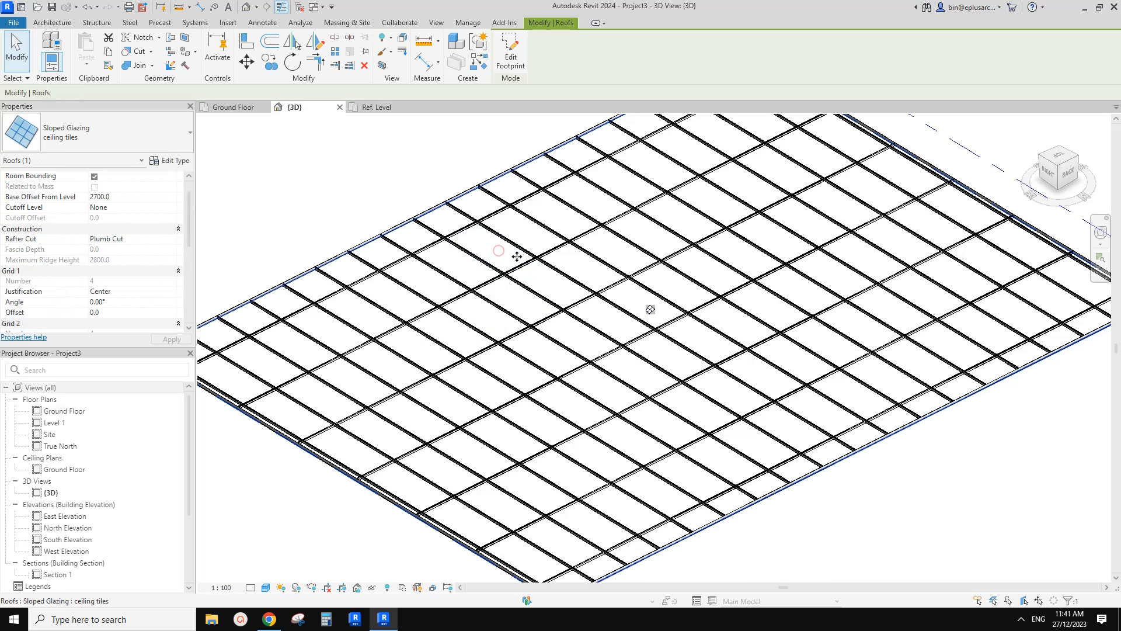
pyautogui.moveTo(528, 337)
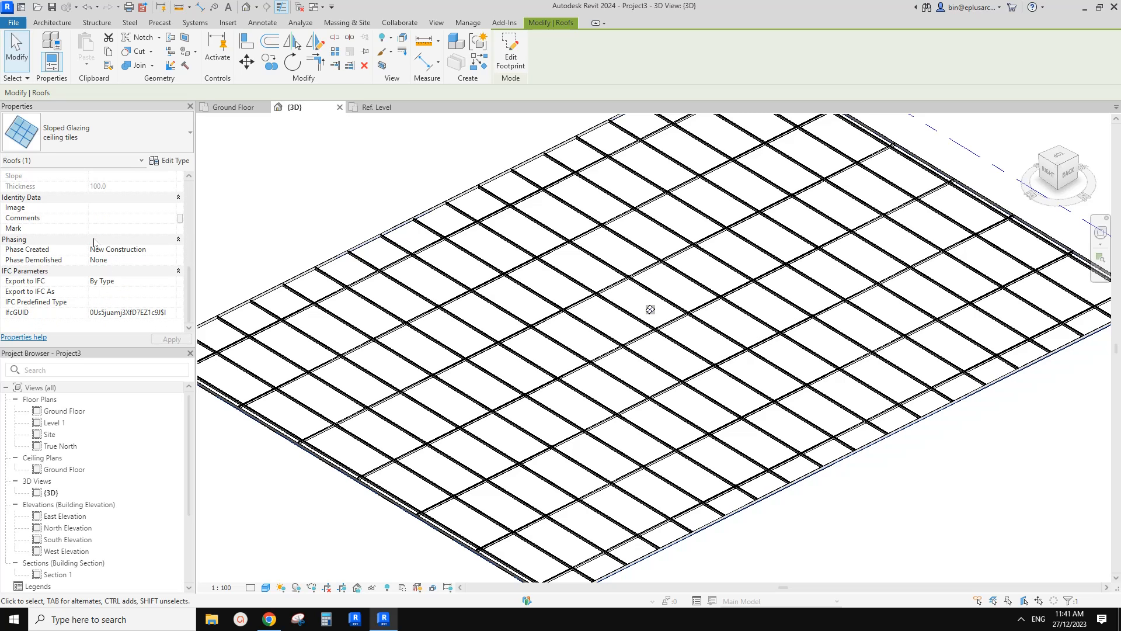
pyautogui.click(174, 160)
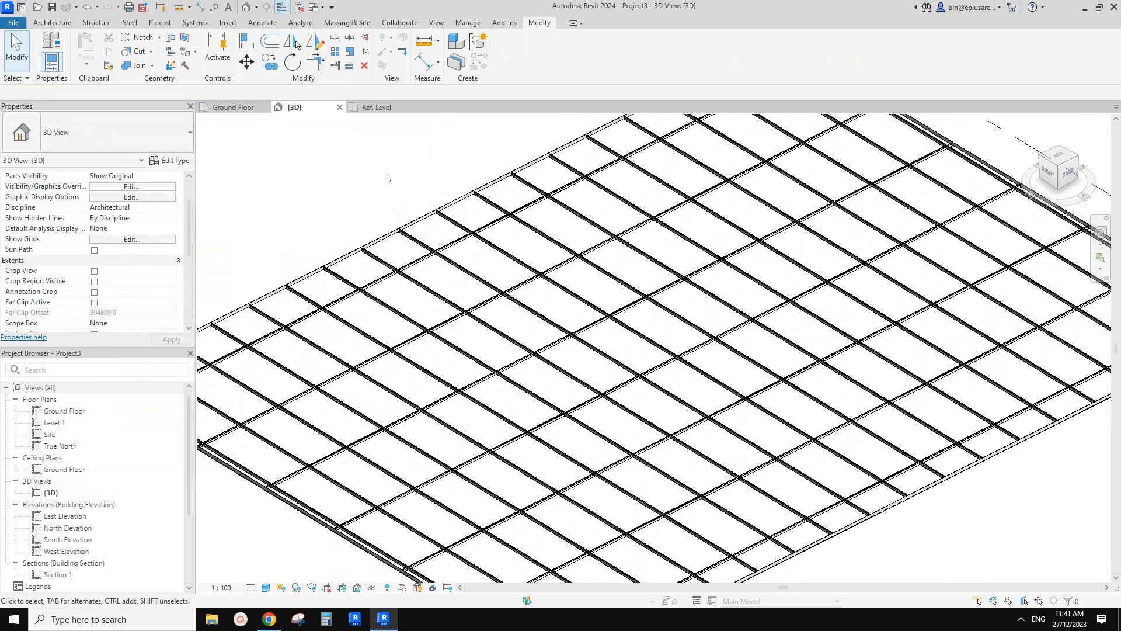
pyautogui.click(436, 22)
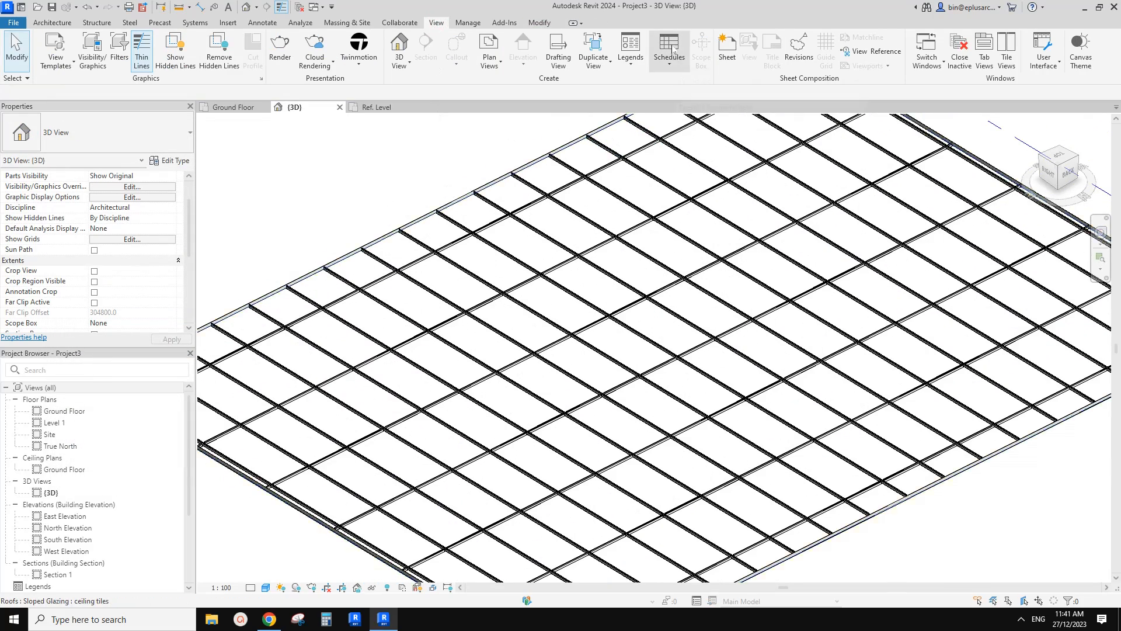
# Step: Create a Curtain Panels schedule with the Area field added
pyautogui.click(668, 50)
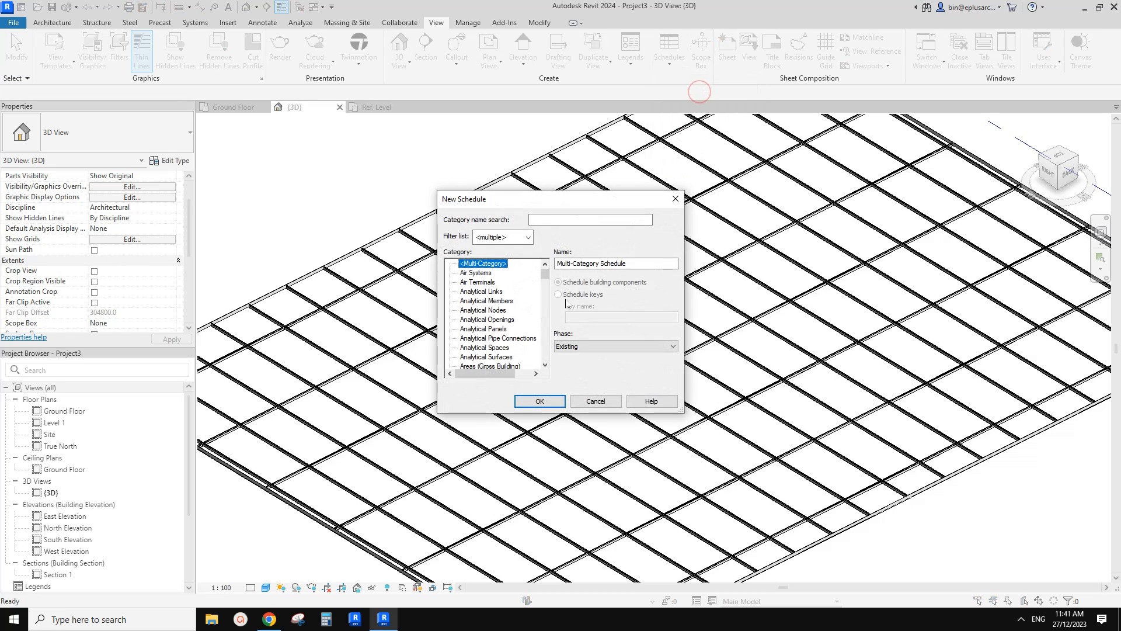
pyautogui.click(485, 310)
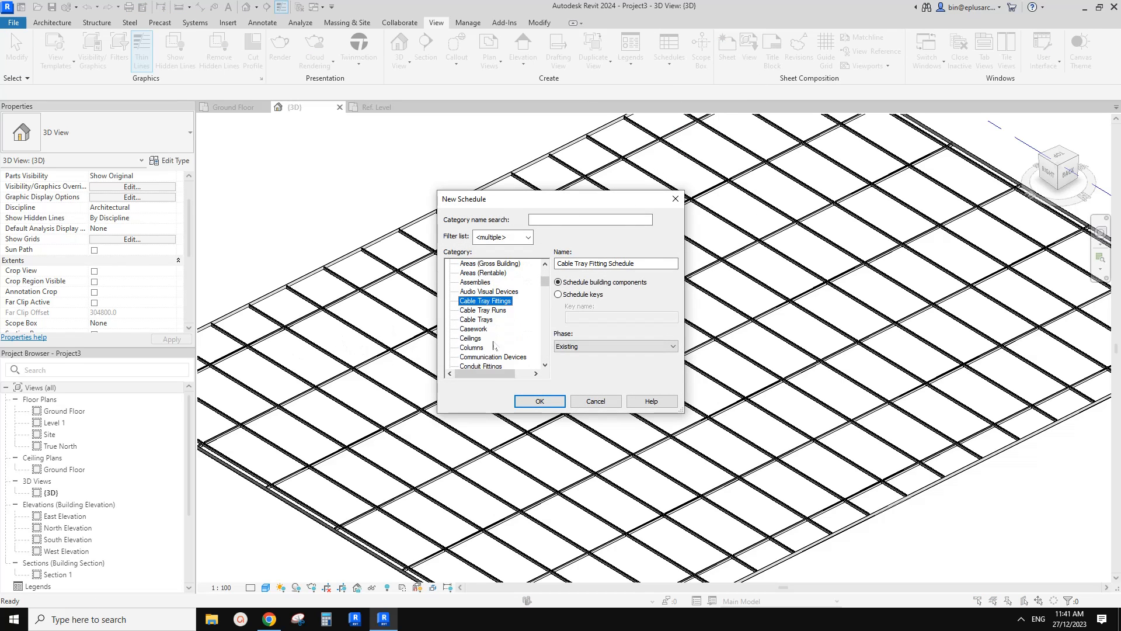
pyautogui.click(479, 347)
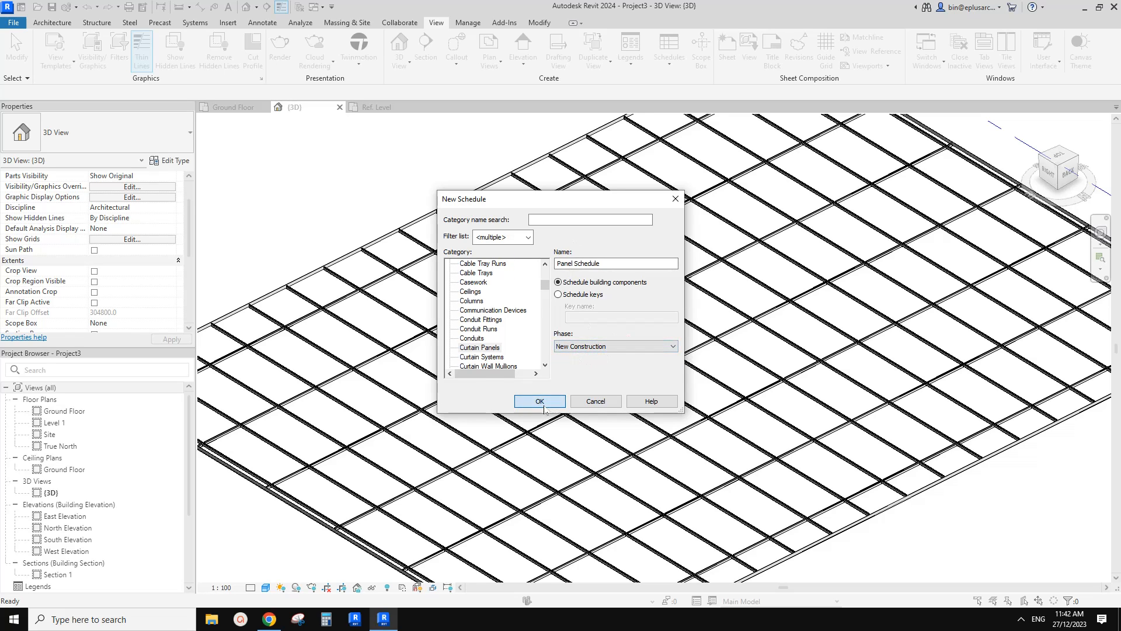
pyautogui.click(539, 401)
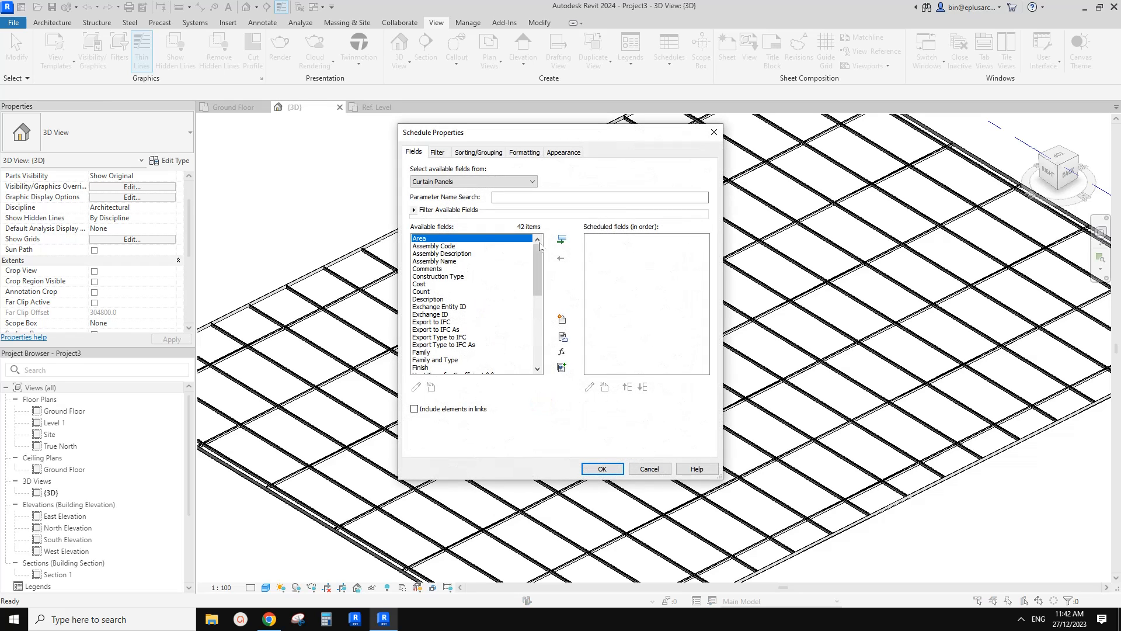
pyautogui.click(561, 238)
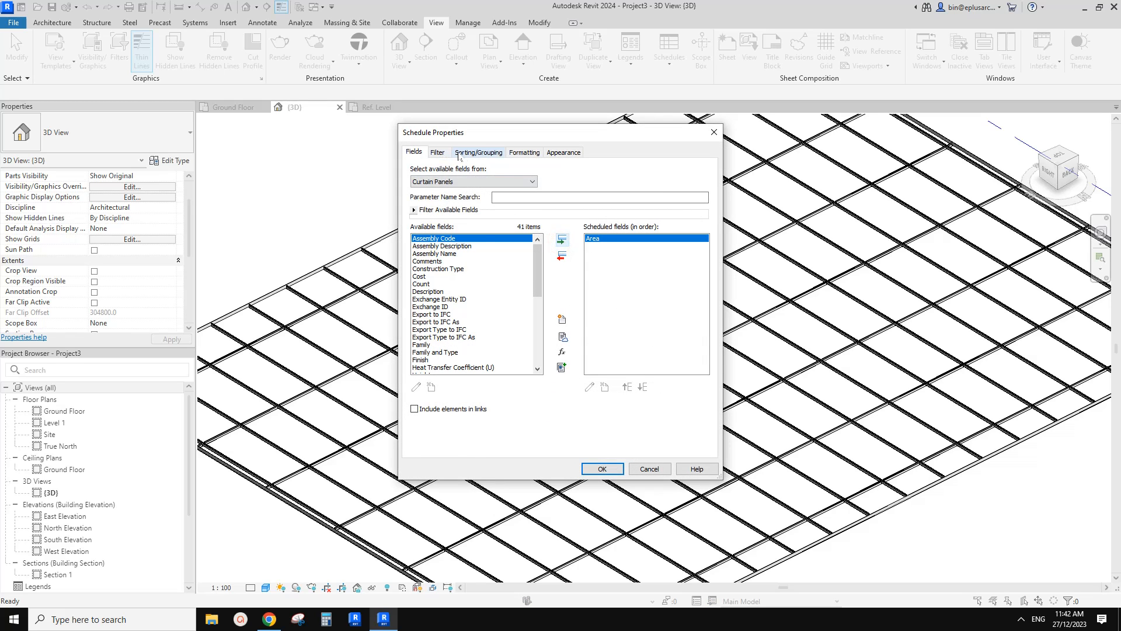
# Step: Total the Area column in the Panel Schedule formatting, giving 84 m²
pyautogui.click(477, 152)
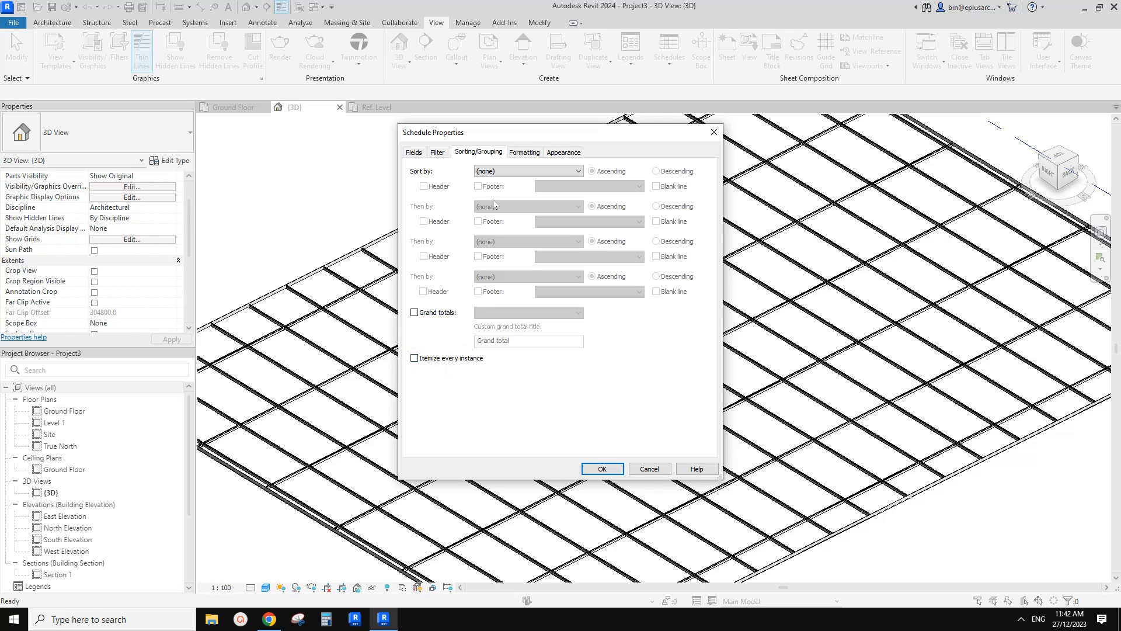
pyautogui.click(524, 151)
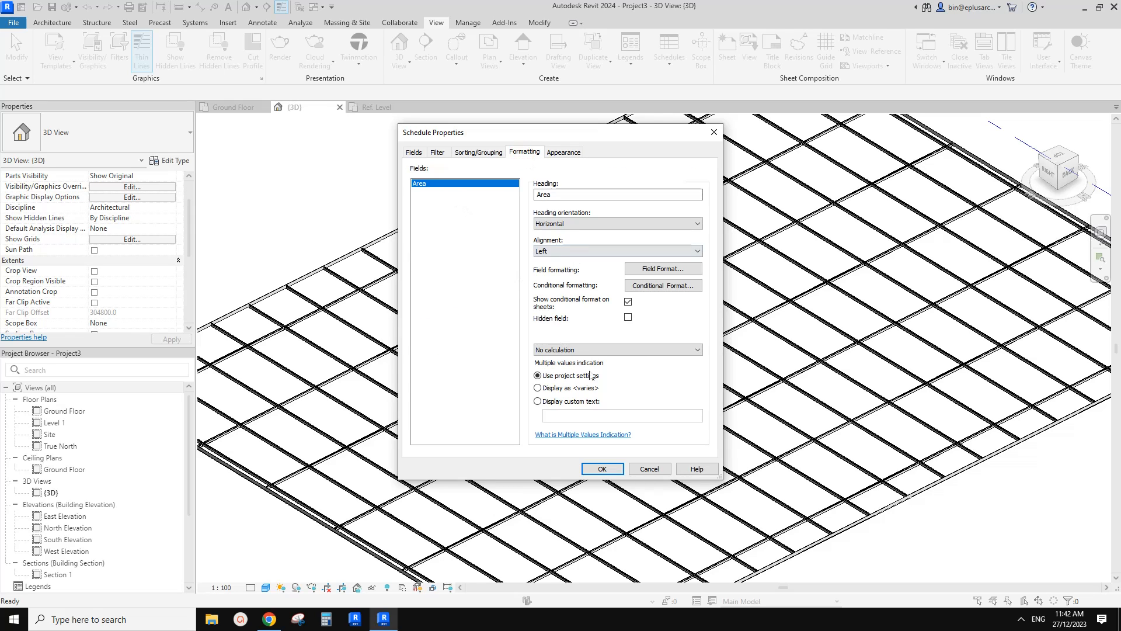
pyautogui.click(616, 349)
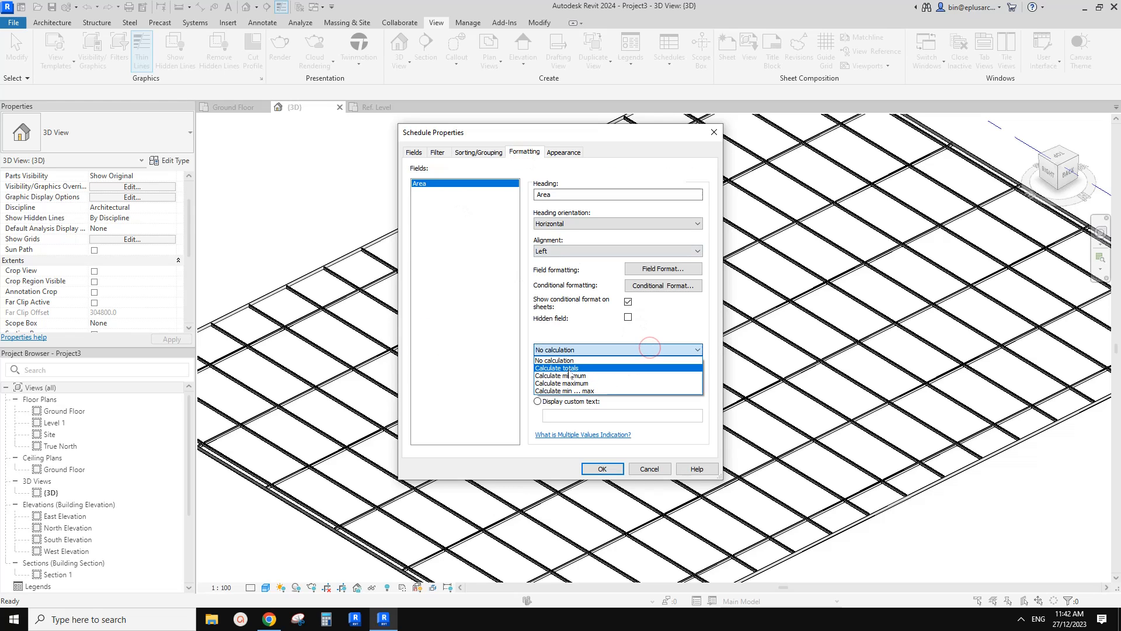
pyautogui.click(557, 368)
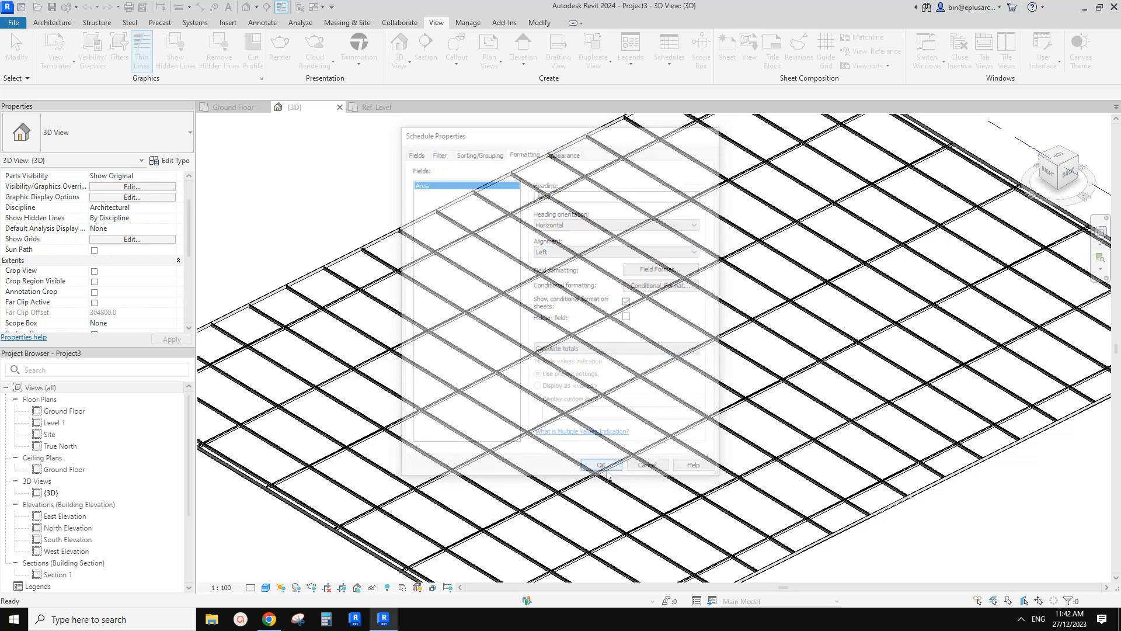
pyautogui.click(600, 465)
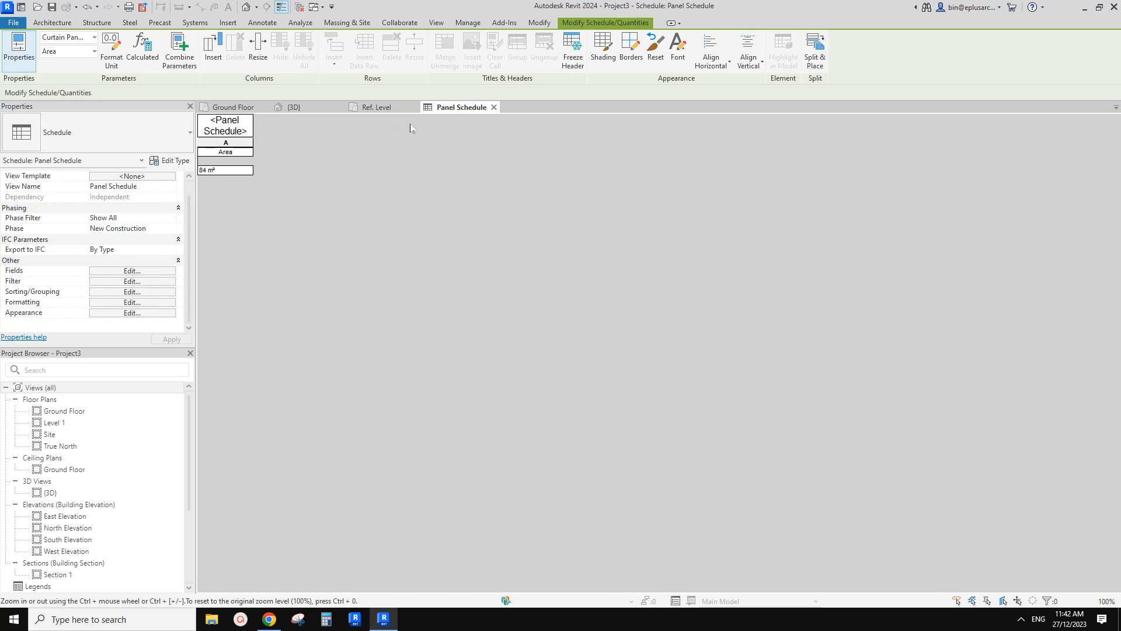
pyautogui.moveTo(406, 126)
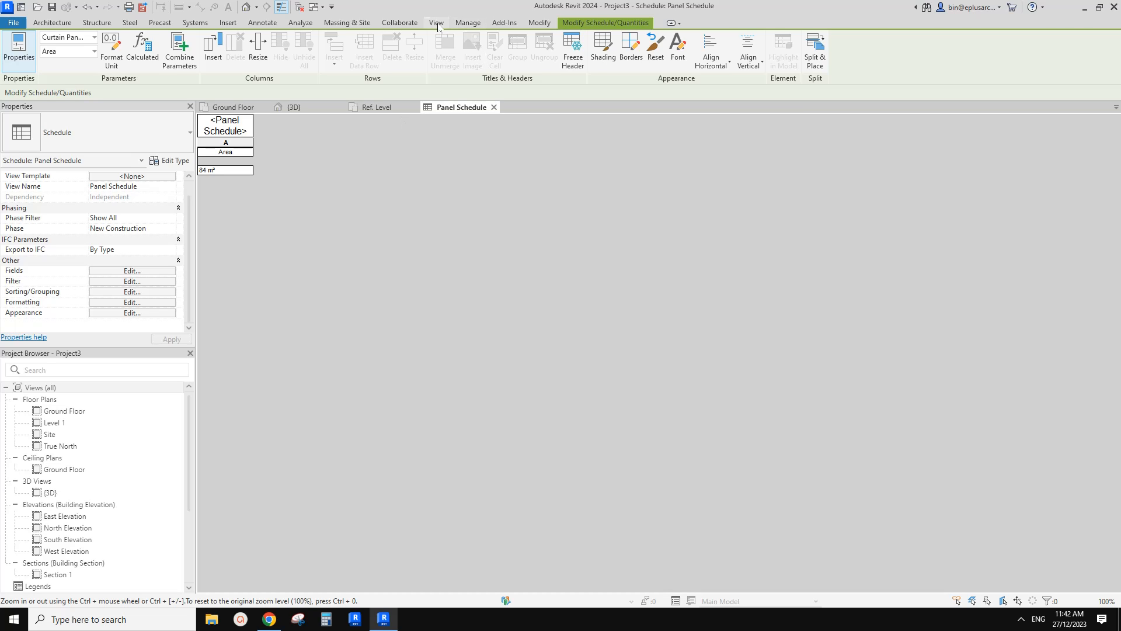
# Step: Create a Curtain Wall Mullions schedule for New Construction with Type before Length
pyautogui.click(667, 47)
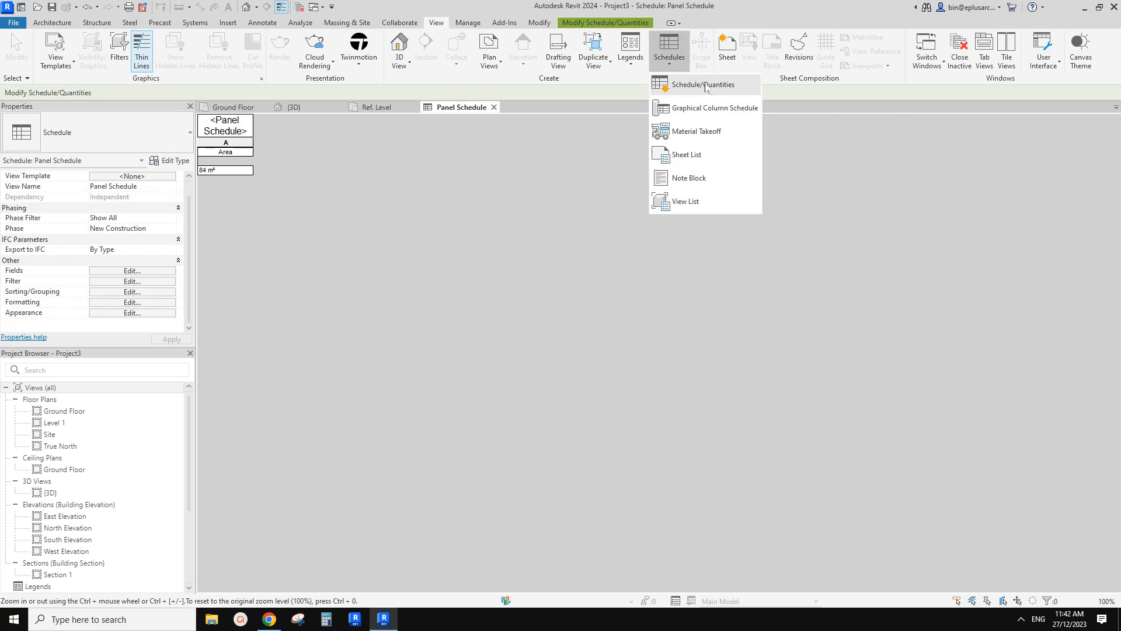
pyautogui.click(705, 84)
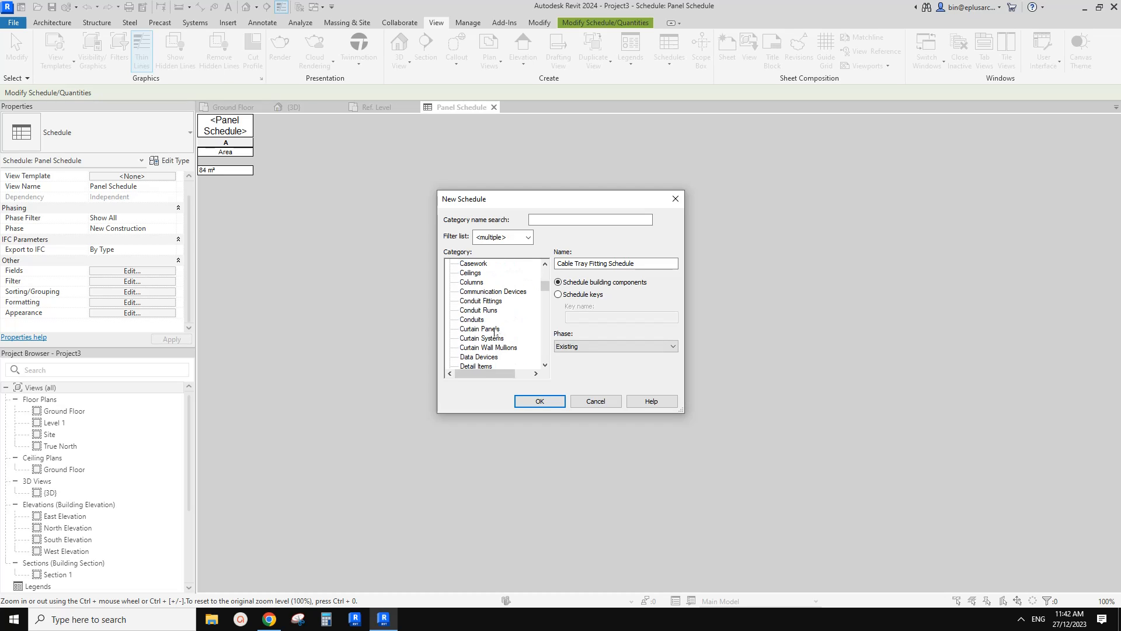
pyautogui.click(488, 347)
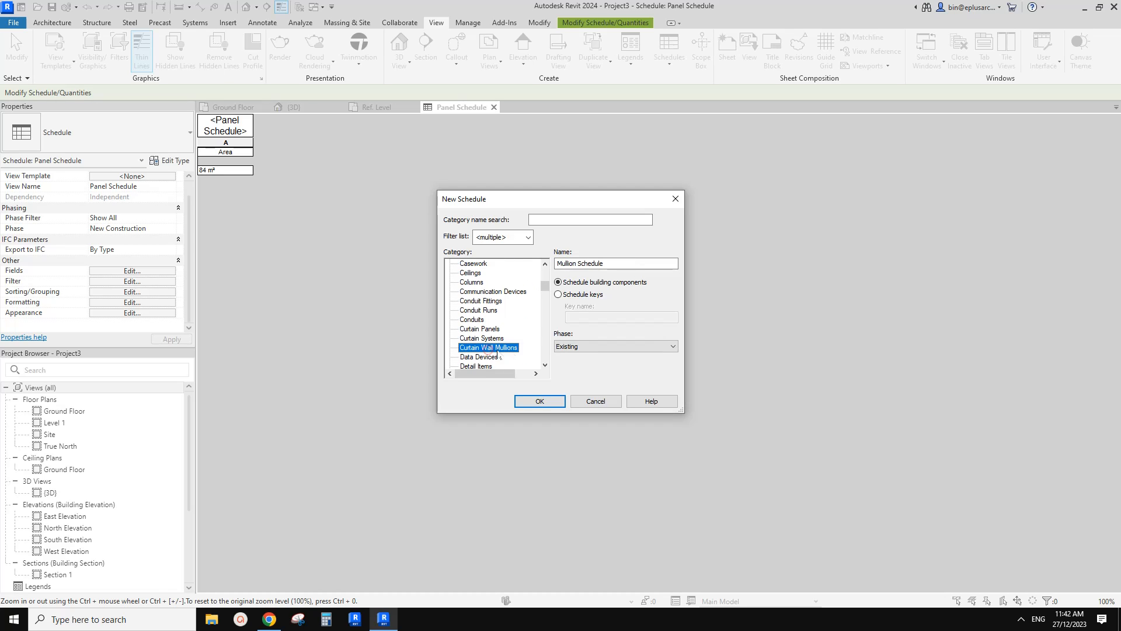
pyautogui.click(615, 346)
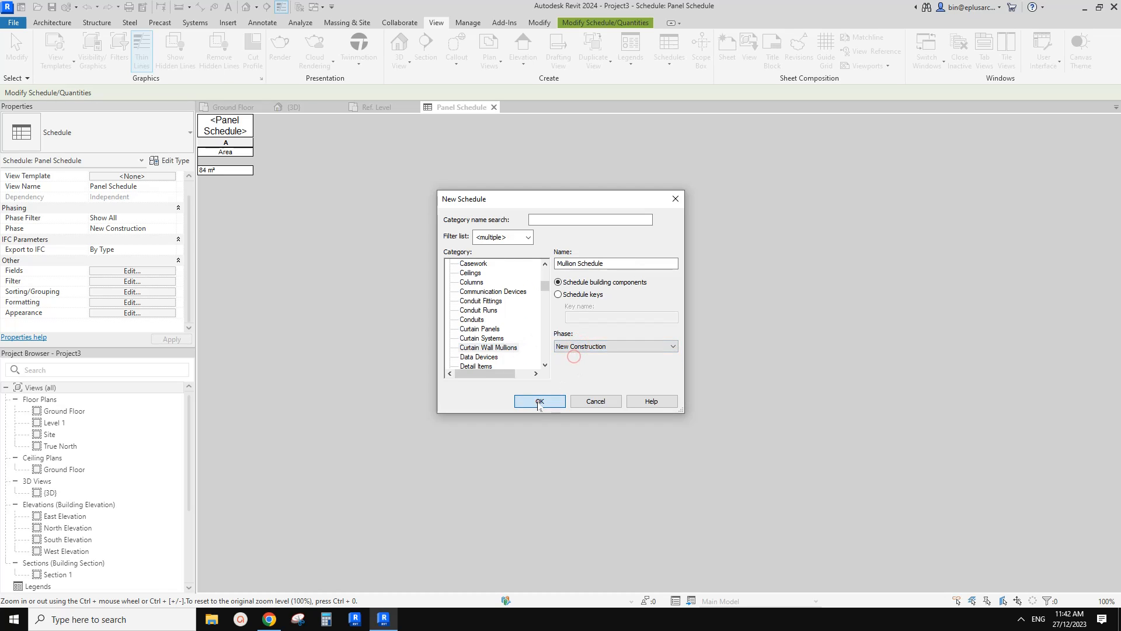
pyautogui.click(539, 400)
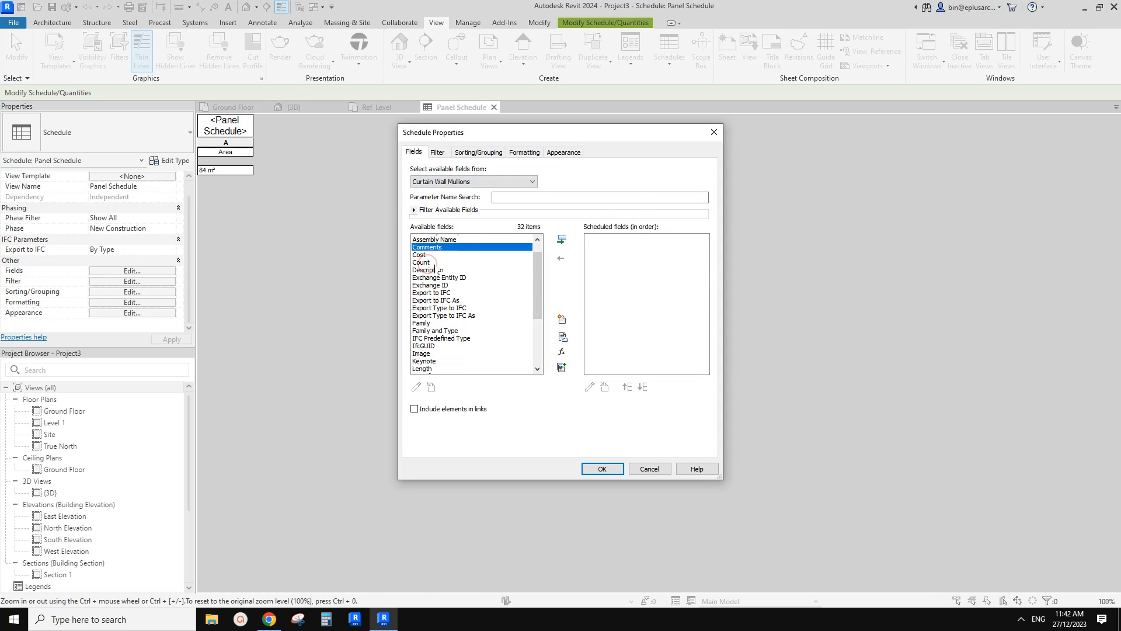
pyautogui.click(562, 239)
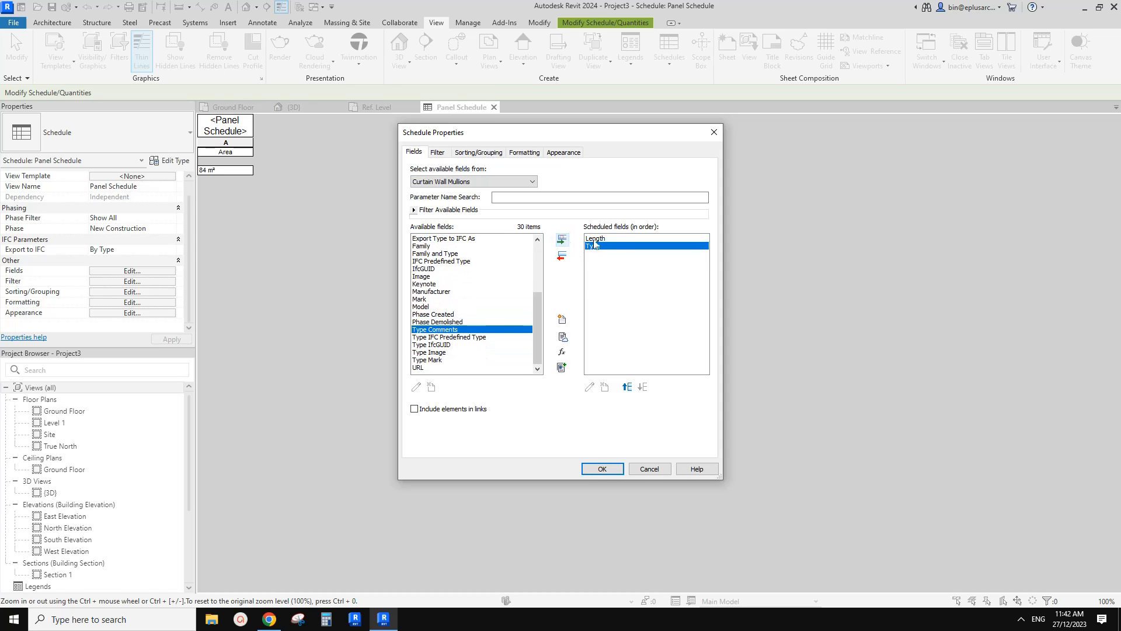
pyautogui.click(626, 387)
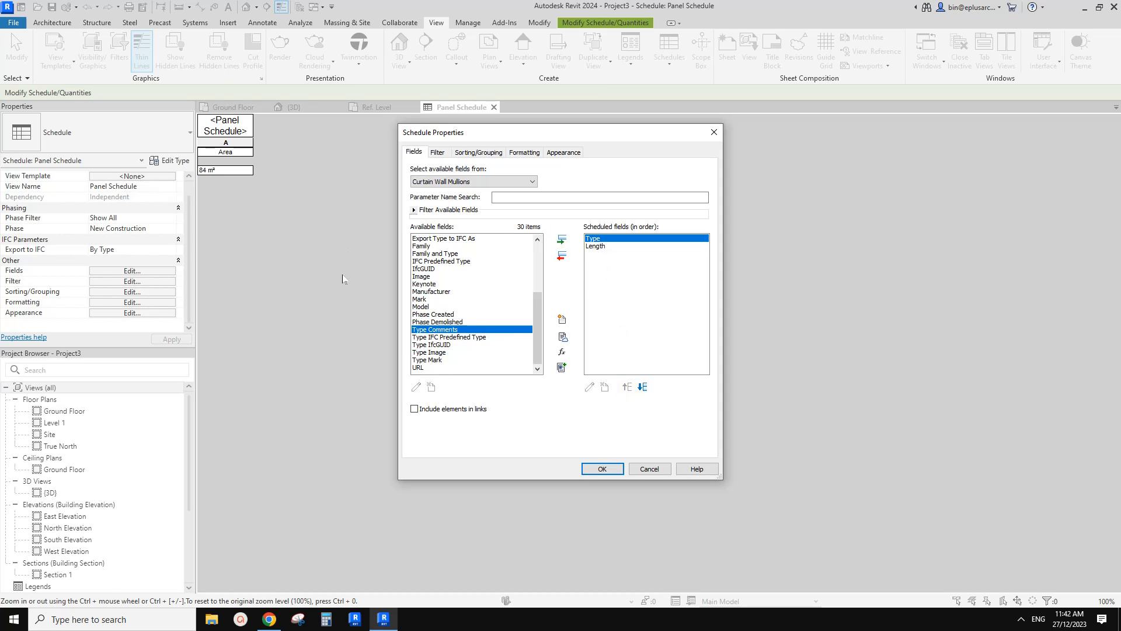
pyautogui.moveTo(443, 283)
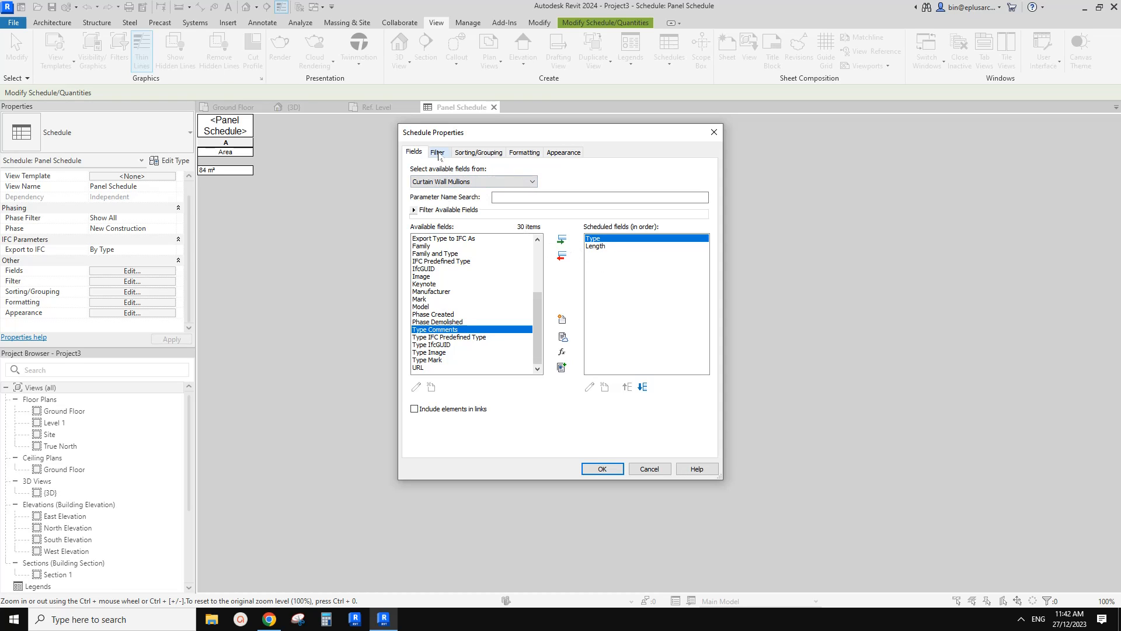
# Step: Sort by Type without itemizing and total Length, giving new 229818 and new 2 38531
pyautogui.click(478, 152)
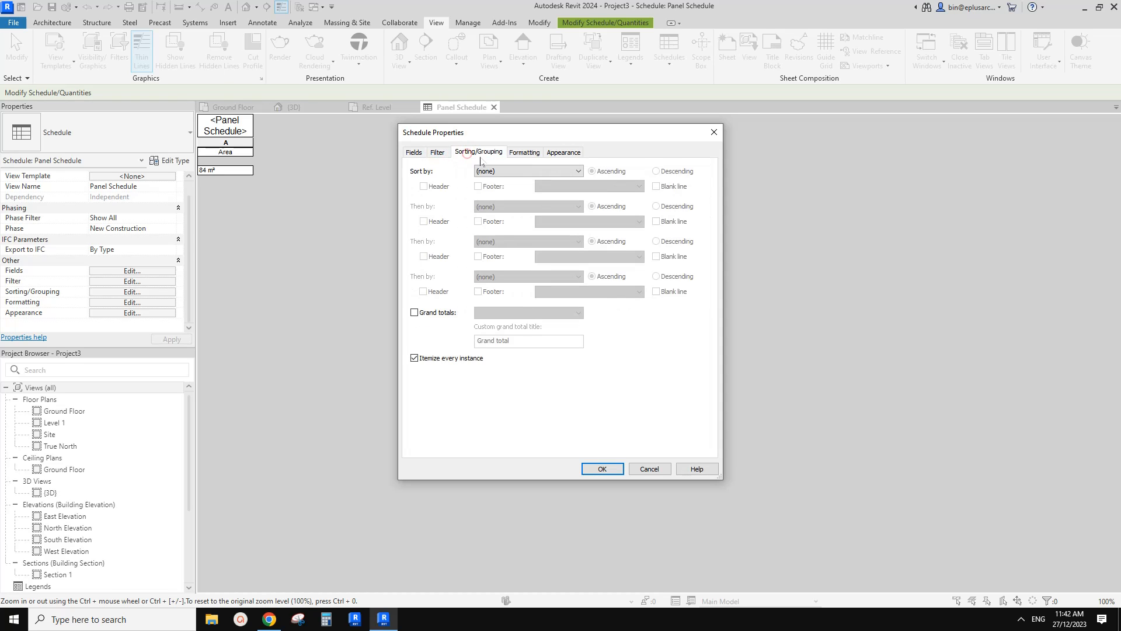
pyautogui.click(528, 171)
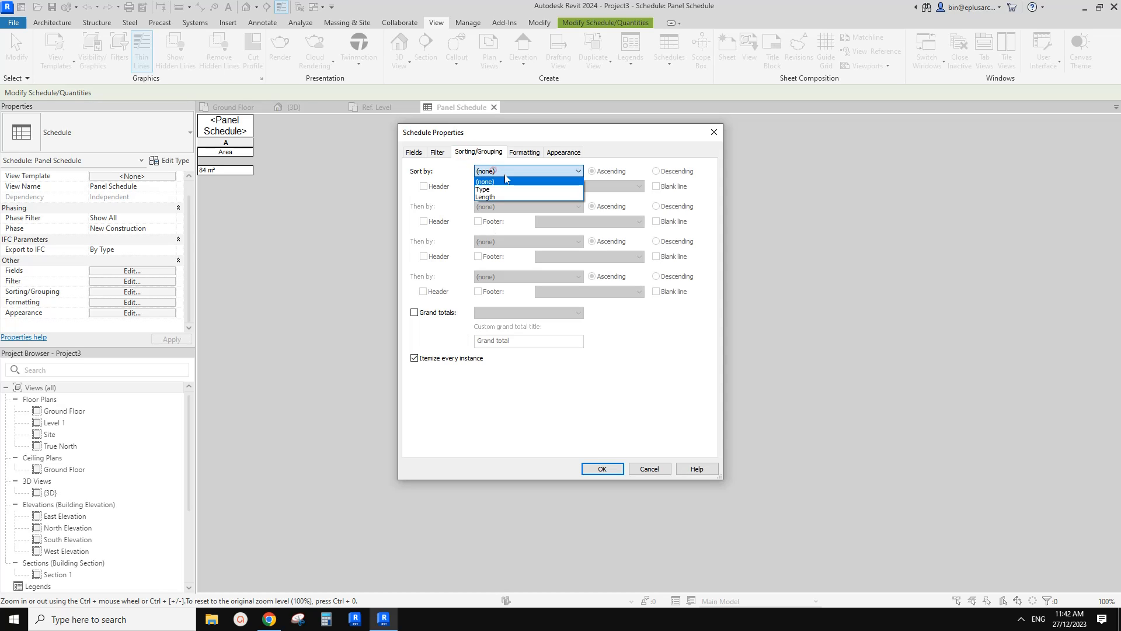
pyautogui.click(482, 188)
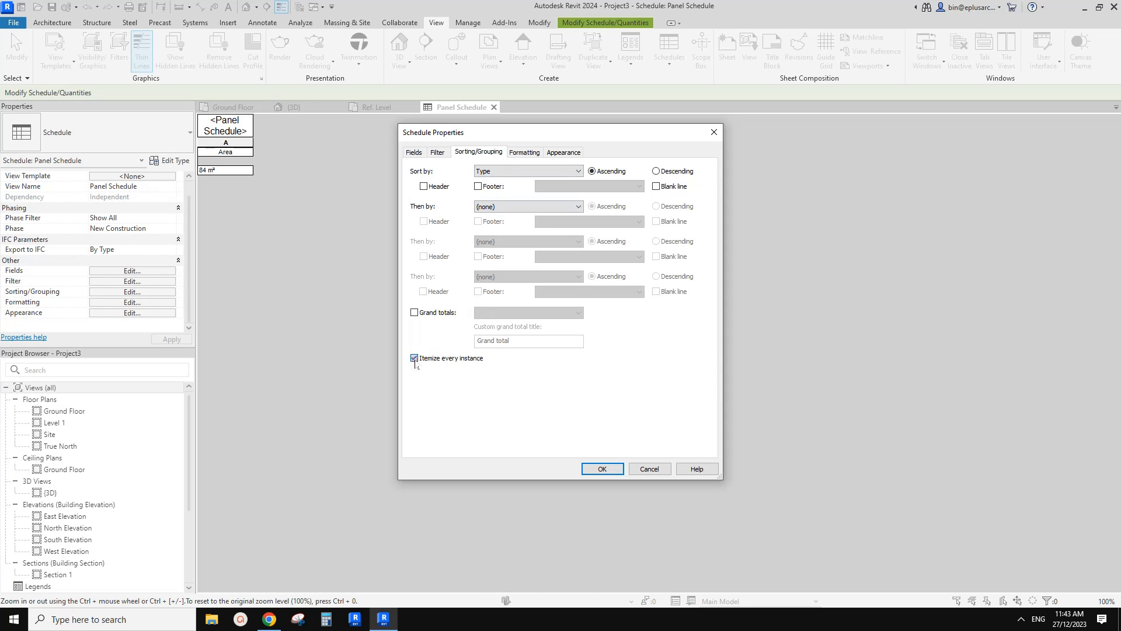
pyautogui.click(414, 358)
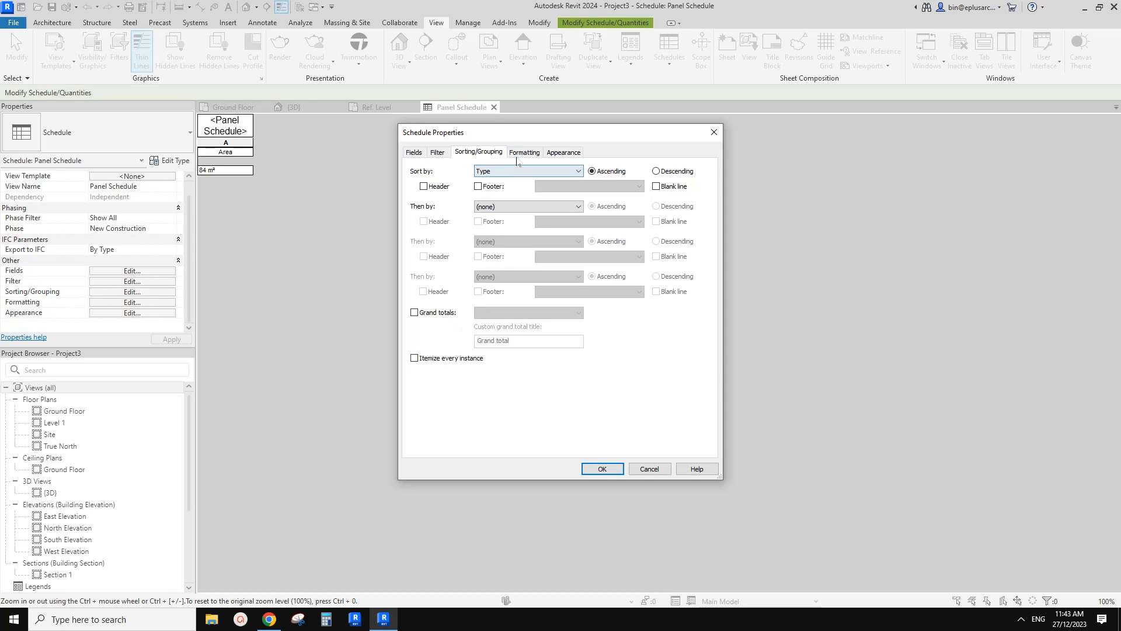
pyautogui.click(524, 152)
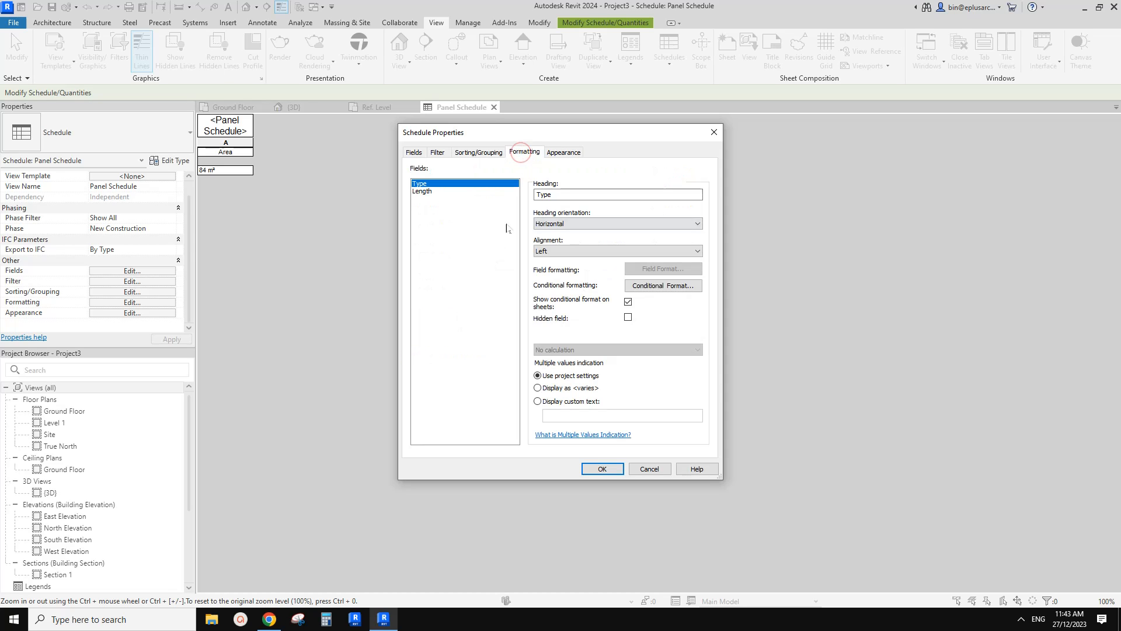
pyautogui.click(616, 350)
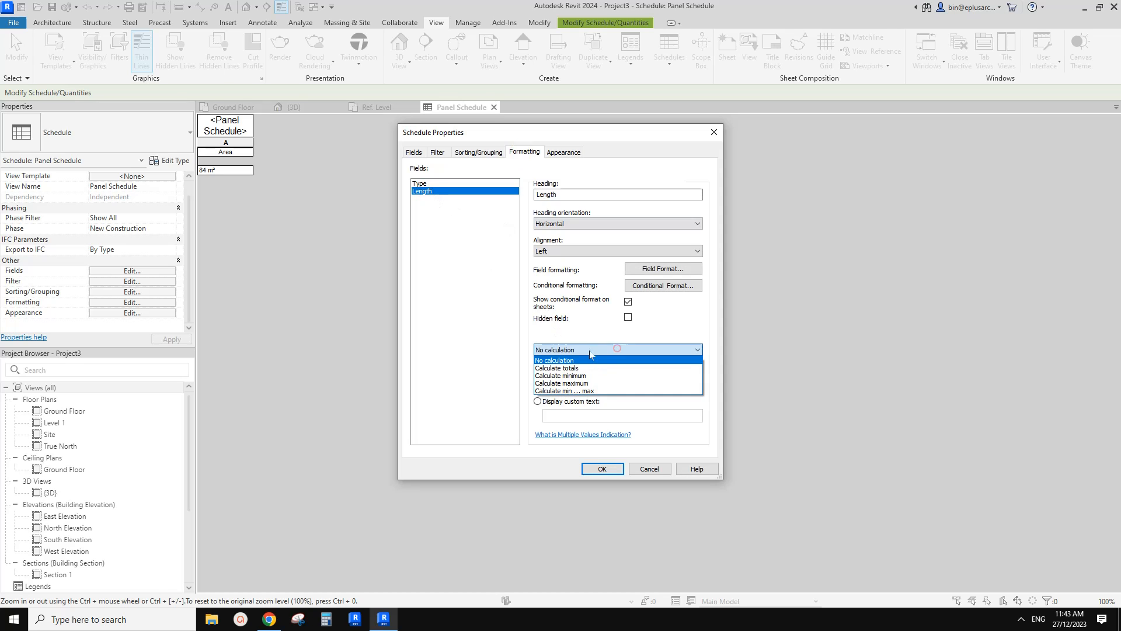
pyautogui.click(558, 368)
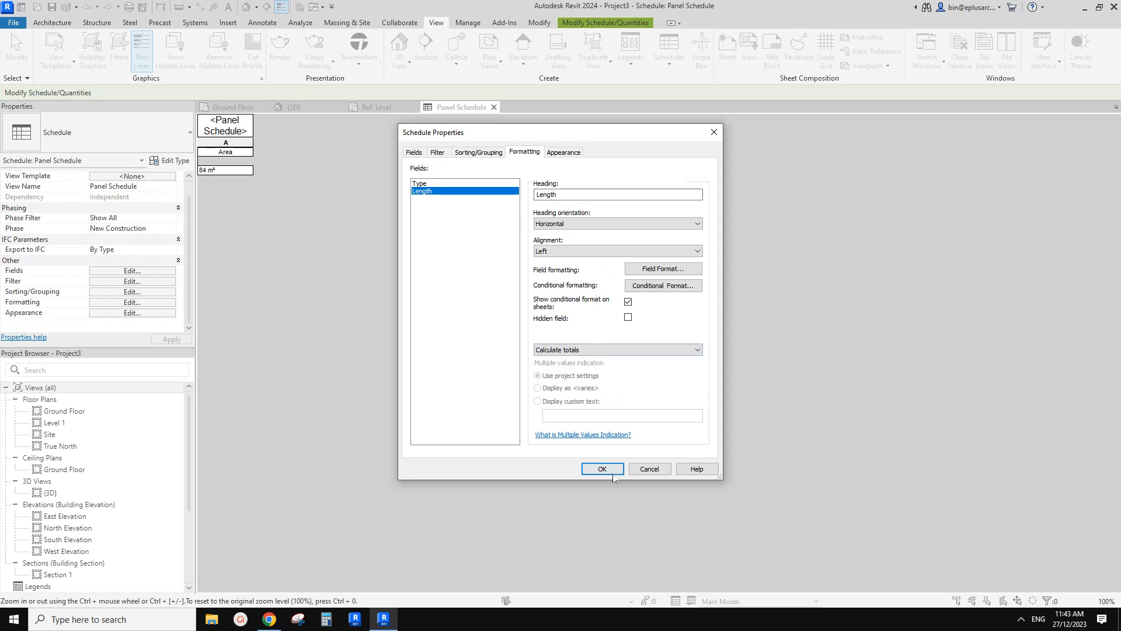
pyautogui.click(600, 469)
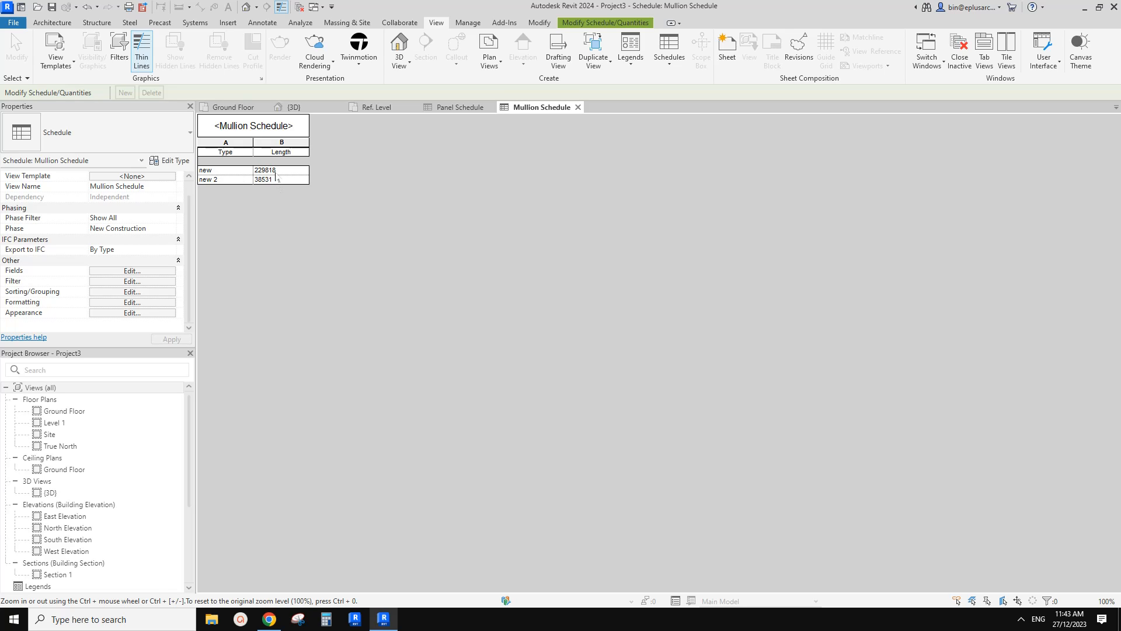
# Step: Format the schedule Length in meters to one decimal place with the m symbol (229.8 m, 38.5 m)
pyautogui.press('Backspace')
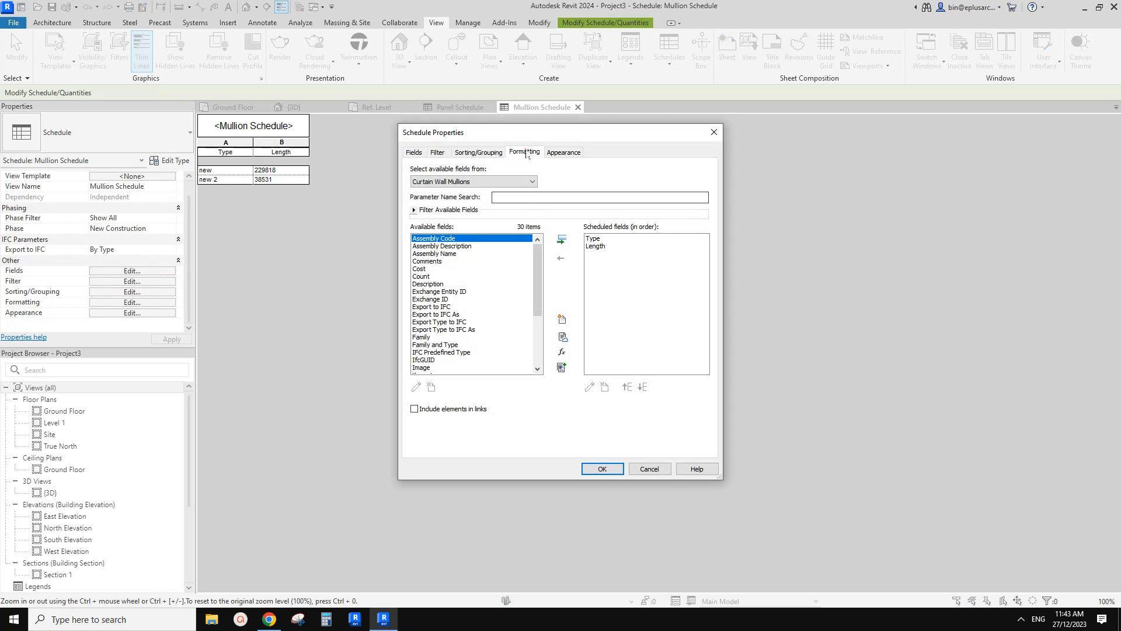
pyautogui.click(525, 152)
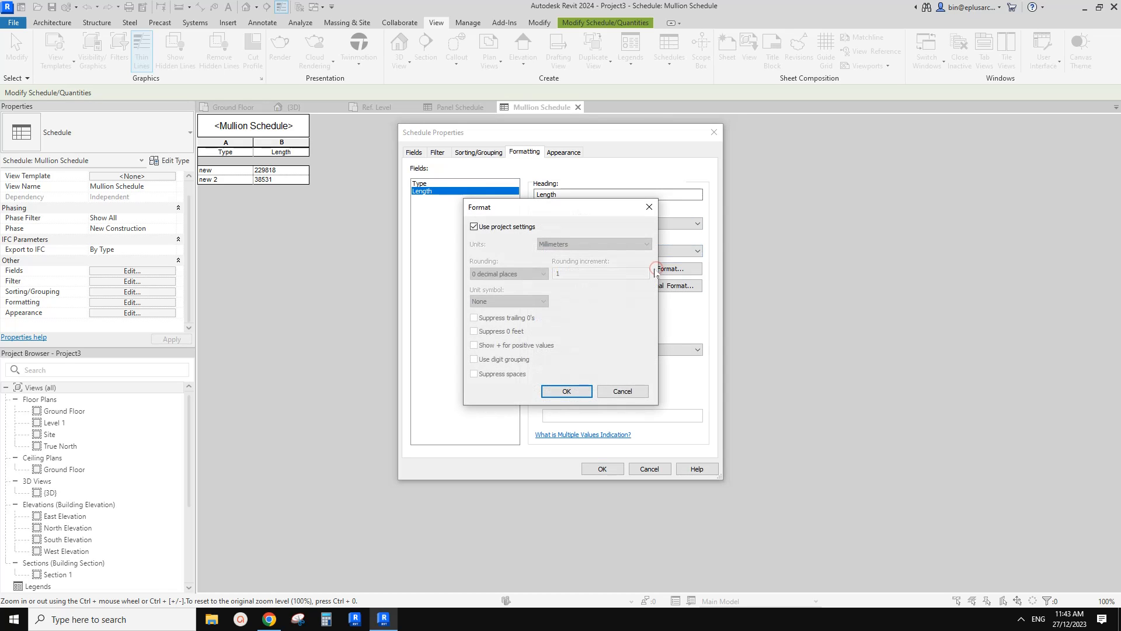
pyautogui.click(473, 226)
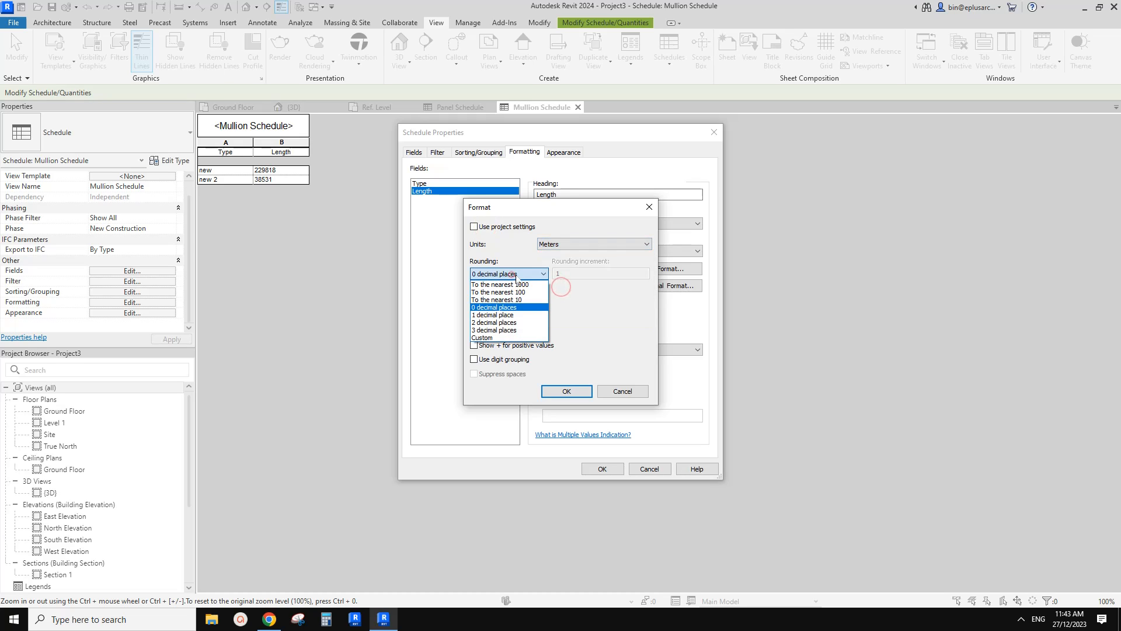
pyautogui.click(493, 314)
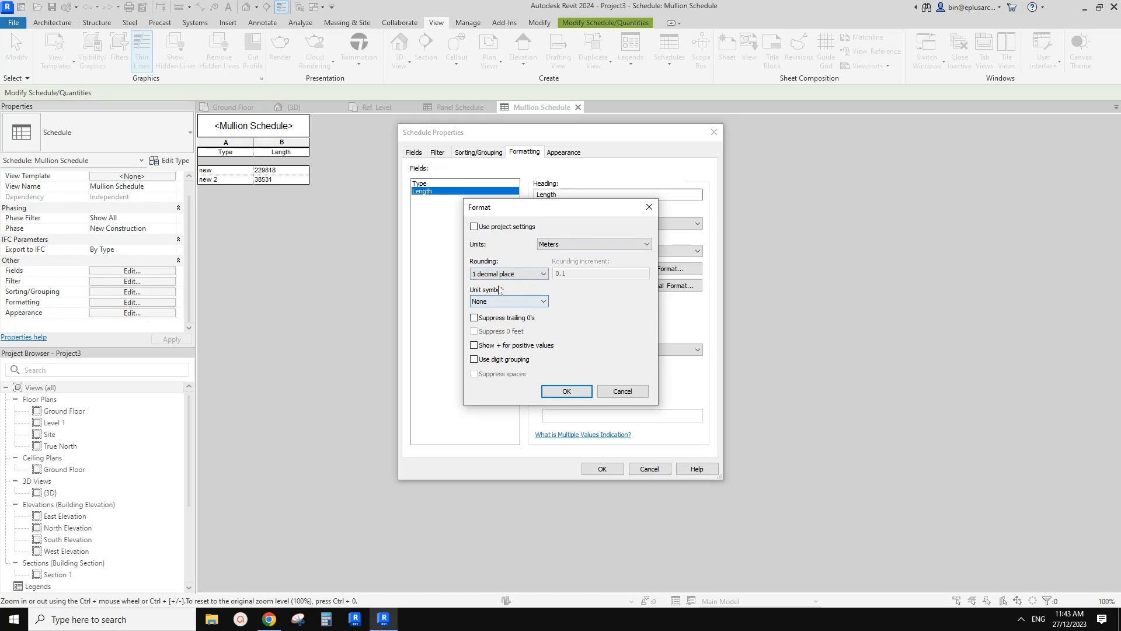
pyautogui.click(508, 300)
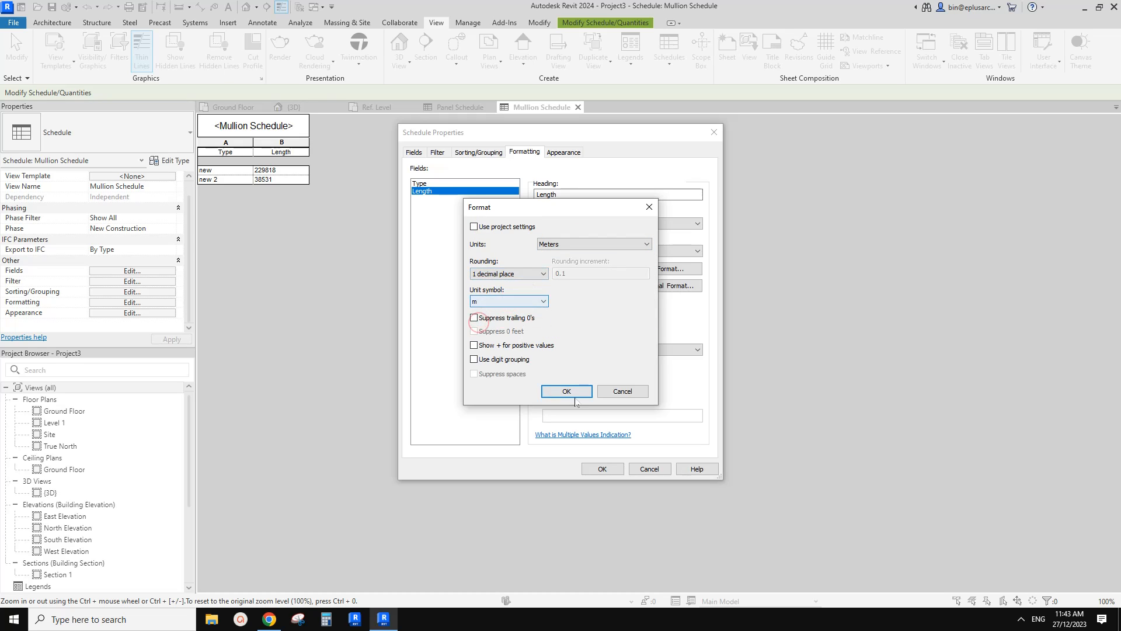
pyautogui.click(565, 392)
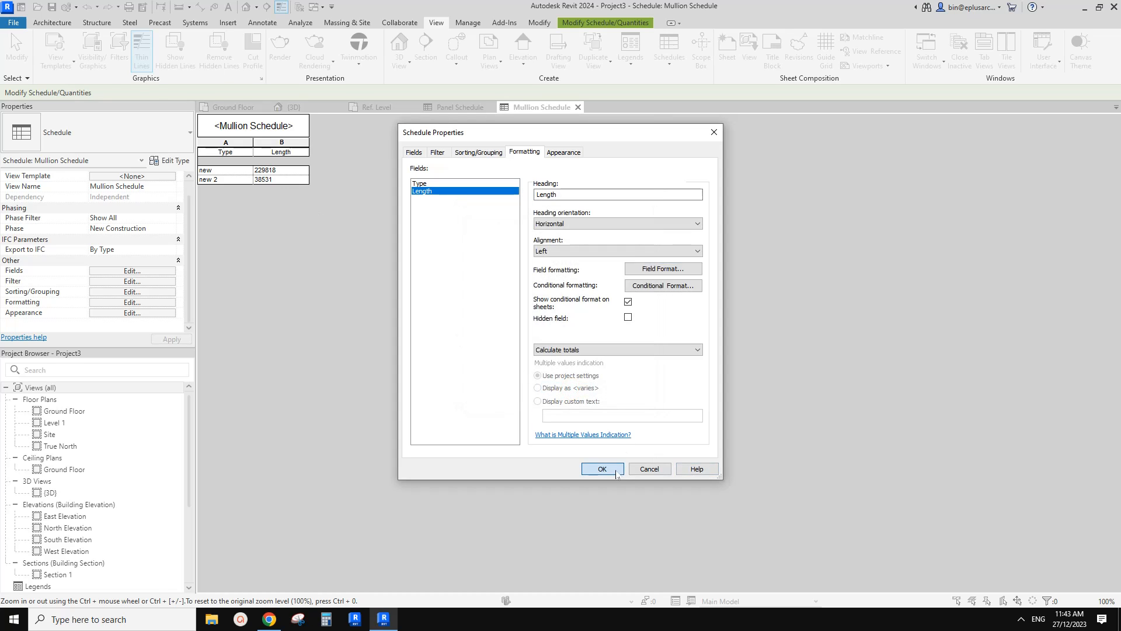
pyautogui.click(601, 468)
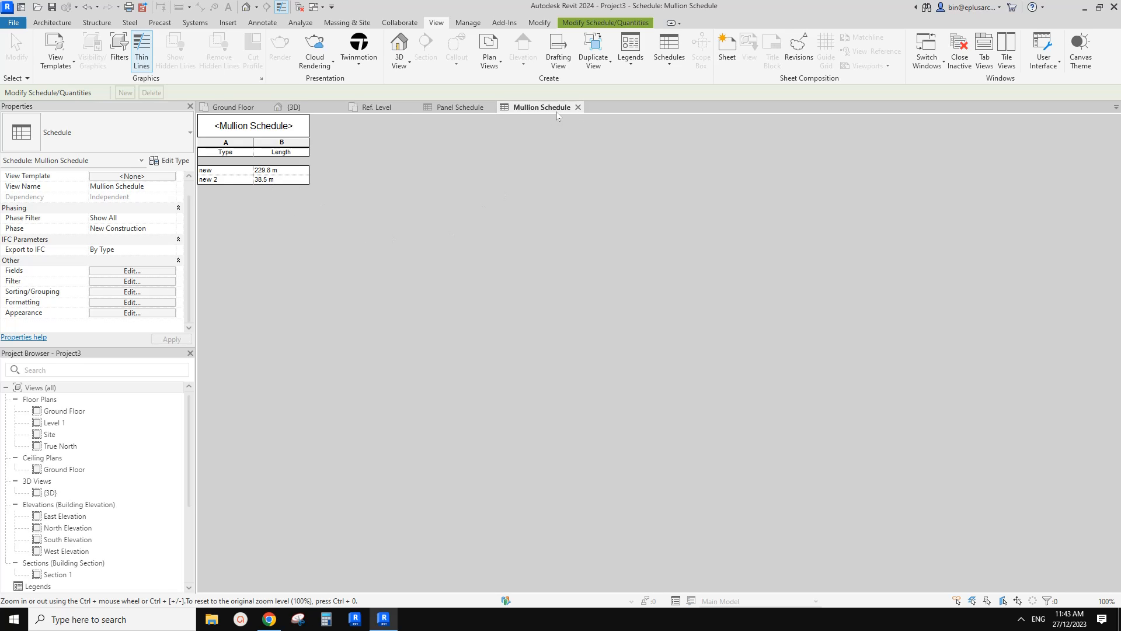
# Step: Return to the 3D view and zoom in on the sloped-glazing ceiling tile grid
pyautogui.click(292, 106)
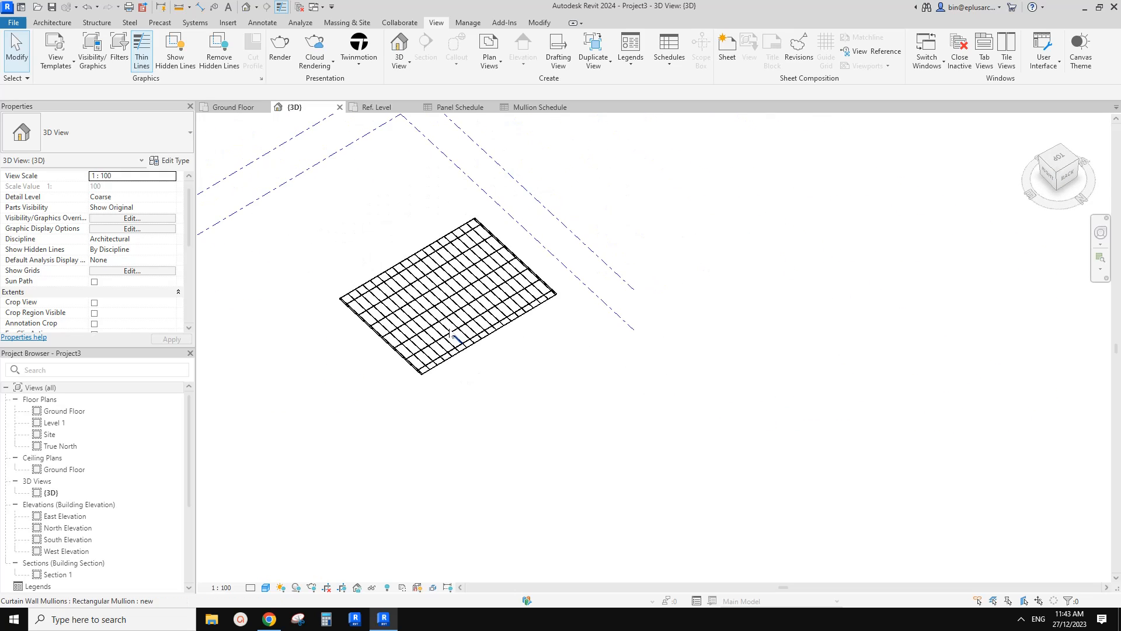
pyautogui.click(51, 22)
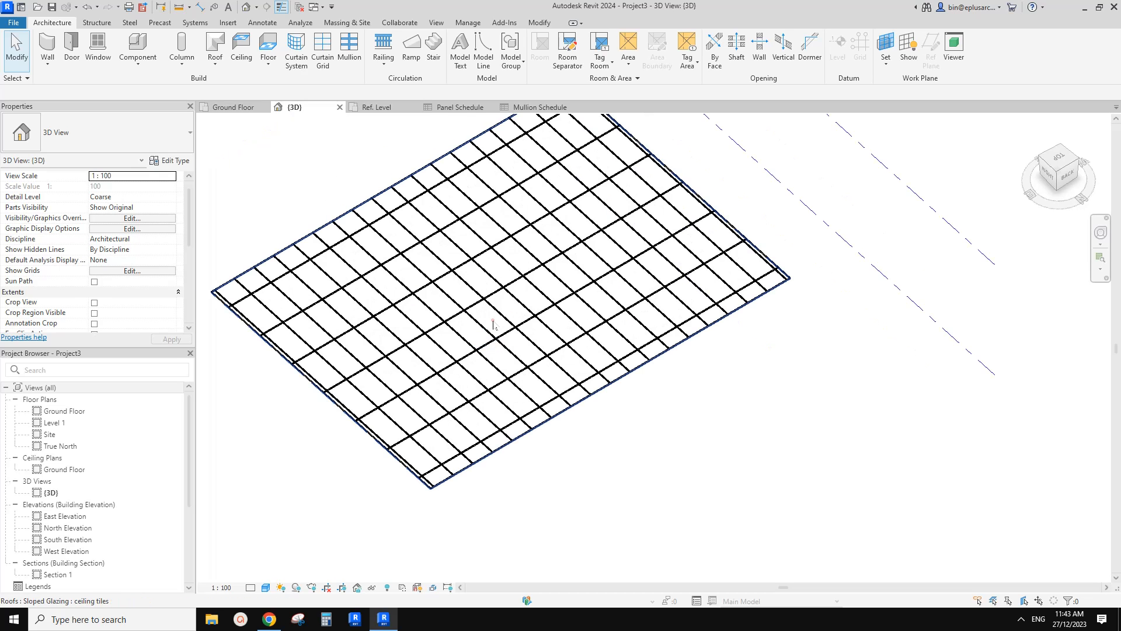
# Step: Create a Roof by Footprint on Ground Floor with Base Offset 2700, picking the hexagon's walls
pyautogui.click(501, 278)
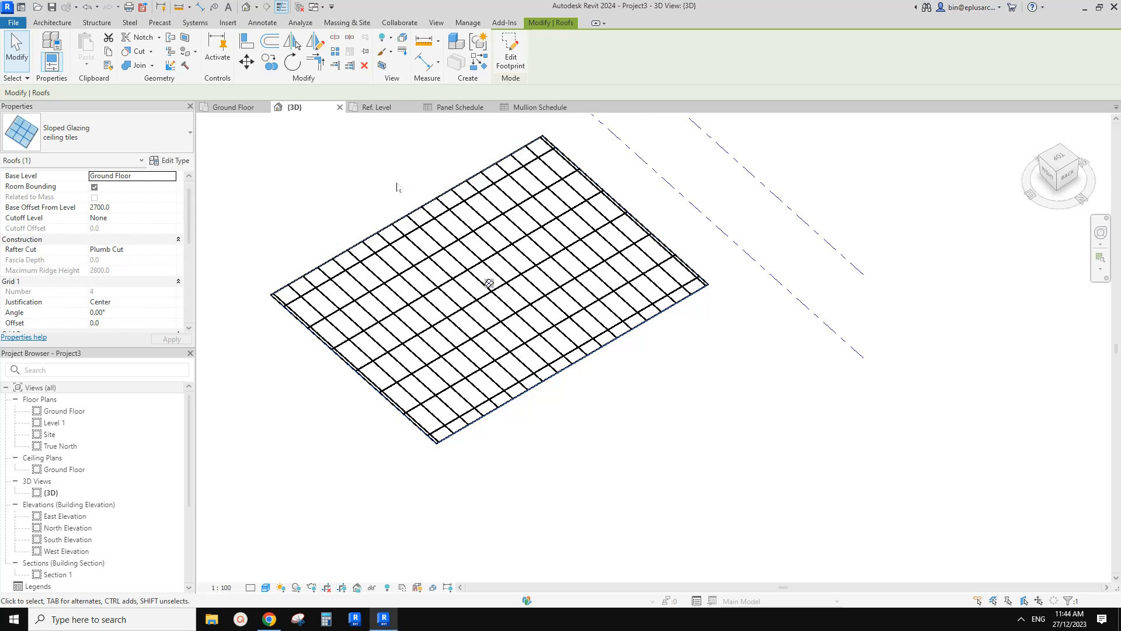
pyautogui.click(408, 225)
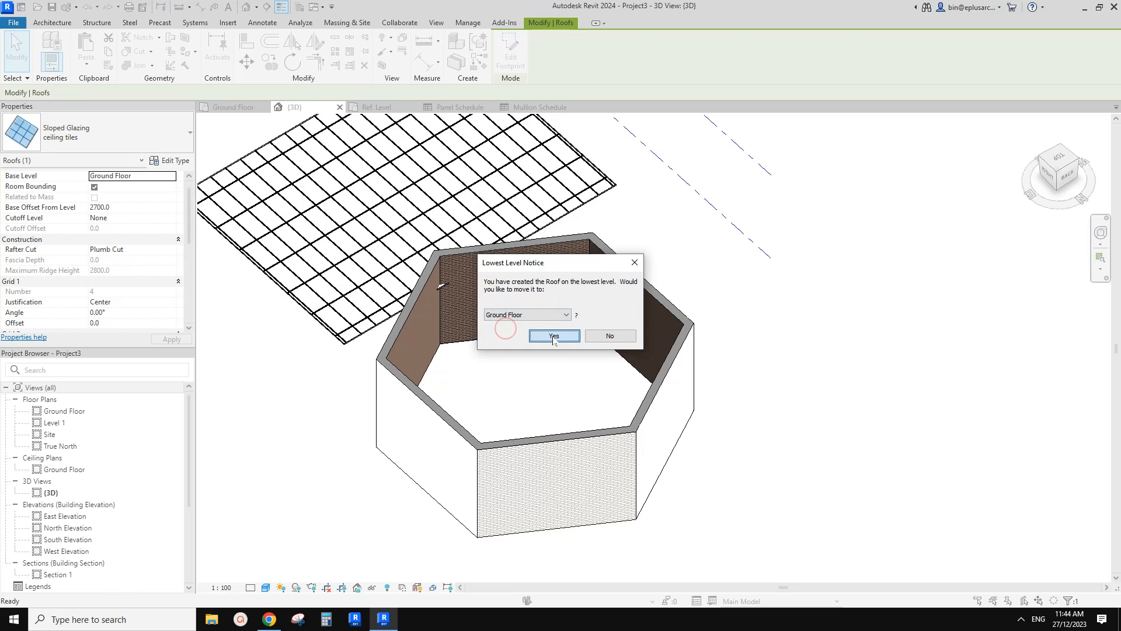
pyautogui.click(554, 336)
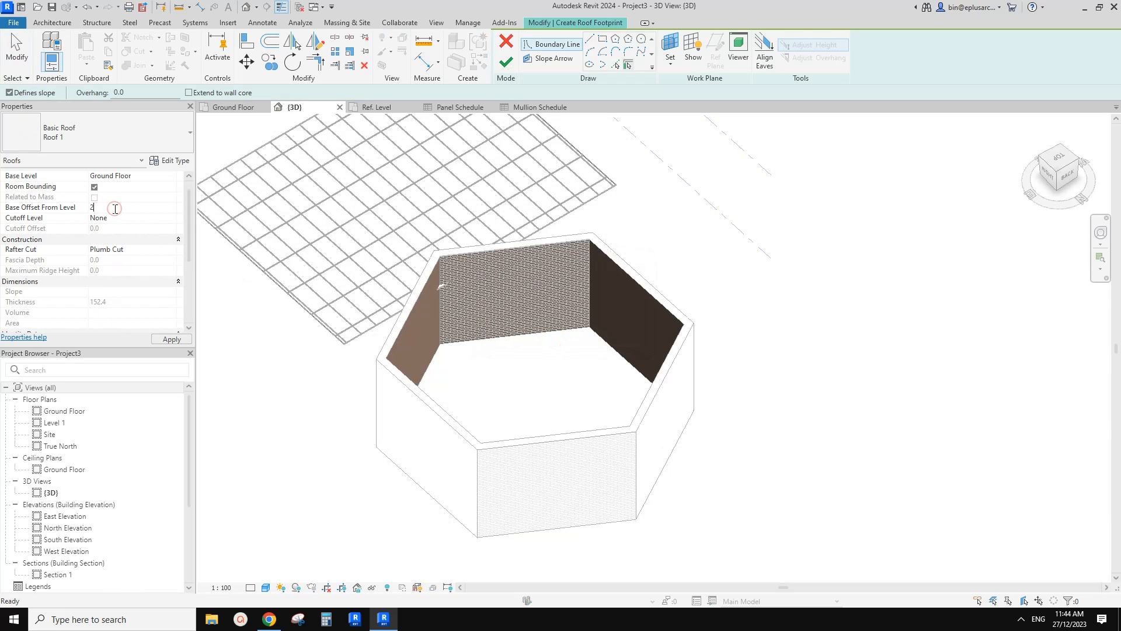
pyautogui.write('2700.0')
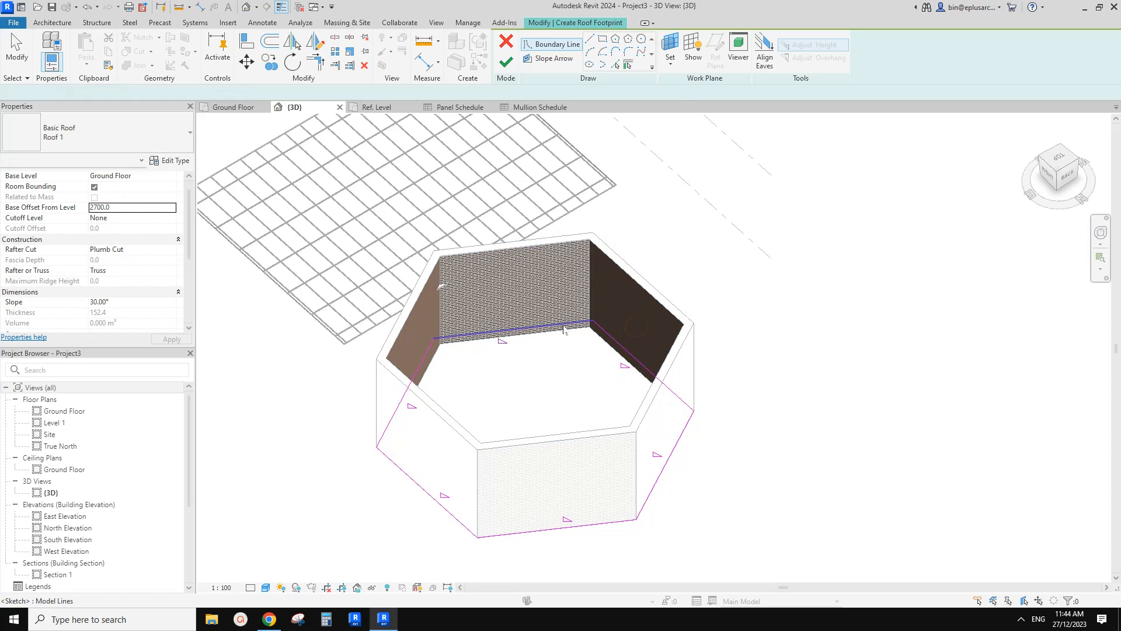
pyautogui.click(510, 337)
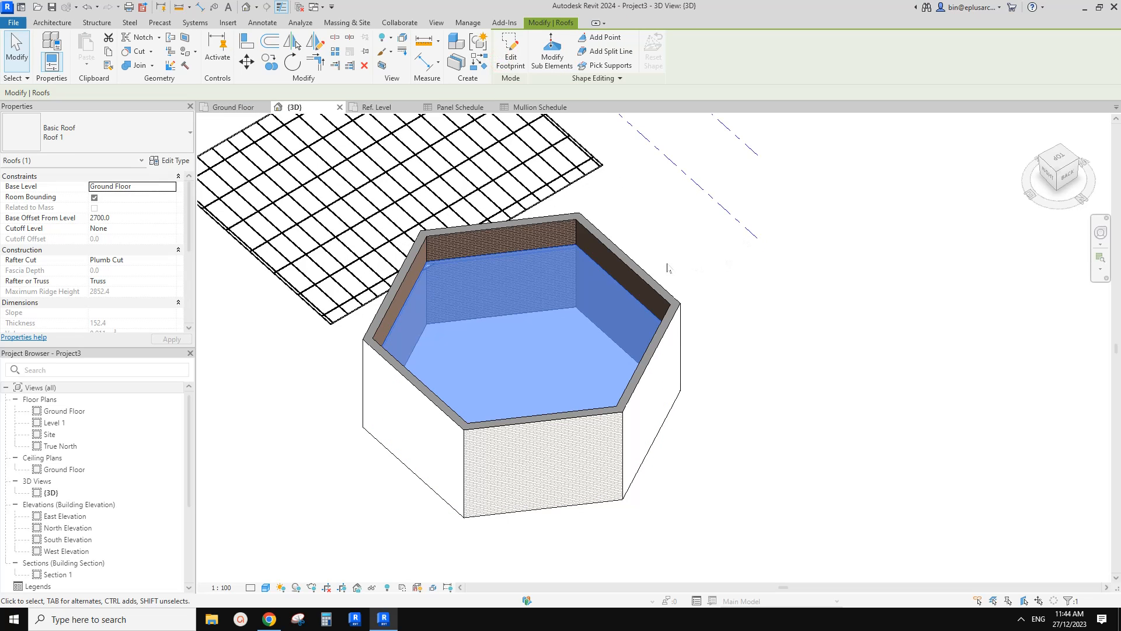
# Step: Change the hexagon roof to Sloped Glazing: ceiling tiles and orbit to view its panel grid from above
pyautogui.click(97, 132)
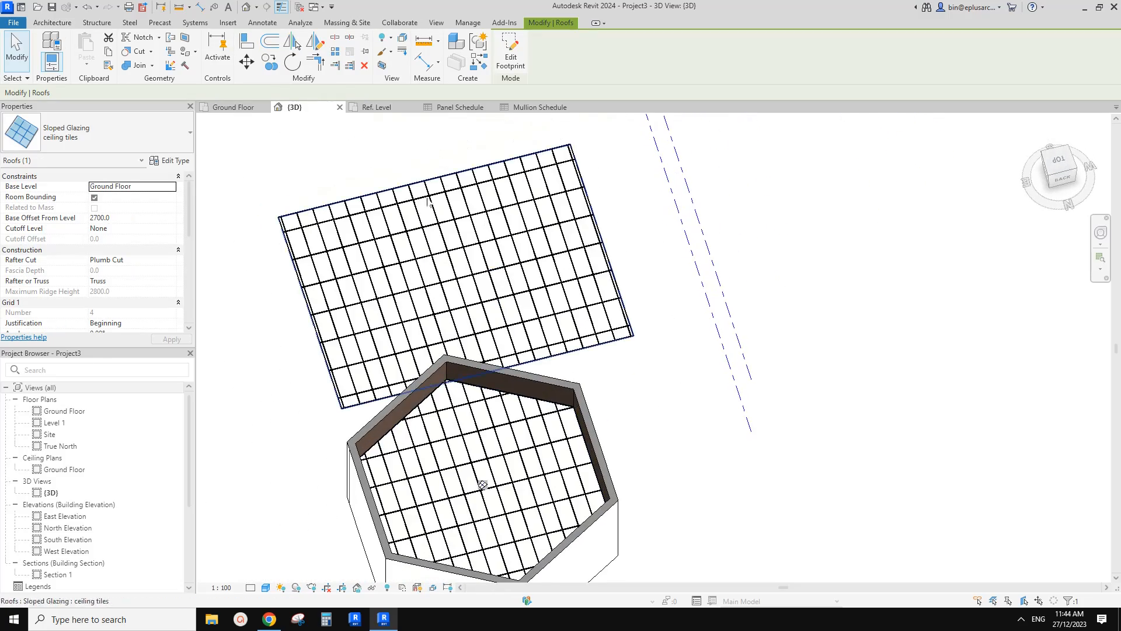
pyautogui.moveTo(1058, 177); pyautogui.dragTo(1065, 189)
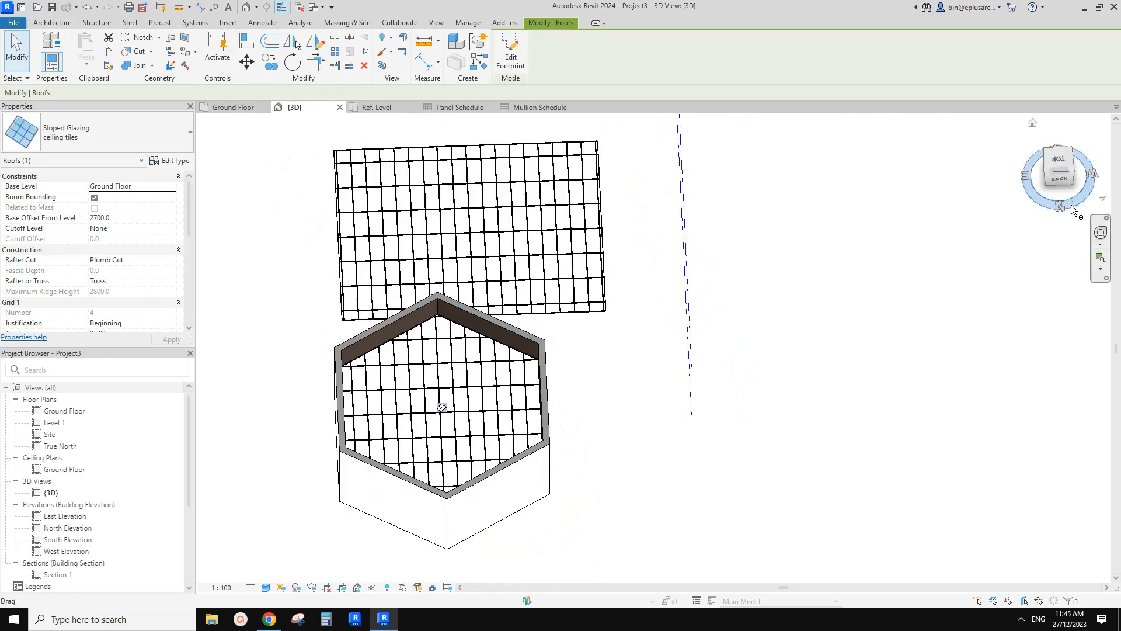
pyautogui.moveTo(1061, 171); pyautogui.dragTo(1065, 151)
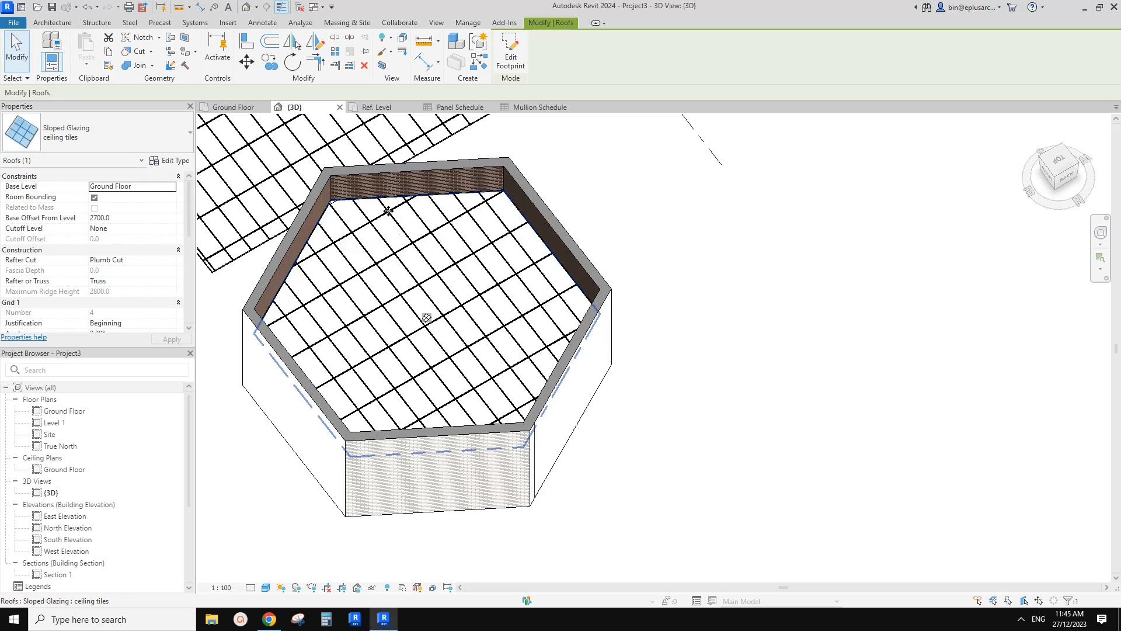
pyautogui.moveTo(417, 189)
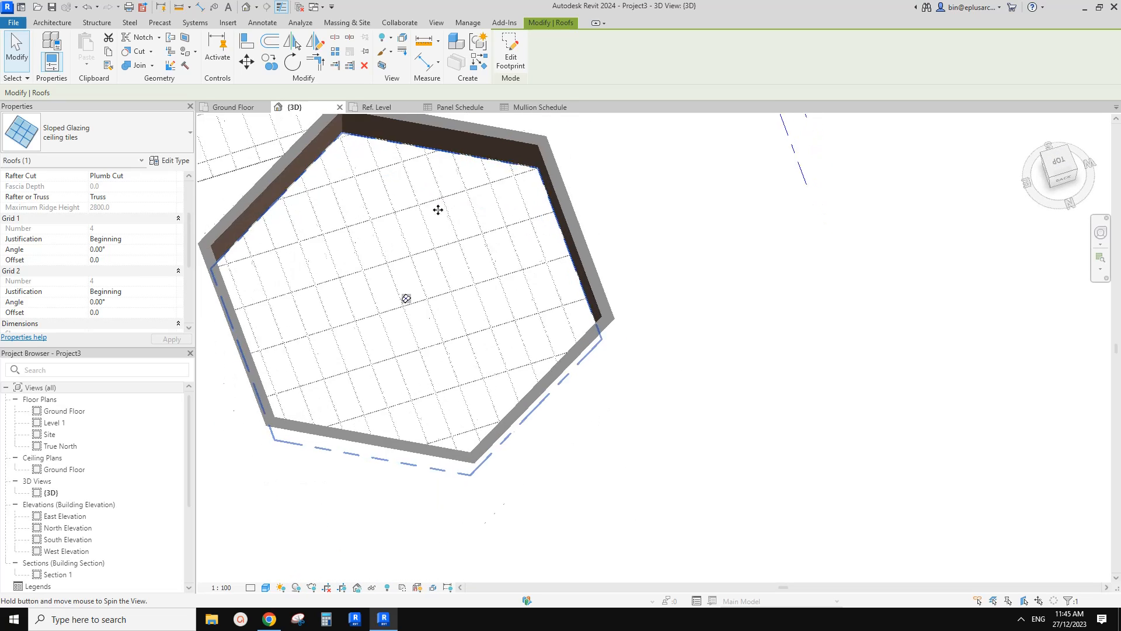
pyautogui.write('3')
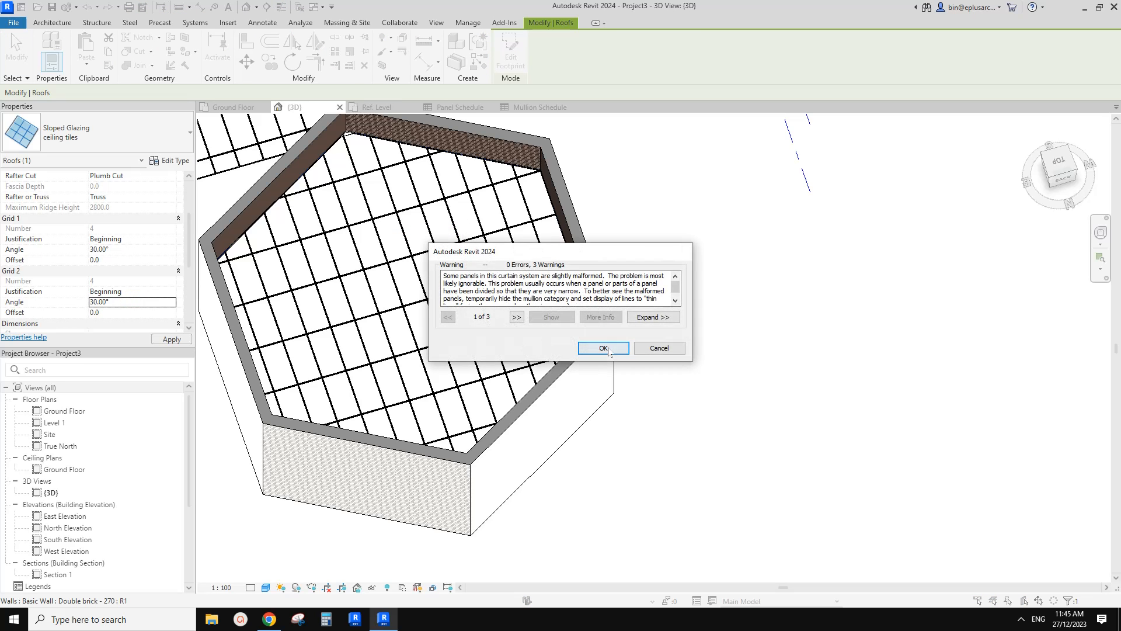
pyautogui.click(602, 348)
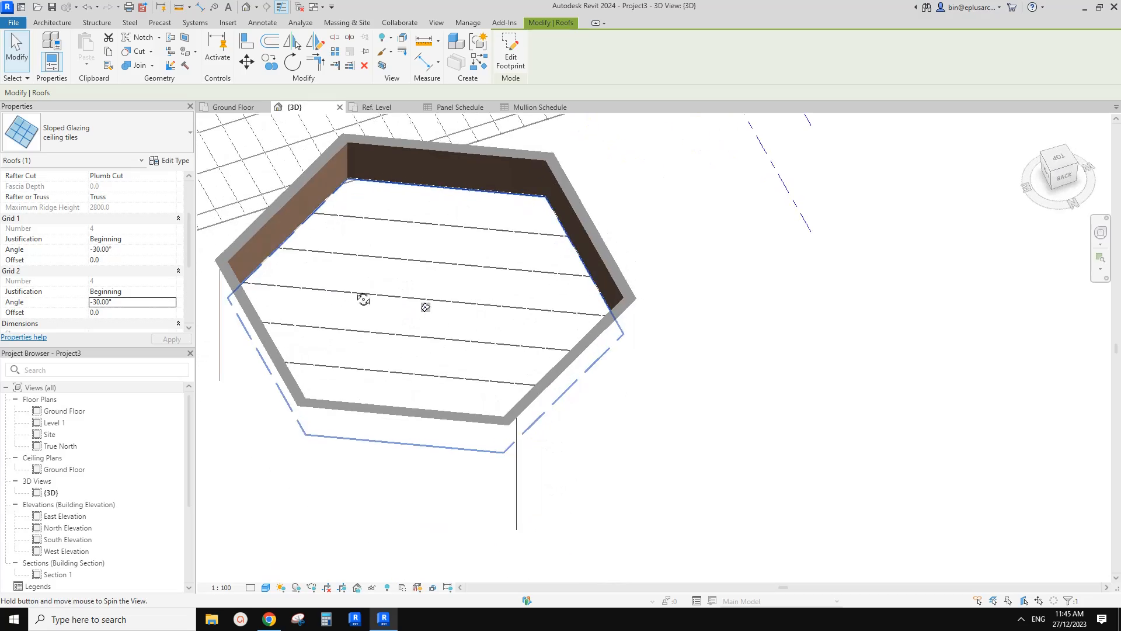
pyautogui.moveTo(425, 307); pyautogui.dragTo(418, 326)
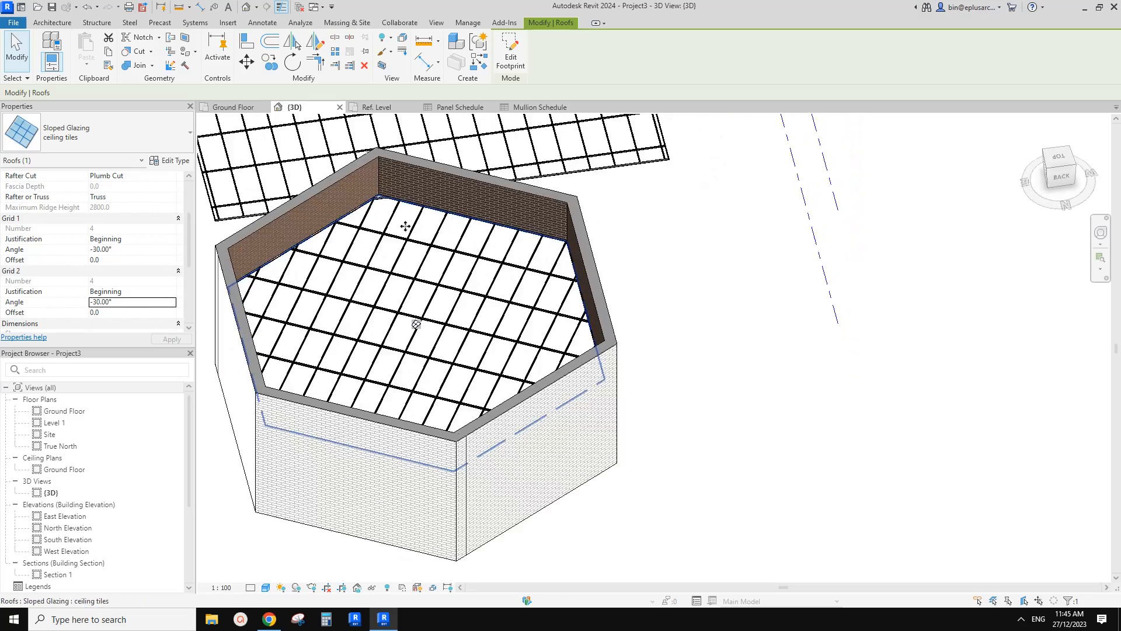
pyautogui.moveTo(407, 225)
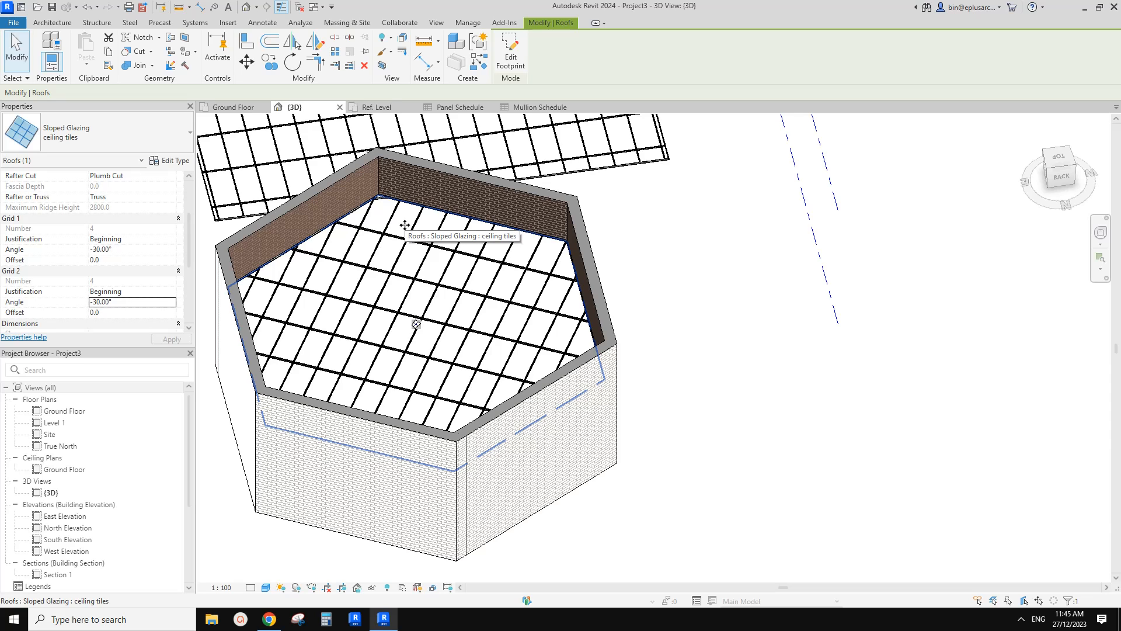
pyautogui.moveTo(390, 233)
pyautogui.write('0')
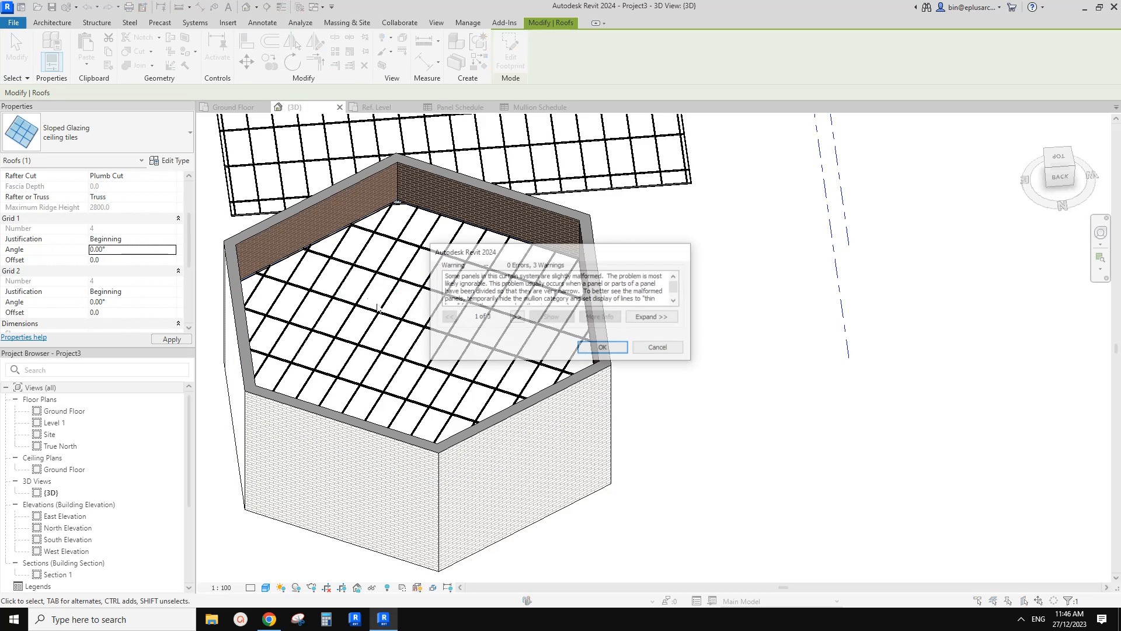
pyautogui.click(600, 347)
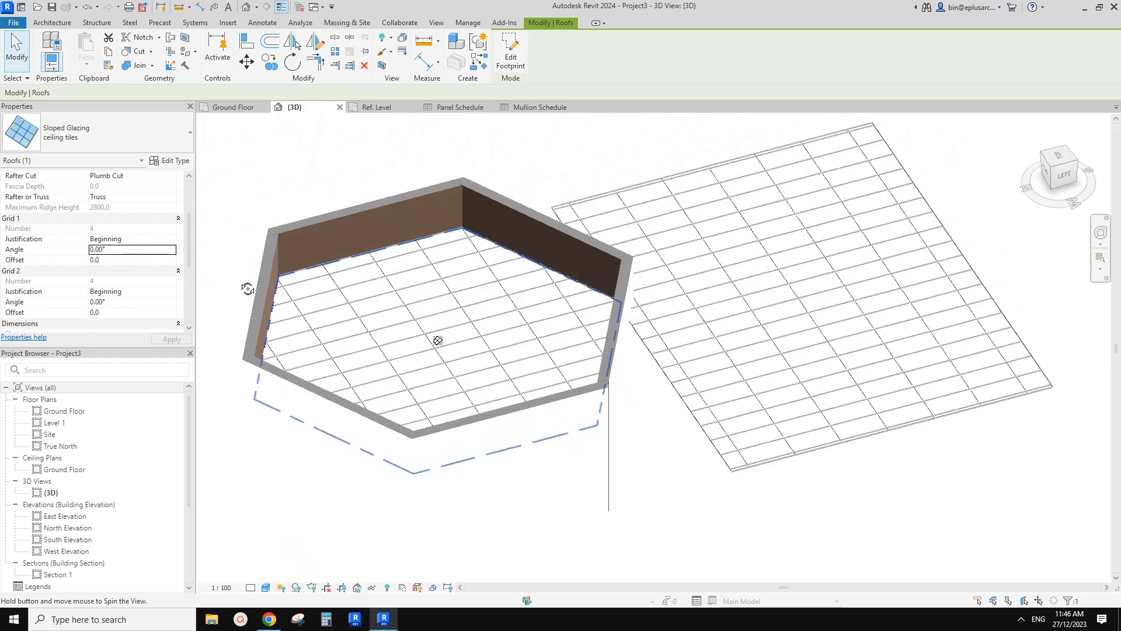
# Step: Edit the hexagon roof footprint so one boundary edge Defines Slope at 0.01°
pyautogui.click(510, 51)
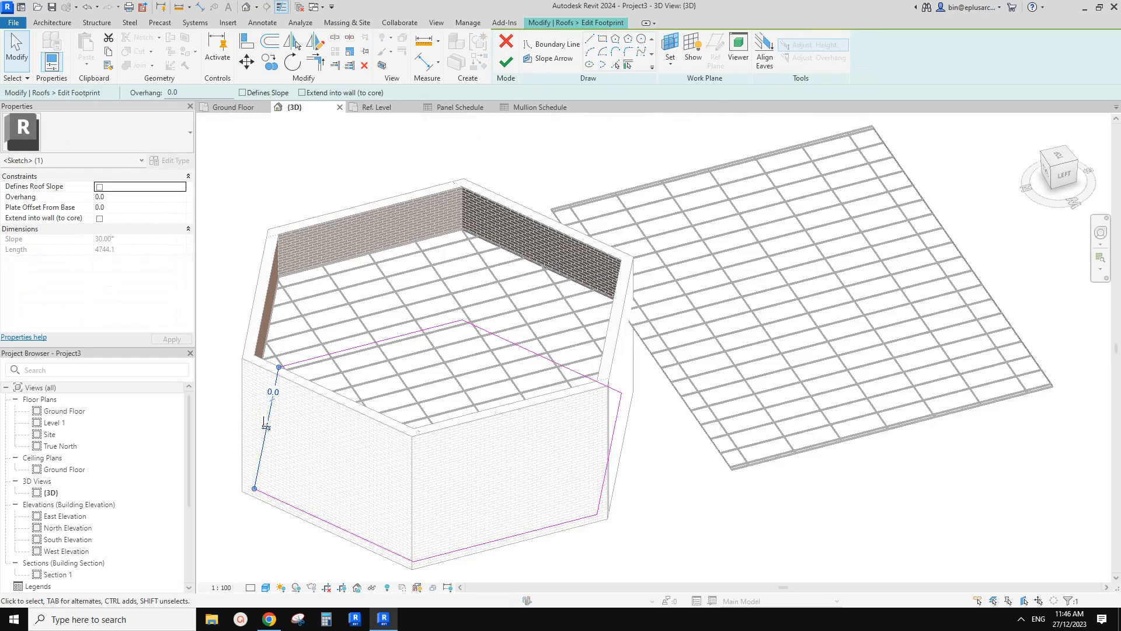
pyautogui.click(244, 92)
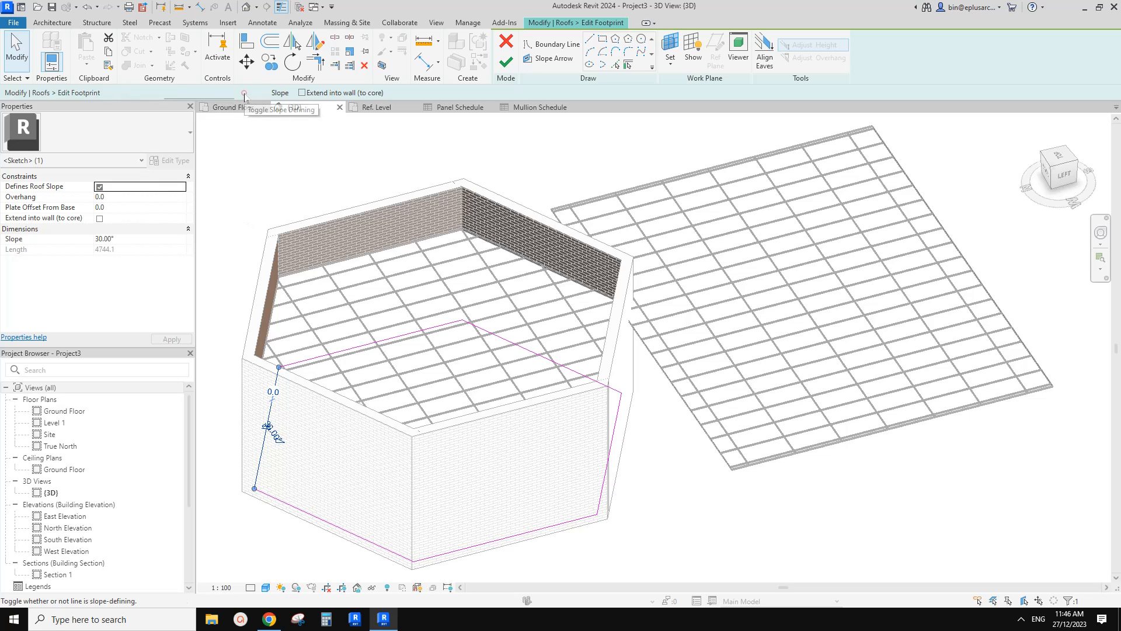
pyautogui.click(105, 238)
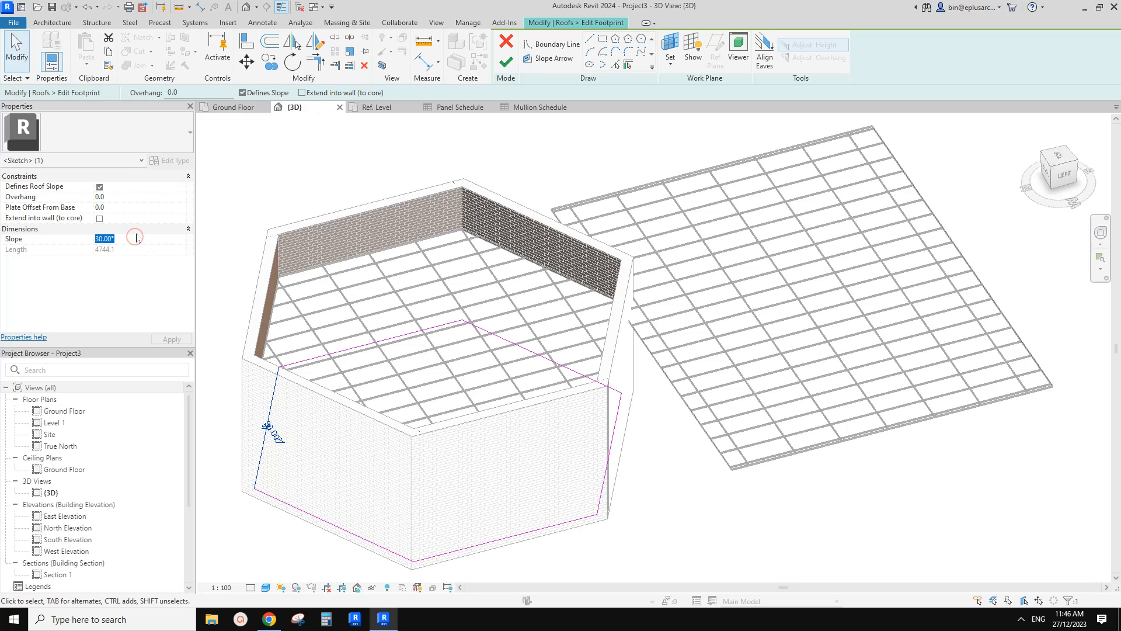
pyautogui.write('0.01')
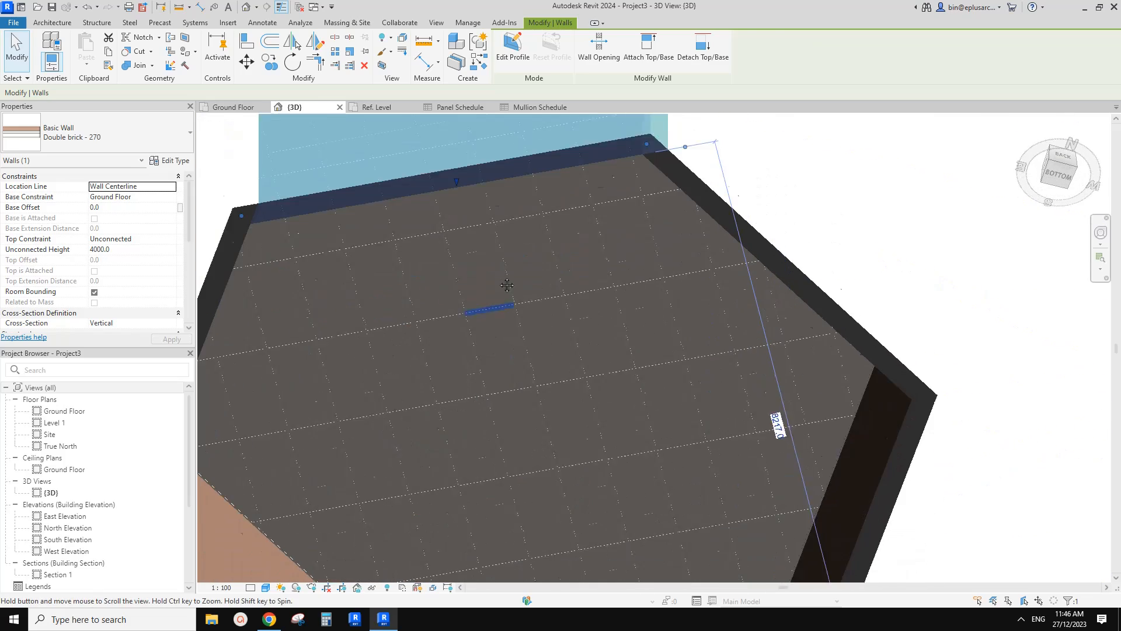
# Step: Place a Spot Slope on a hexagon ceiling panel, reading [No Slope]
pyautogui.click(262, 22)
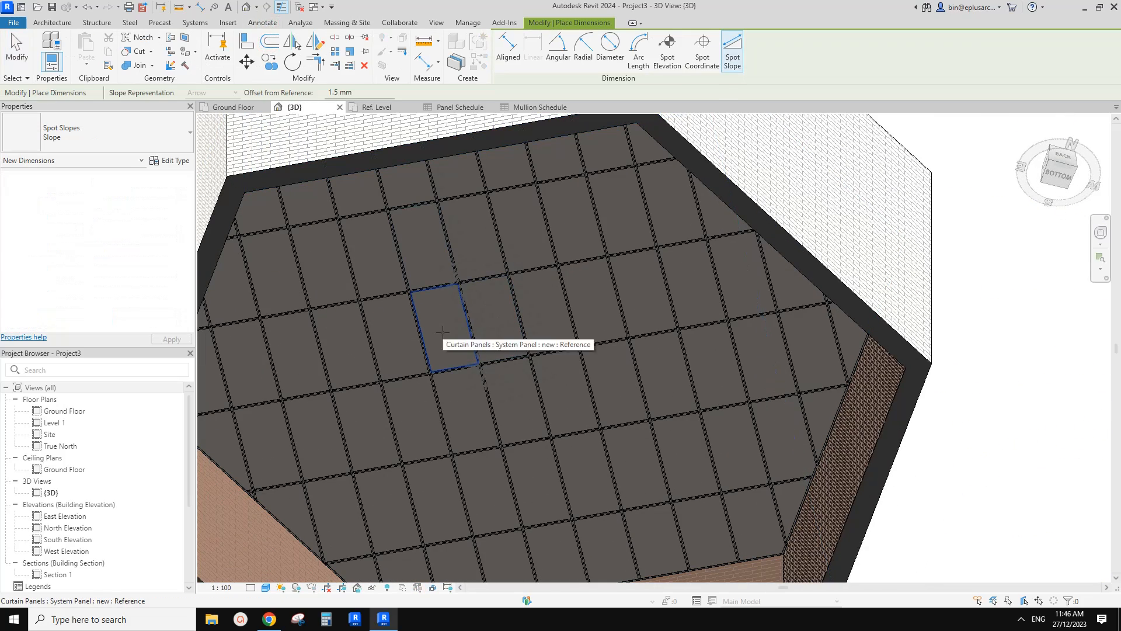
pyautogui.click(440, 333)
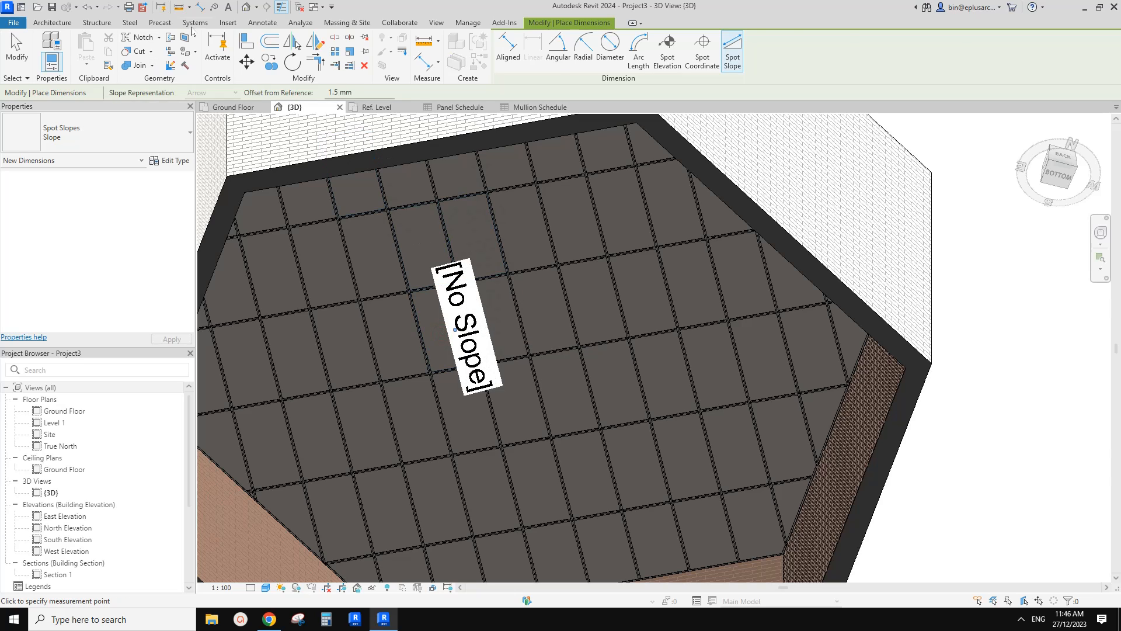
pyautogui.click(262, 22)
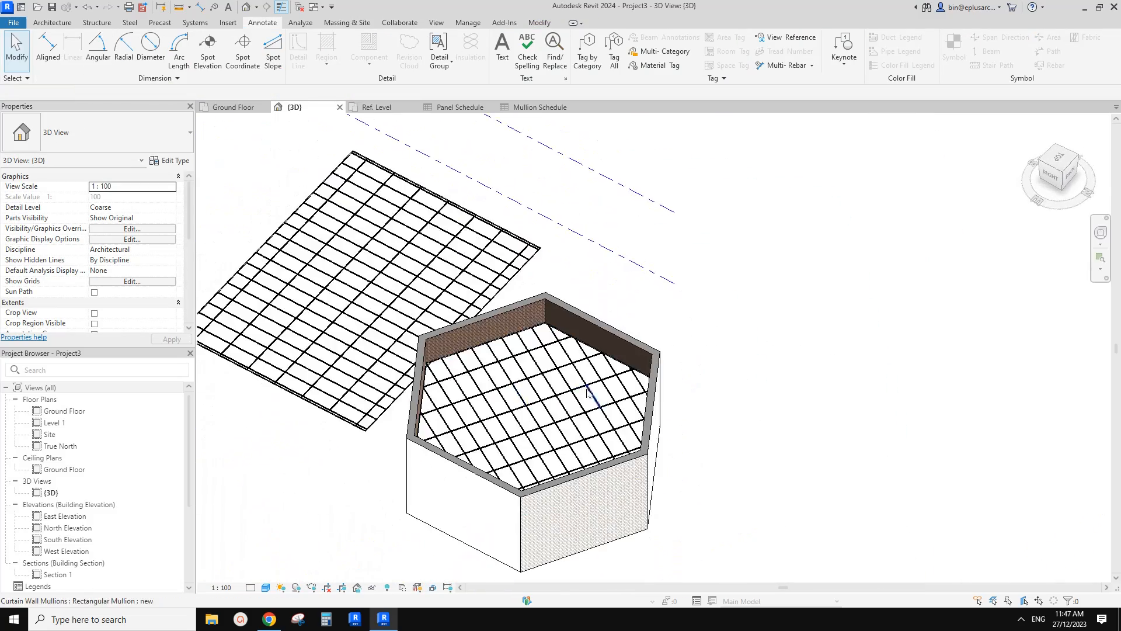
pyautogui.moveTo(586, 393); pyautogui.dragTo(401, 407)
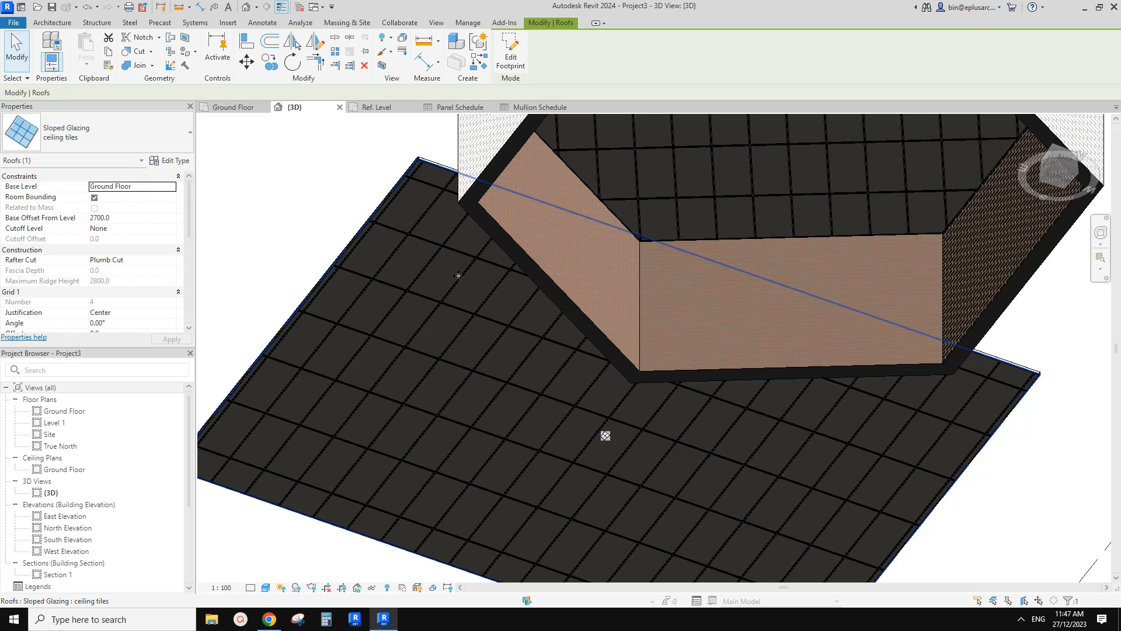
pyautogui.moveTo(454, 355)
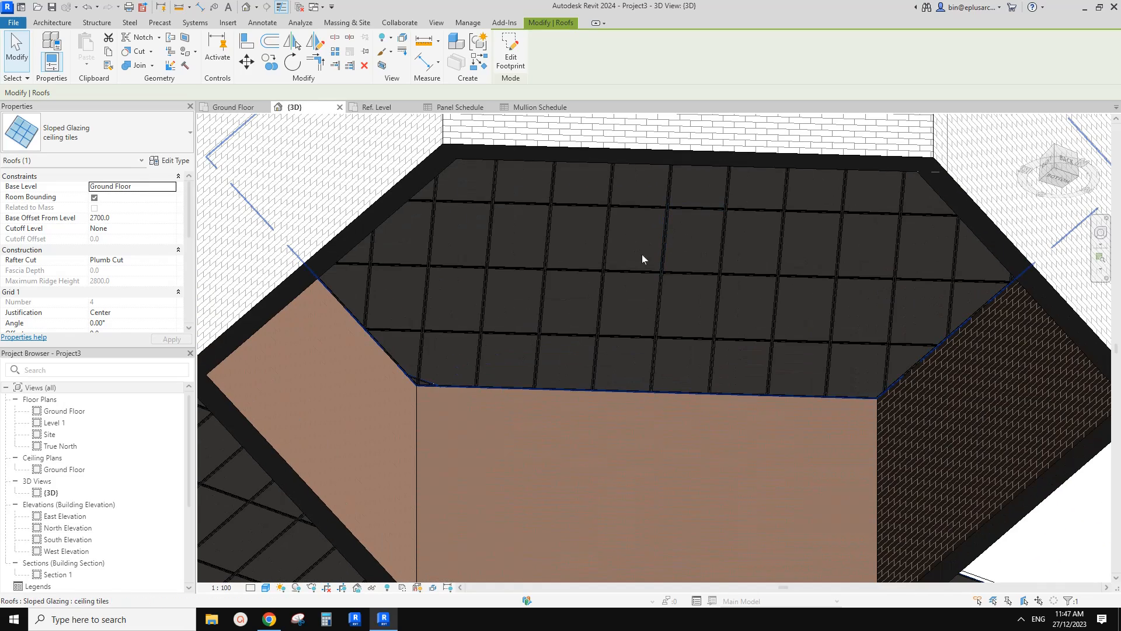
pyautogui.moveTo(632, 288)
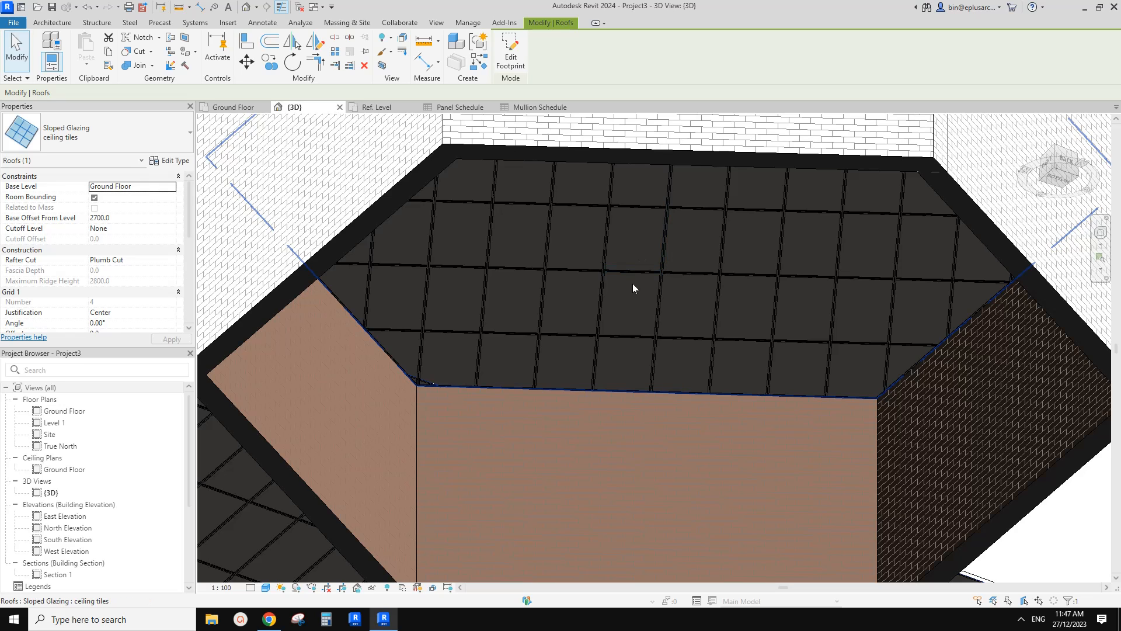
pyautogui.moveTo(601, 300)
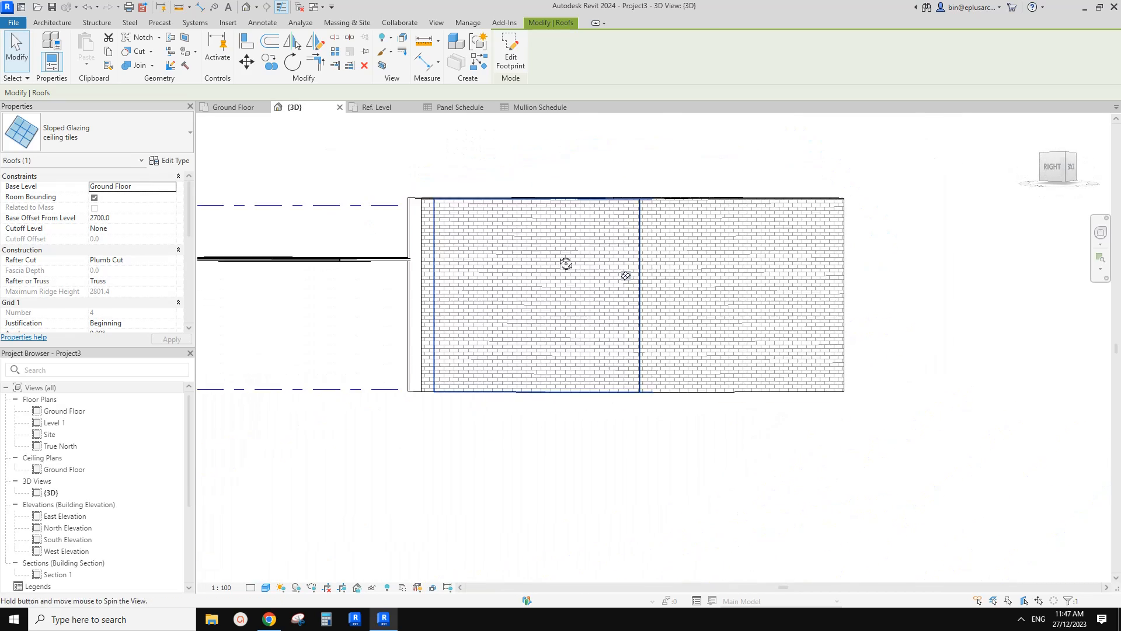
pyautogui.moveTo(567, 263); pyautogui.dragTo(636, 403)
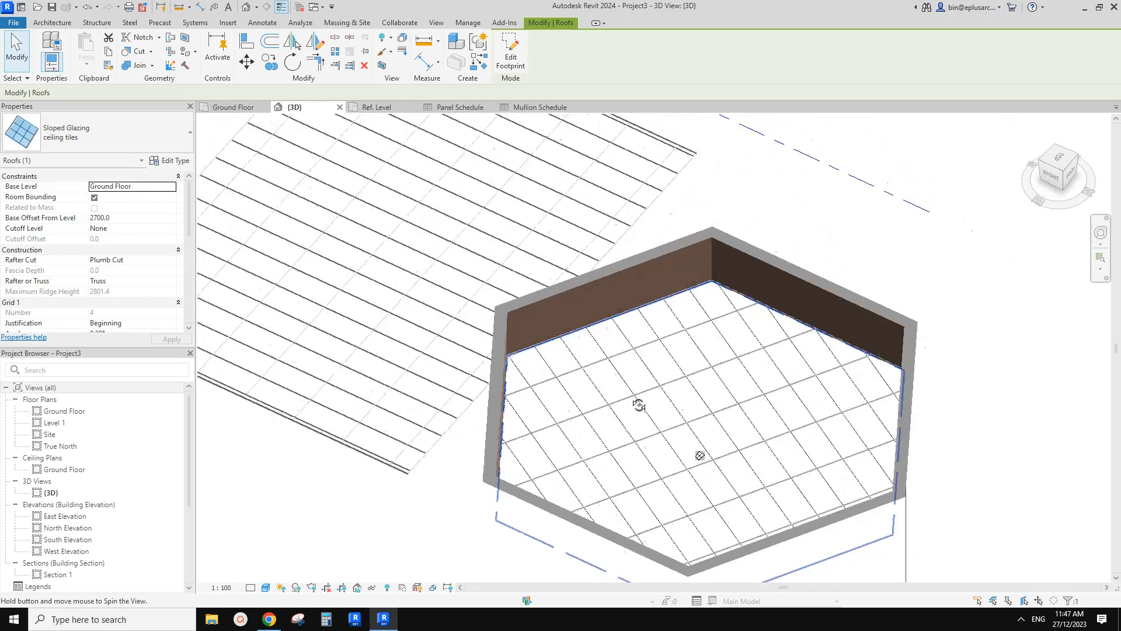